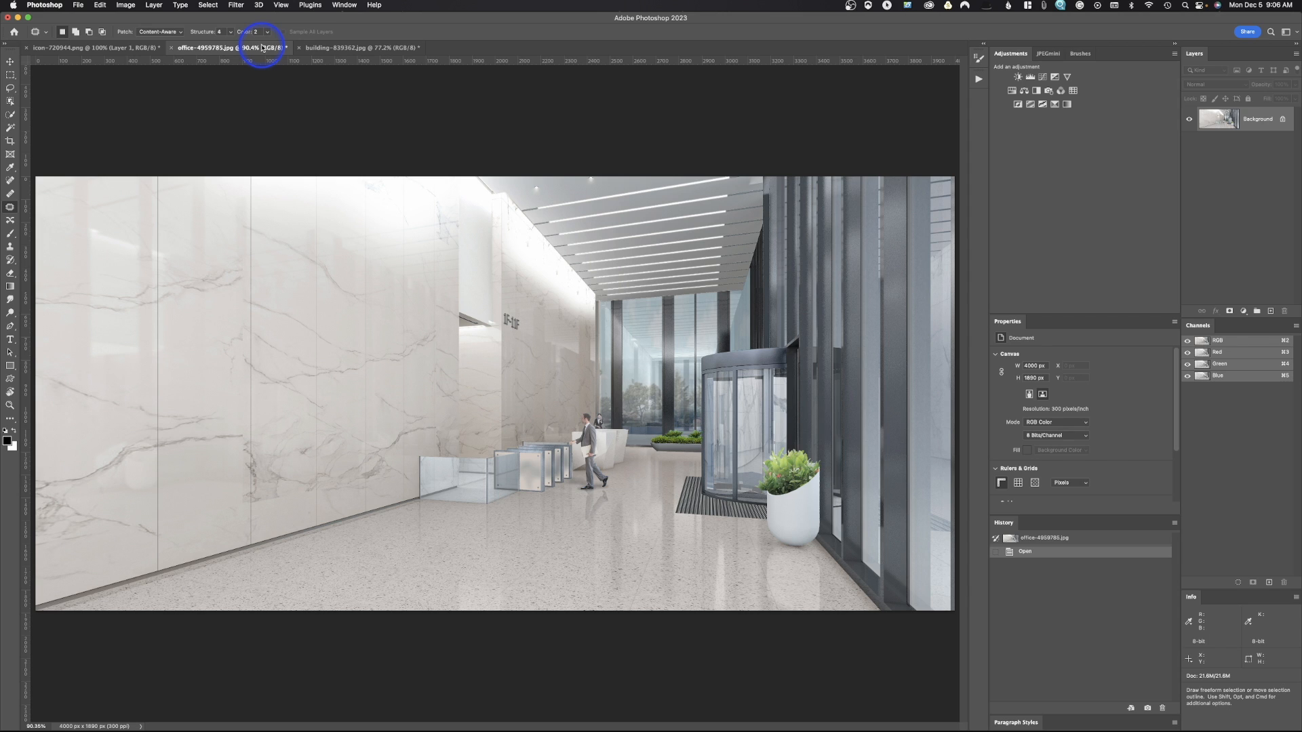
mouse_move(911, 218)
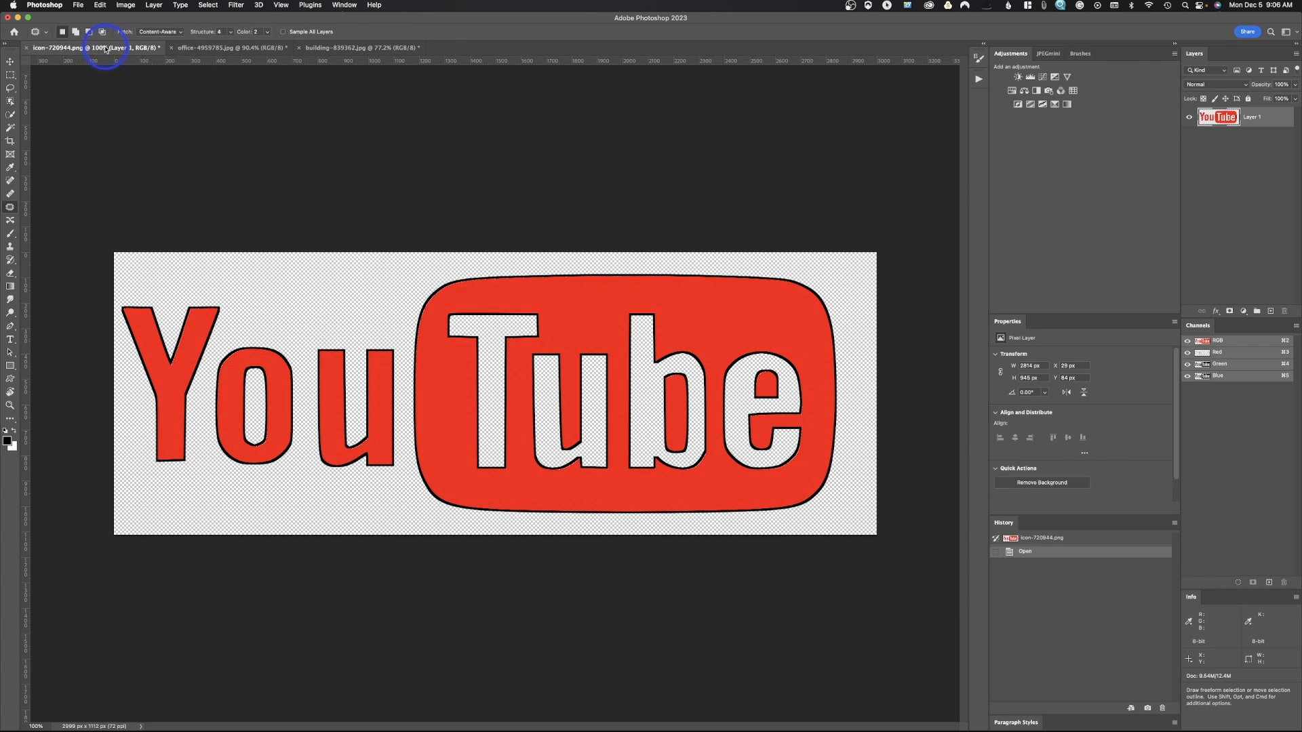
Copy the whole YouTube logo and paste it into the office lobby image over the wall
key("cmd+a")
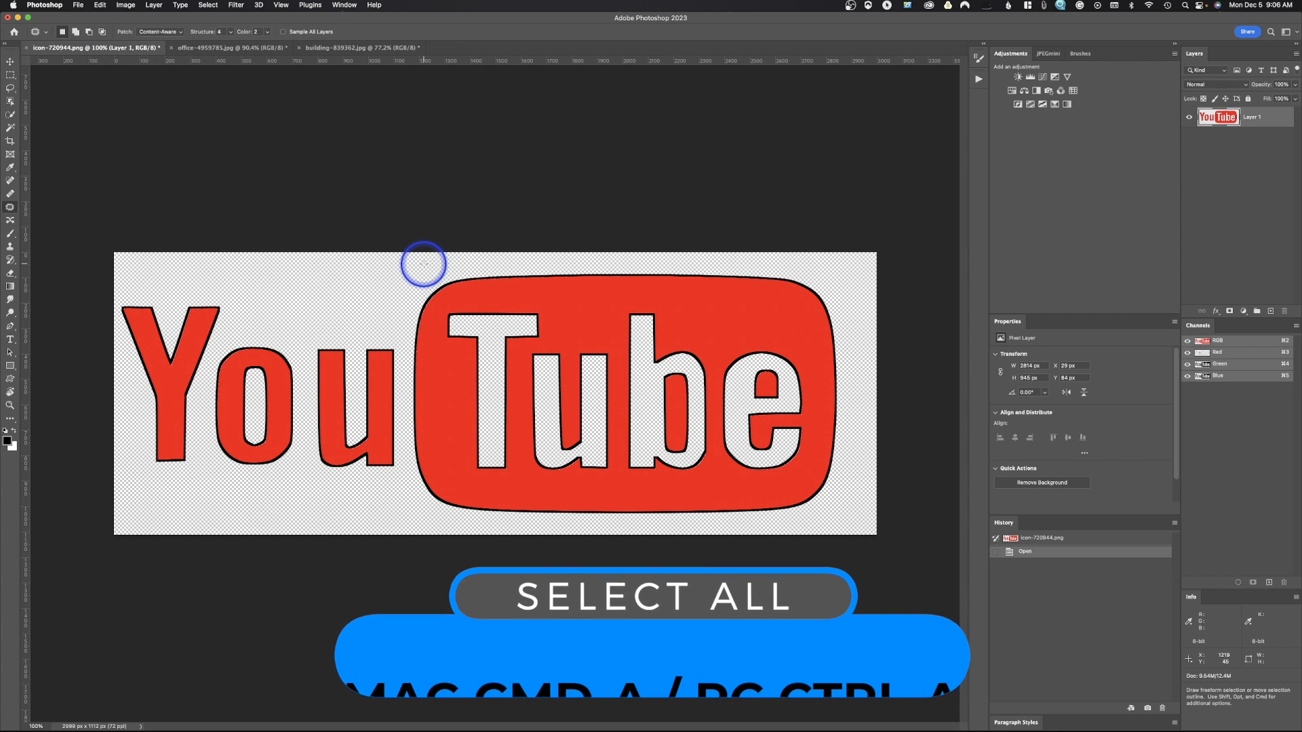
key("cmd+a")
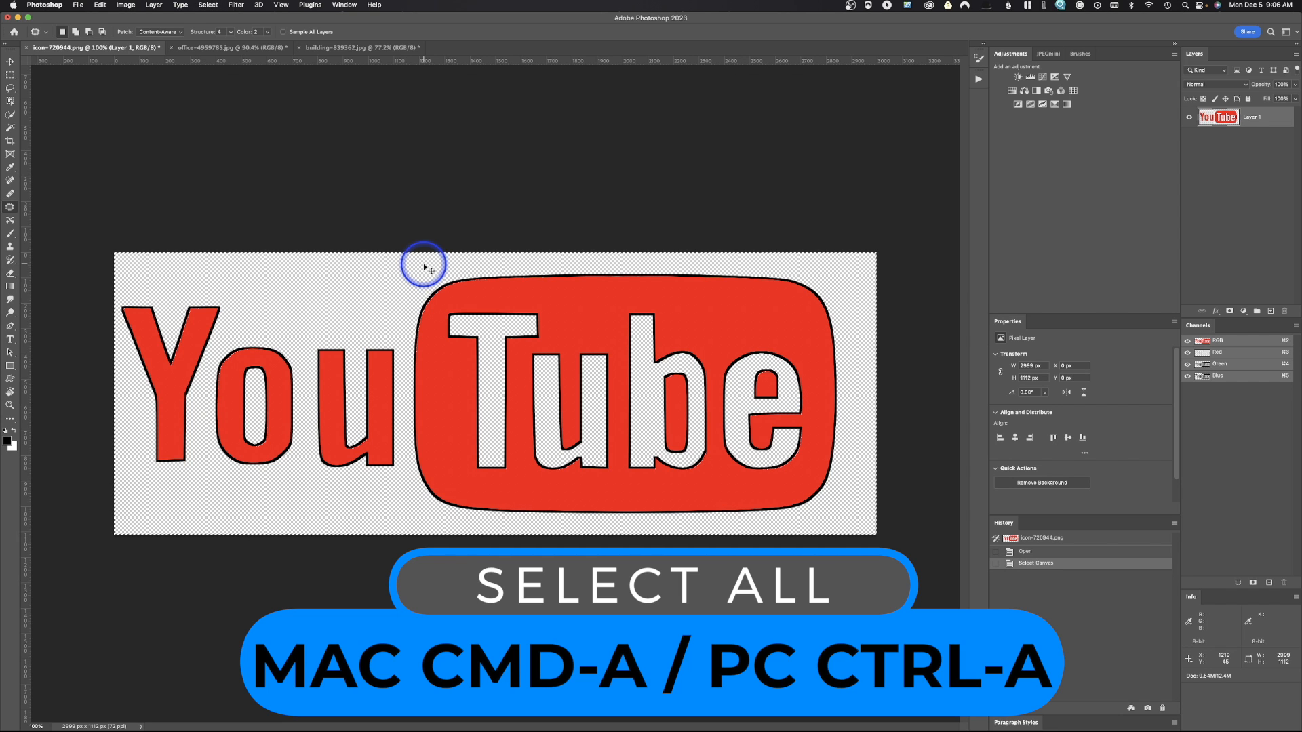
left_click(225, 47)
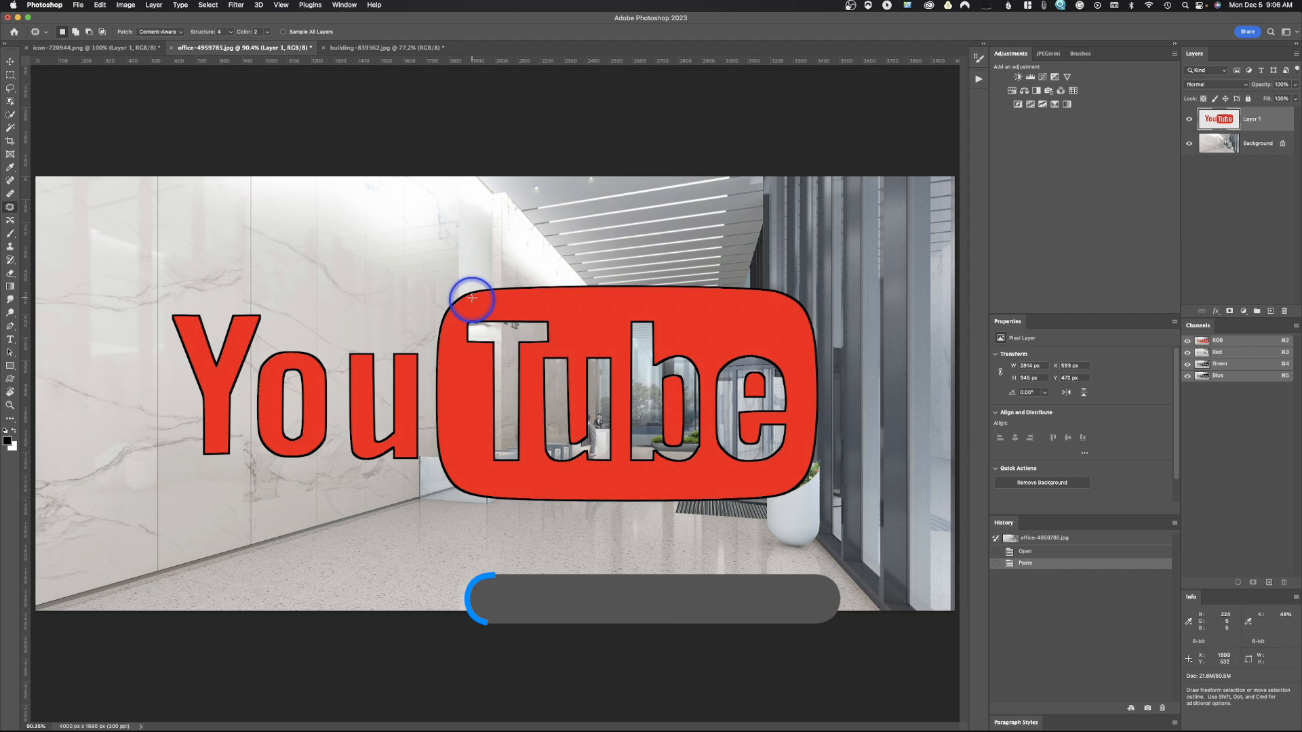
key("cmd+v")
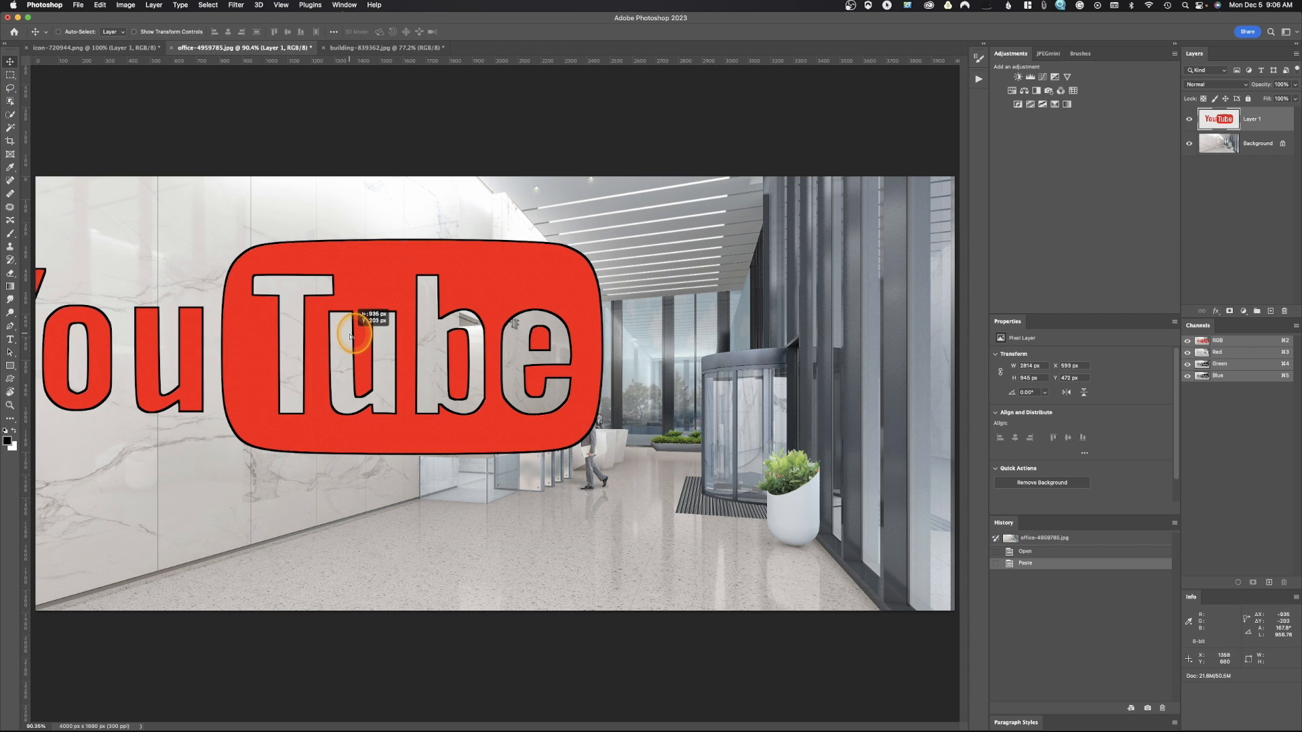
left_click_drag(351, 333, 462, 341)
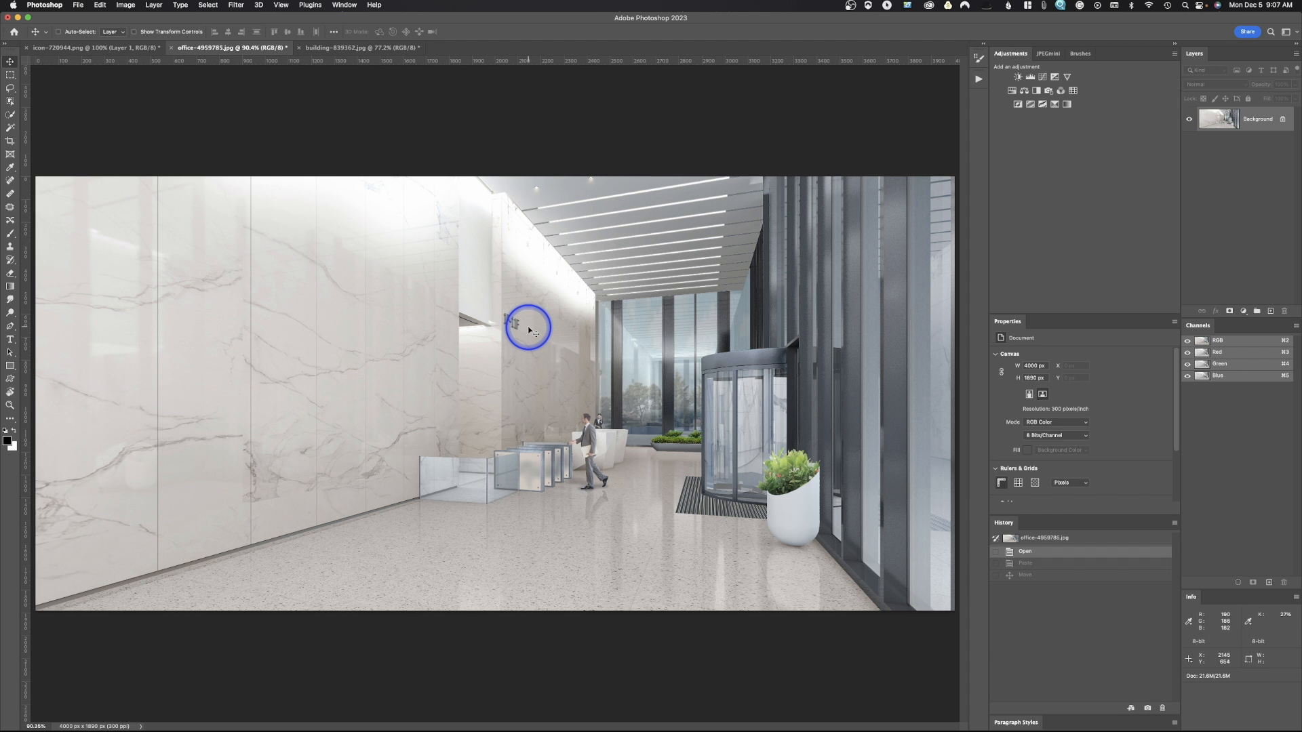
mouse_move(534, 336)
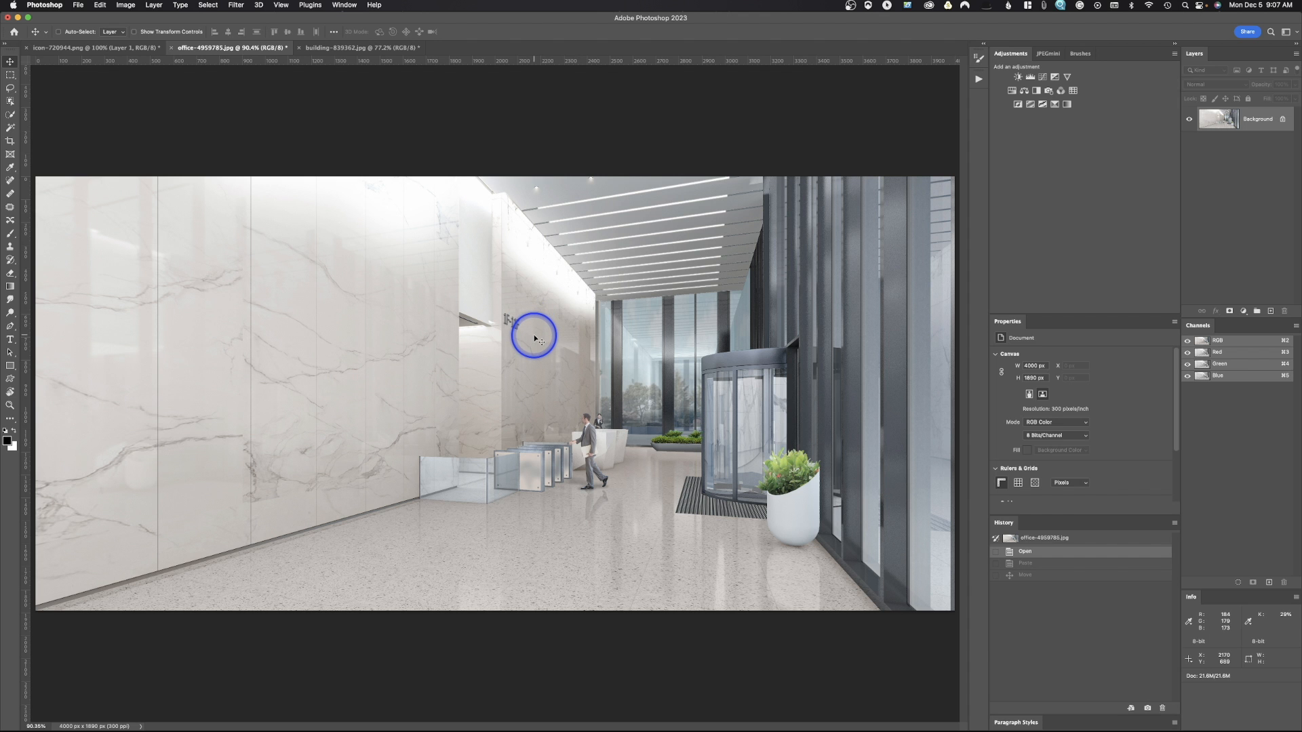
mouse_move(683, 325)
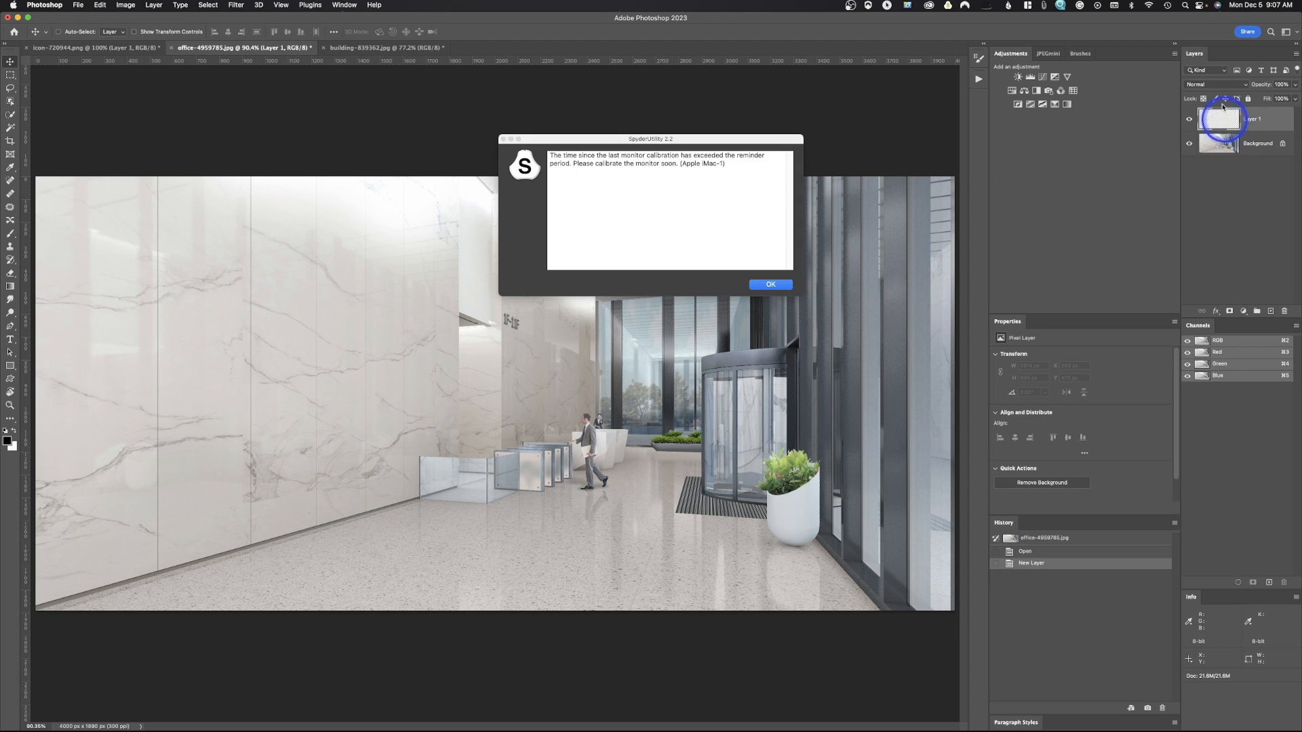
Dismiss the calibration reminder and copy the entire YouTube logo canvas again
left_click(769, 284)
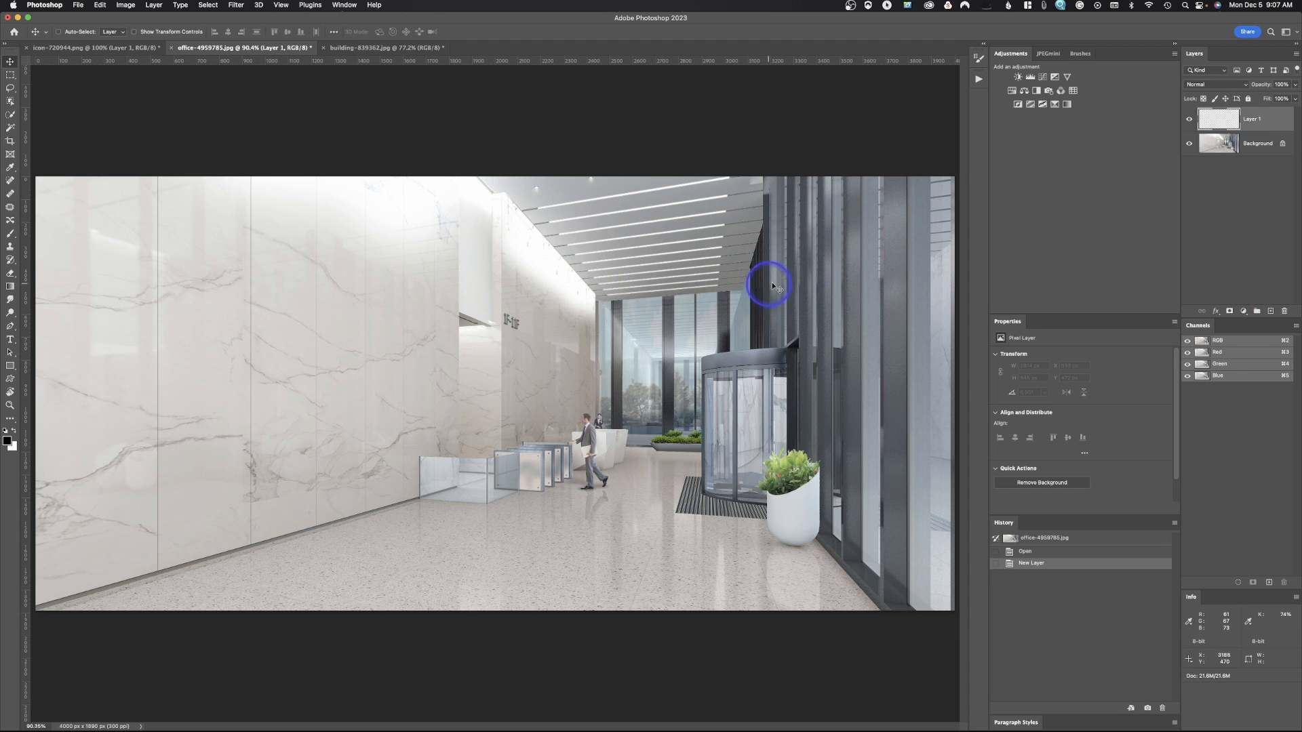
left_click(94, 47)
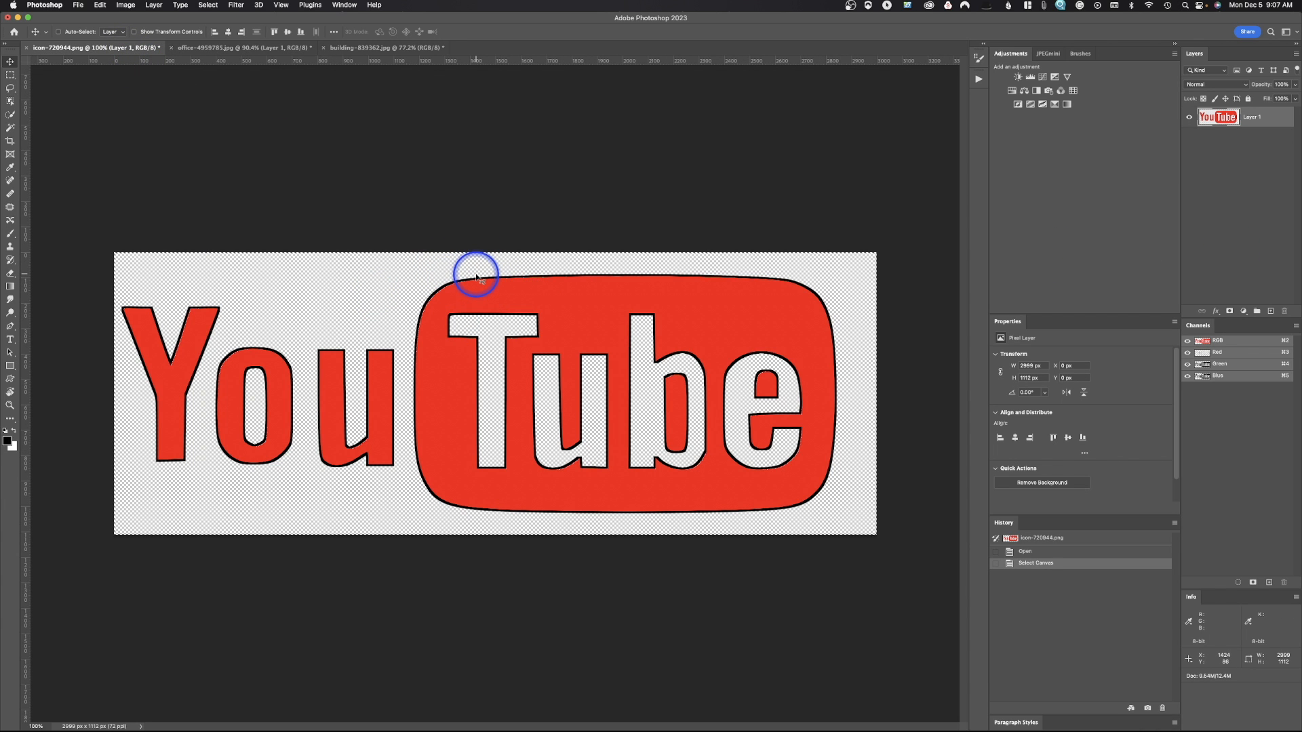
mouse_move(467, 282)
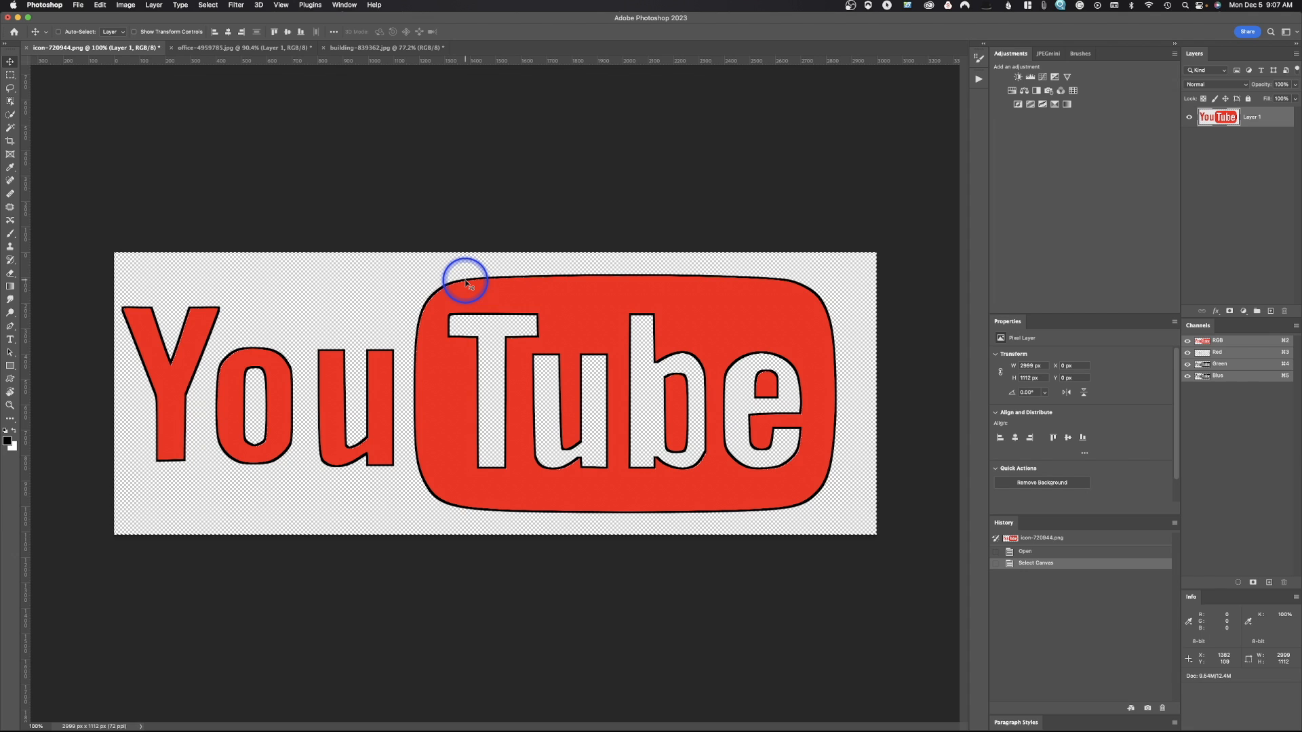
key("cmd+a")
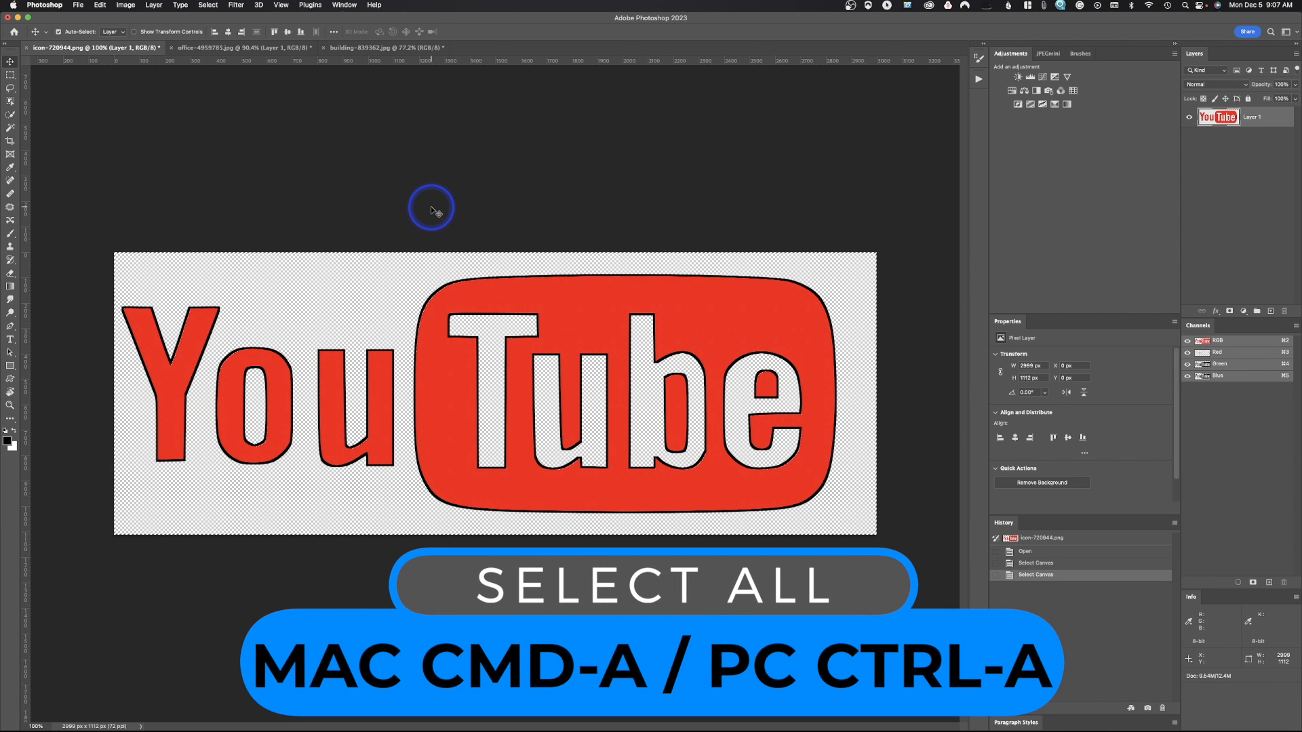
key("cmd+a")
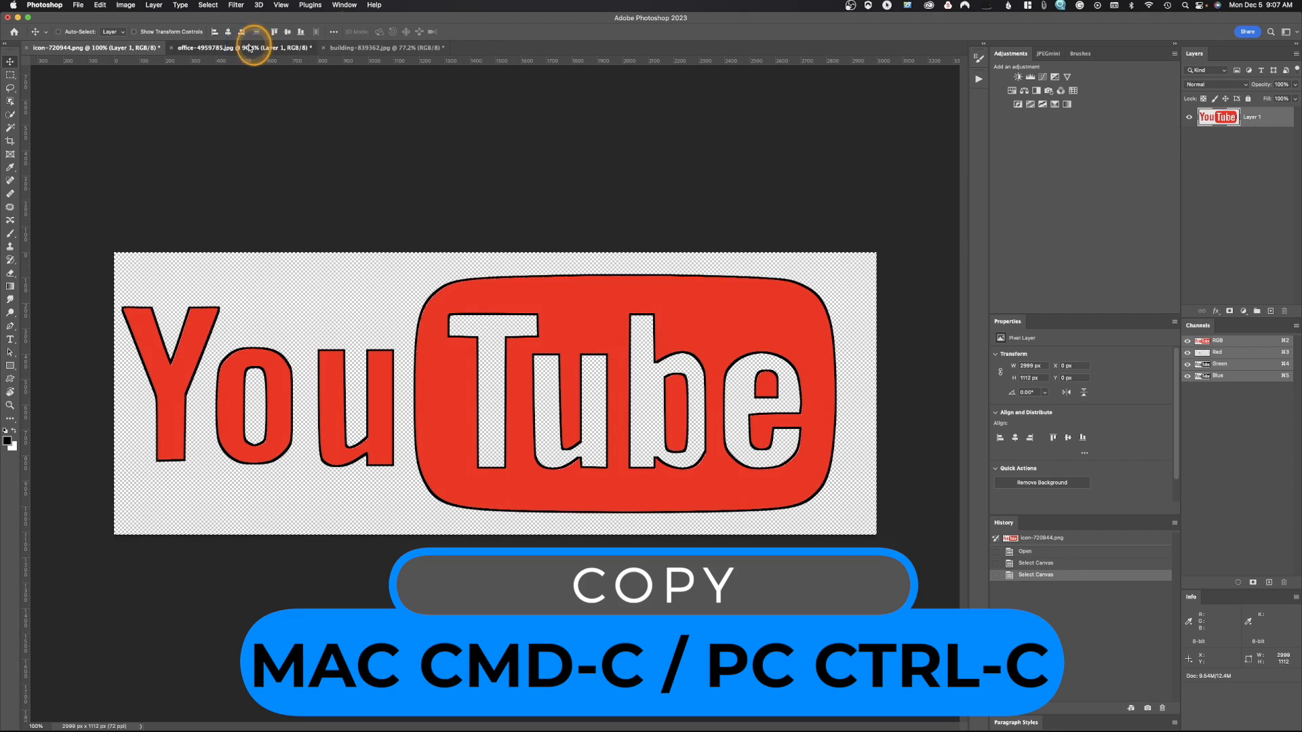
Launch the Vanishing Point editor on the office lobby image
left_click(237, 5)
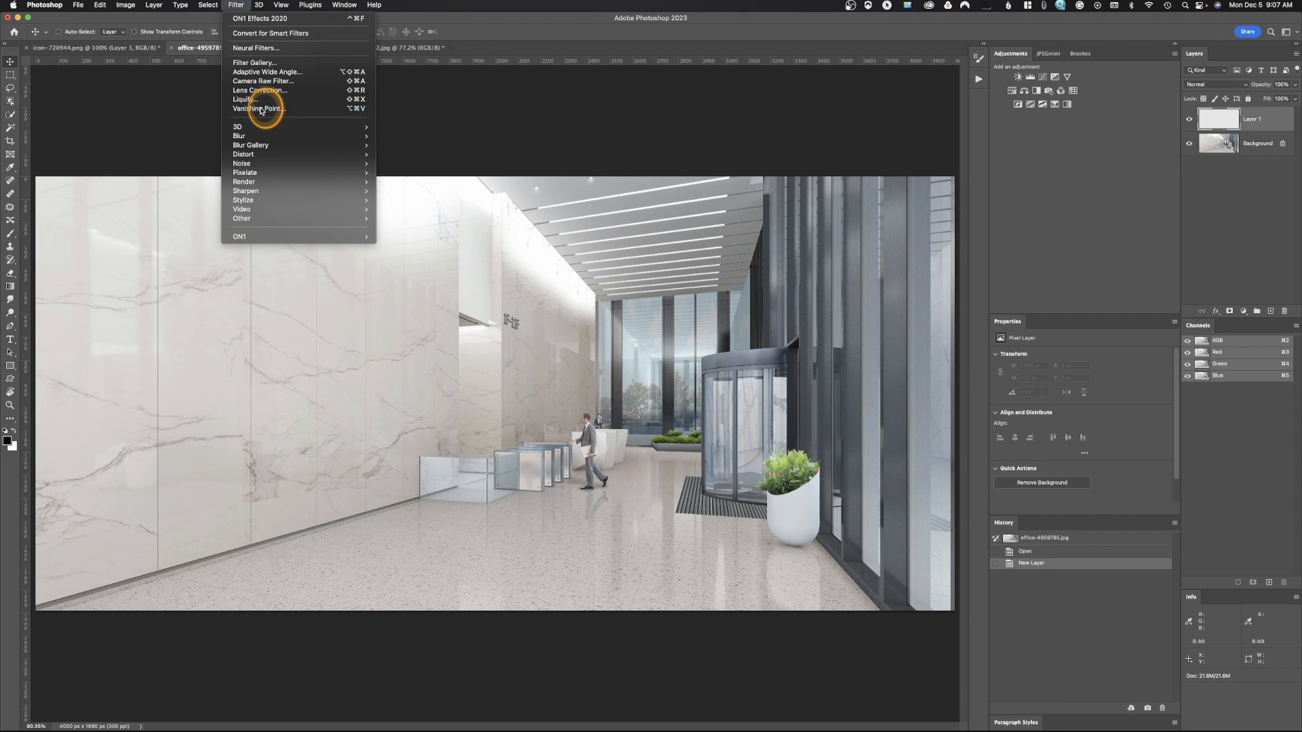
left_click(258, 109)
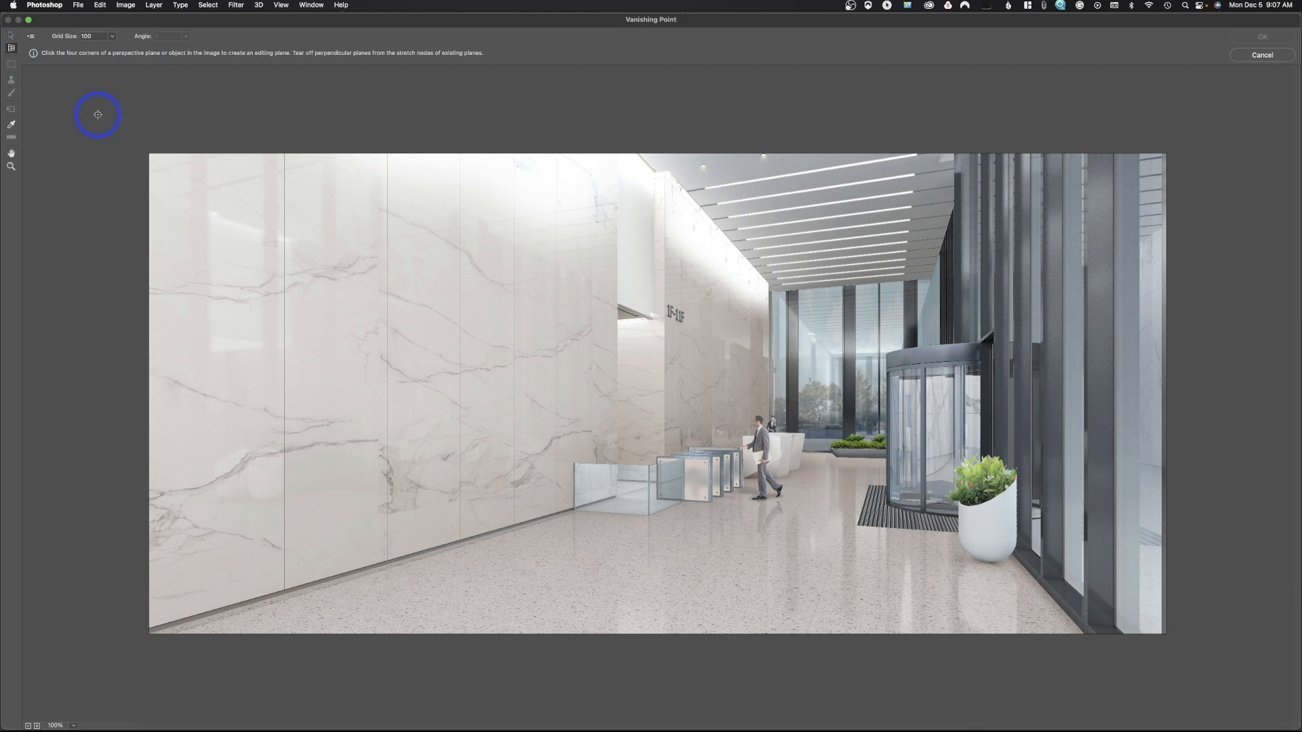
mouse_move(214, 430)
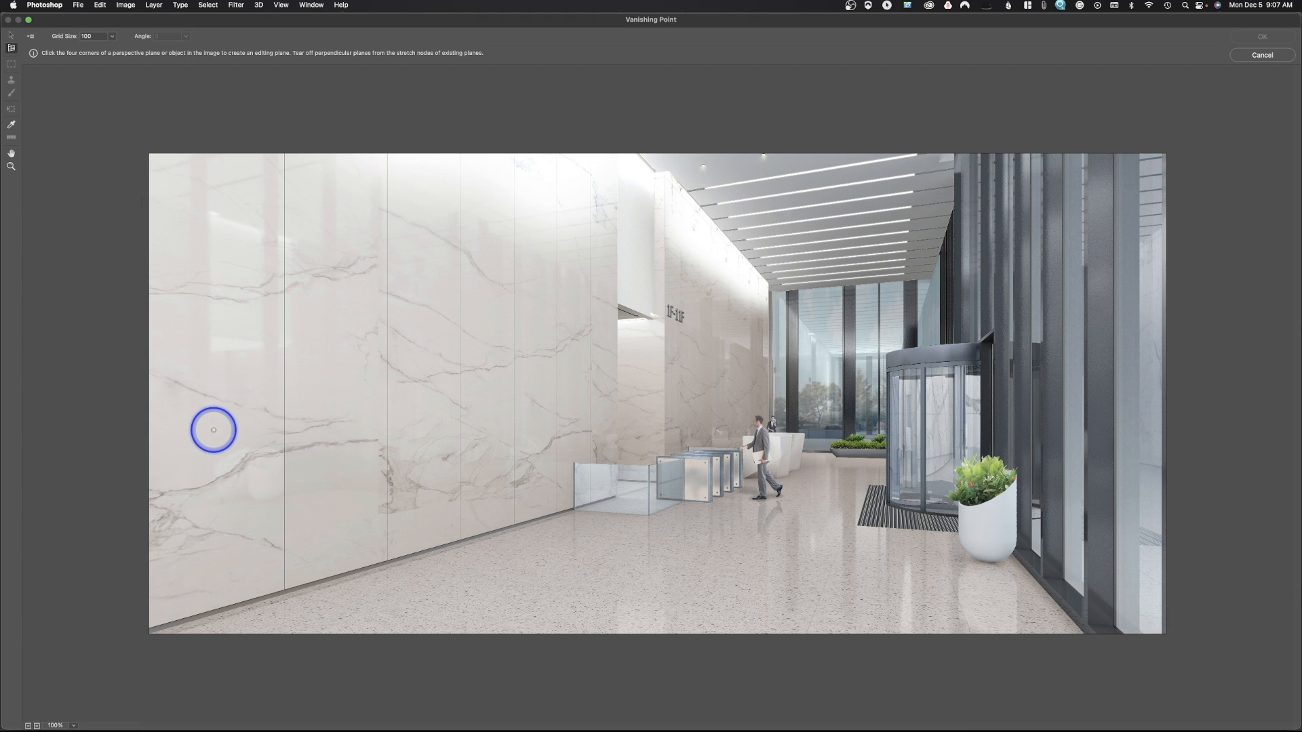
mouse_move(189, 606)
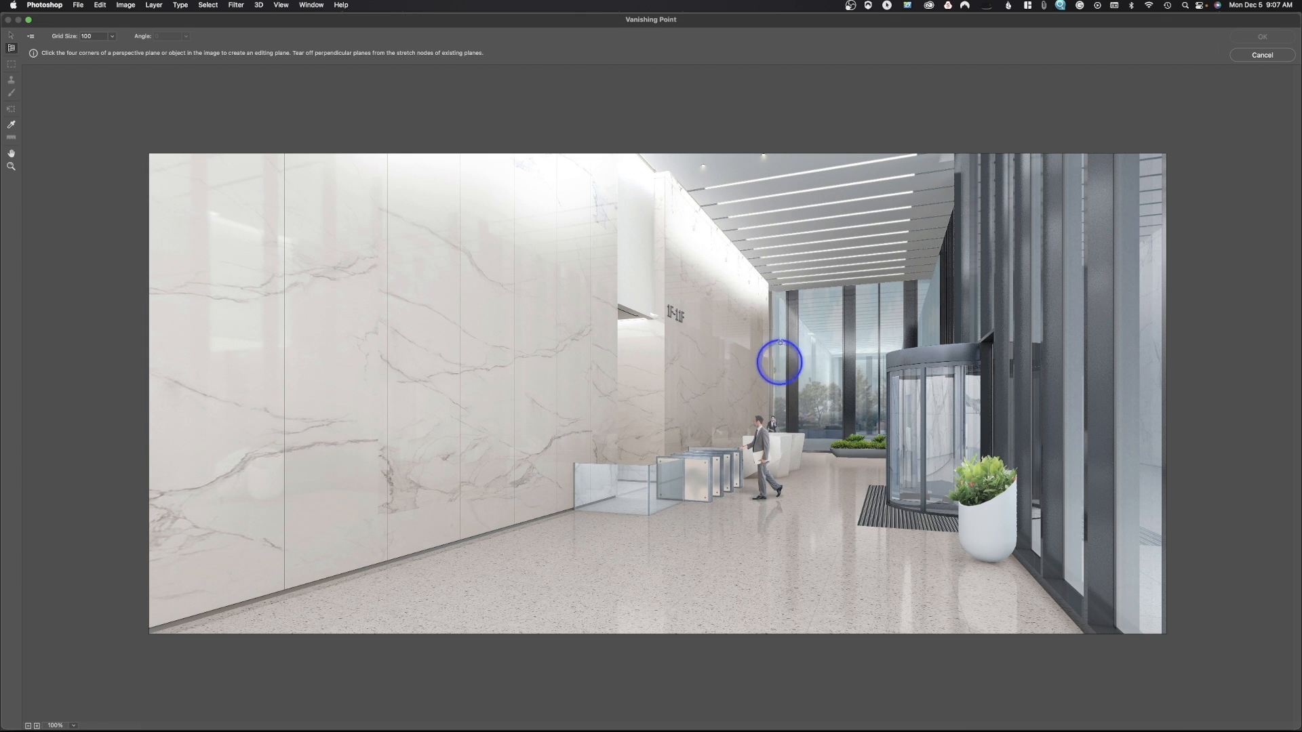
mouse_move(759, 285)
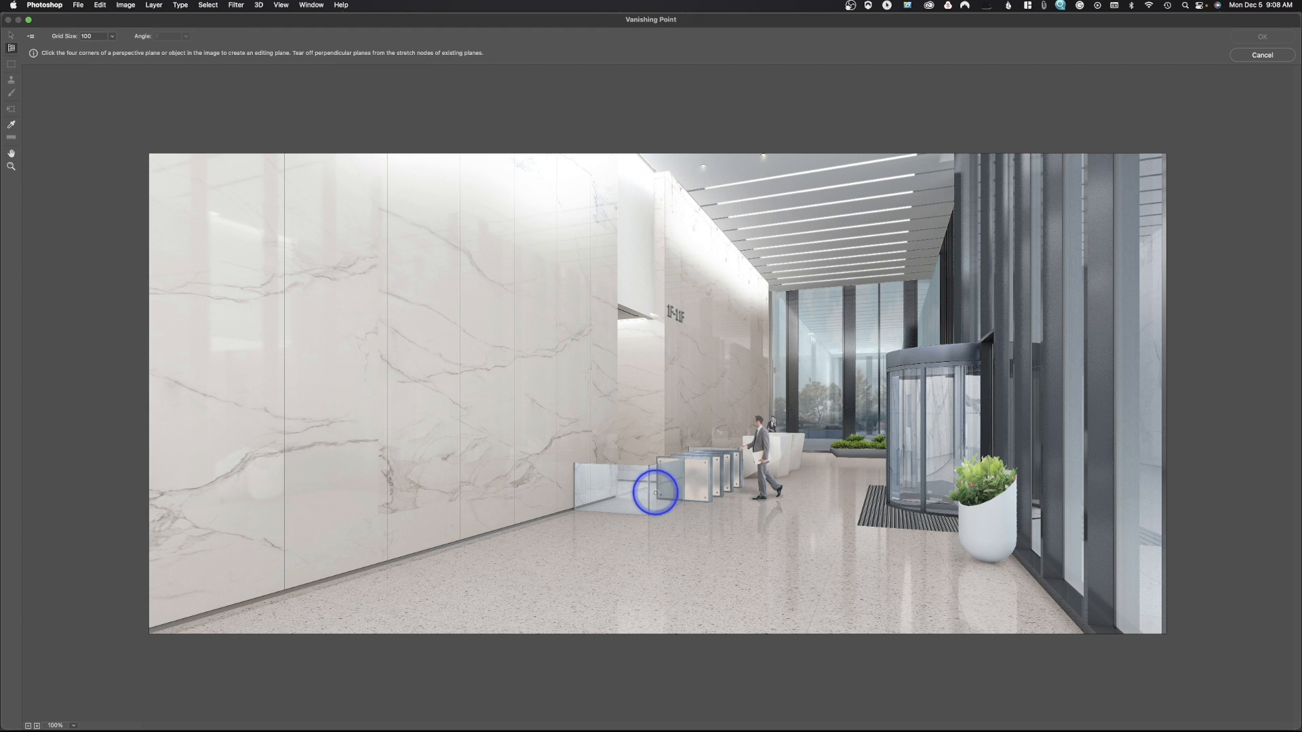
mouse_move(263, 300)
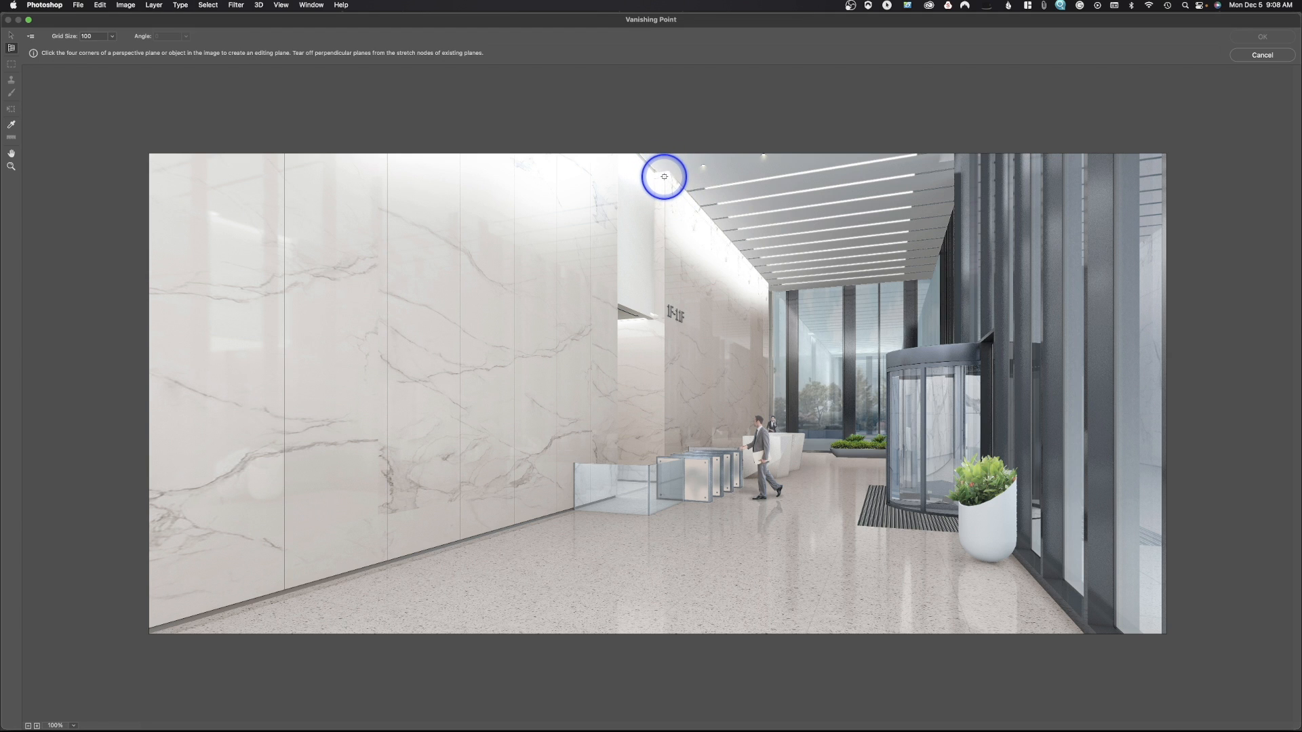
Draw a four-corner perspective plane over the lobby's short side wall
left_click(665, 440)
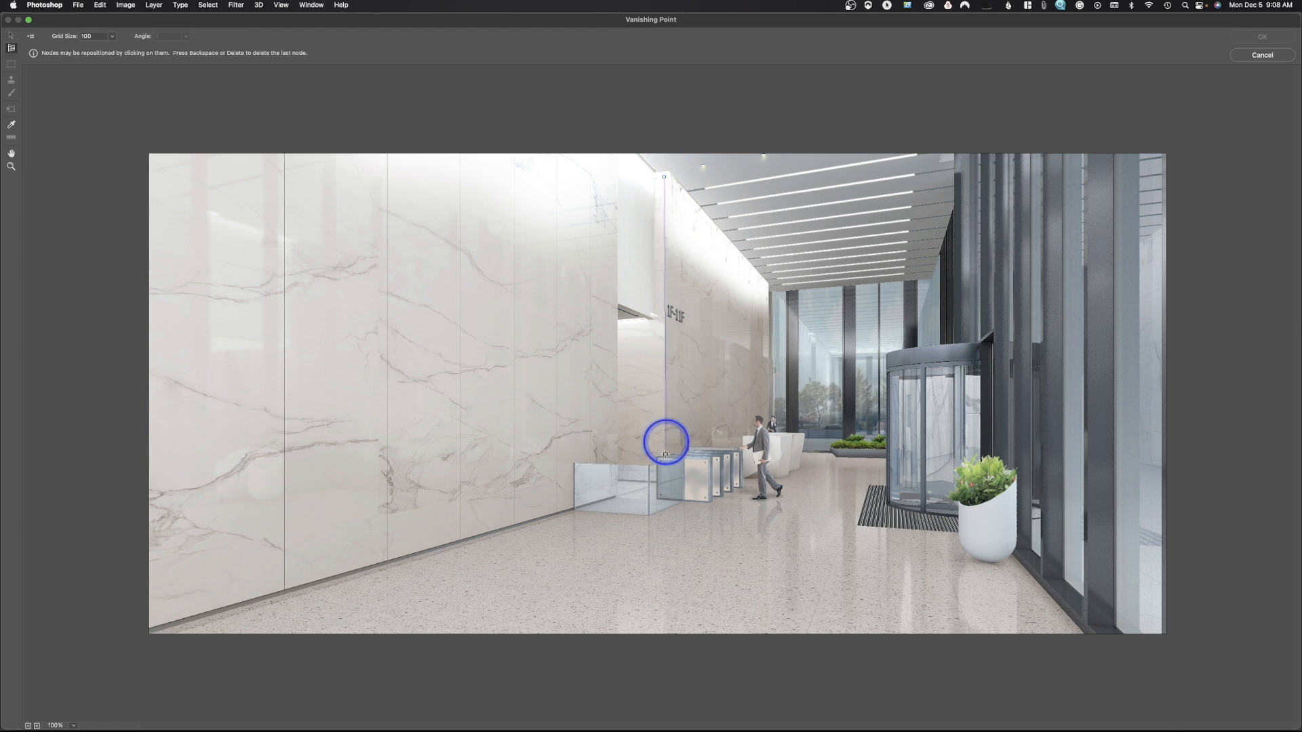
left_click_drag(664, 443, 664, 483)
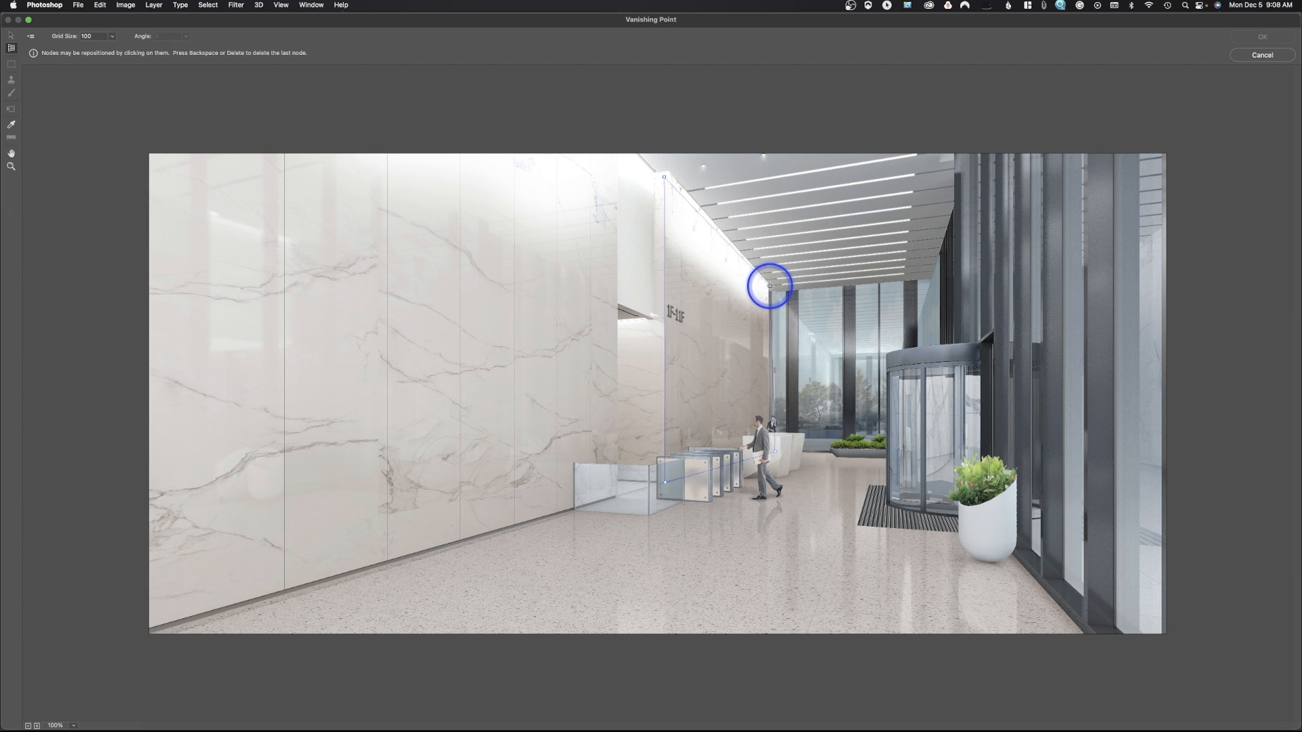
left_click(768, 285)
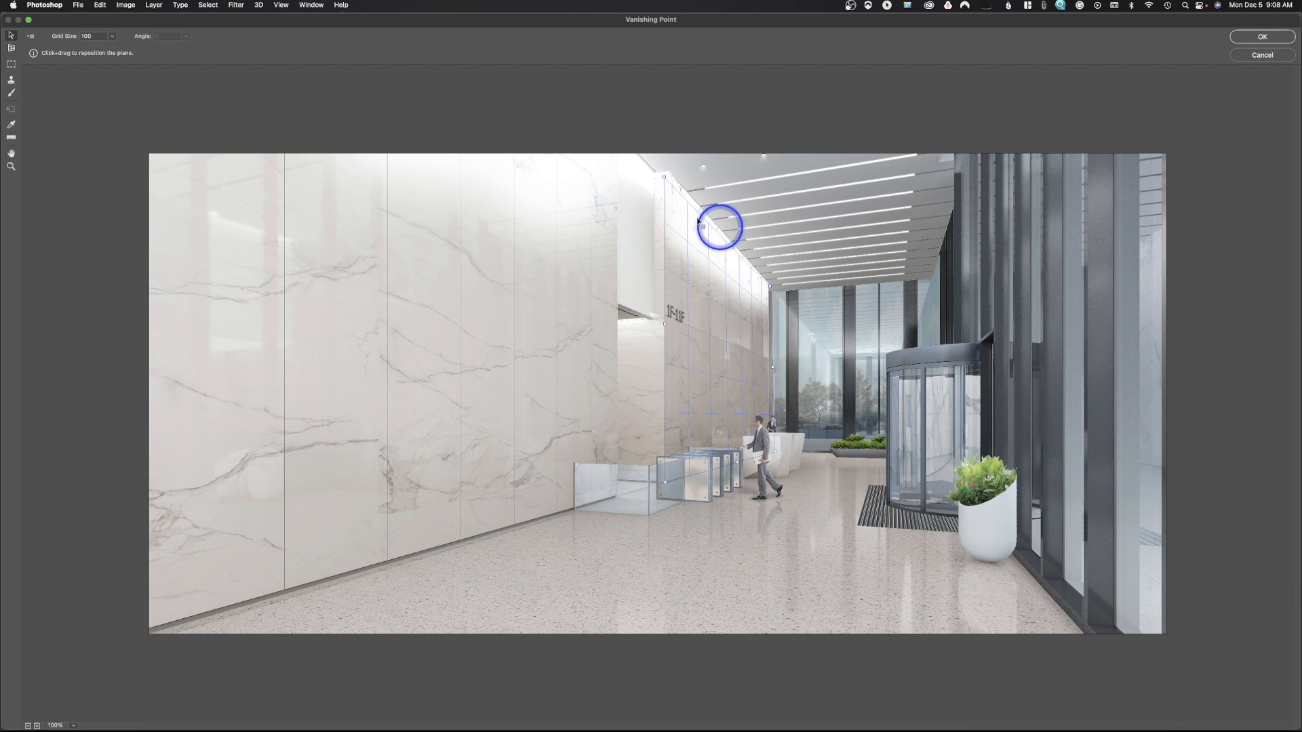
left_click_drag(721, 227, 665, 174)
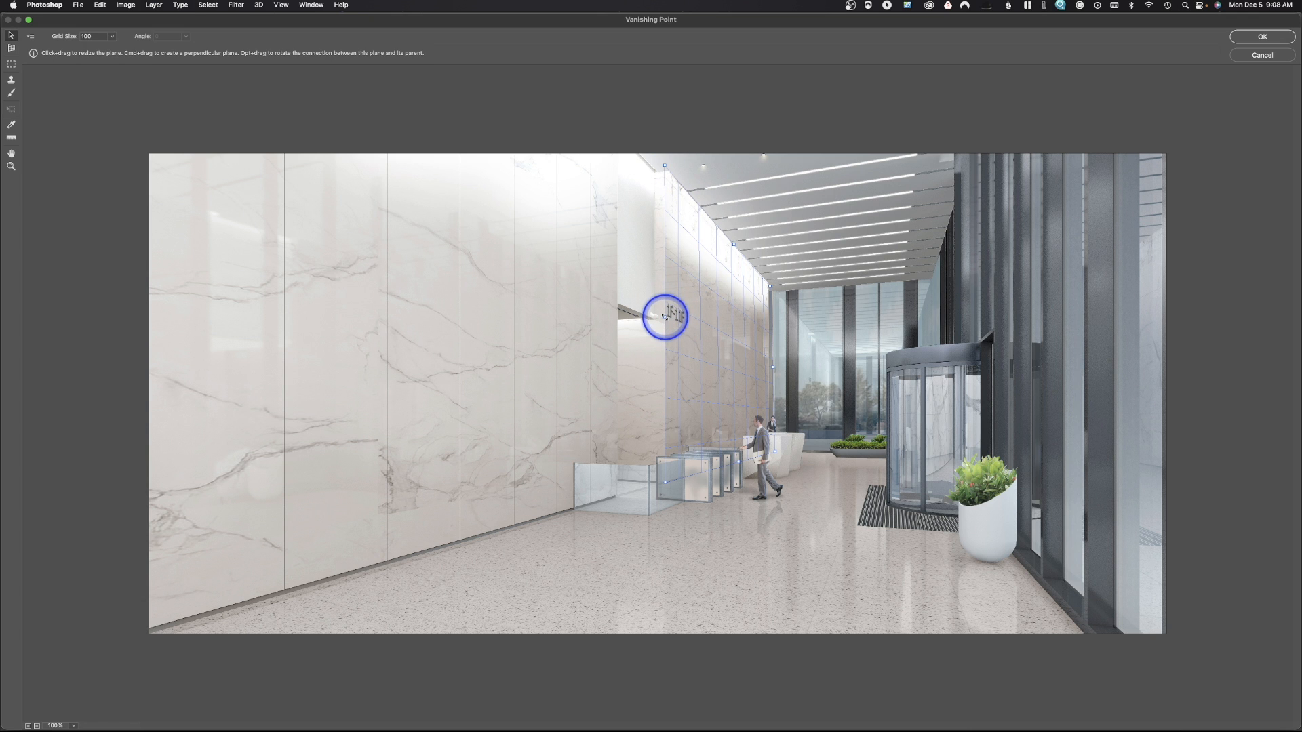
Tear off a perpendicular grid across the long marble wall past the image edge and paste the logo in
left_click_drag(665, 315, 338, 263)
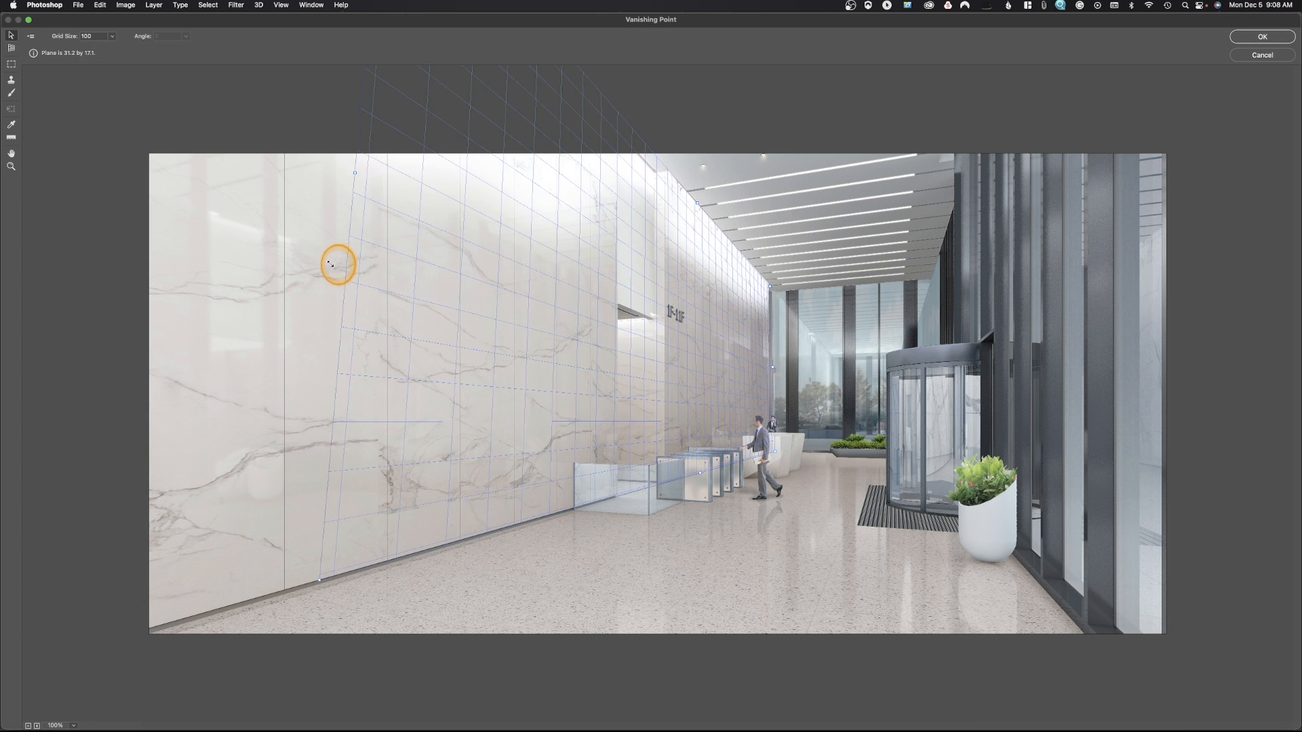
left_click_drag(338, 264, 130, 271)
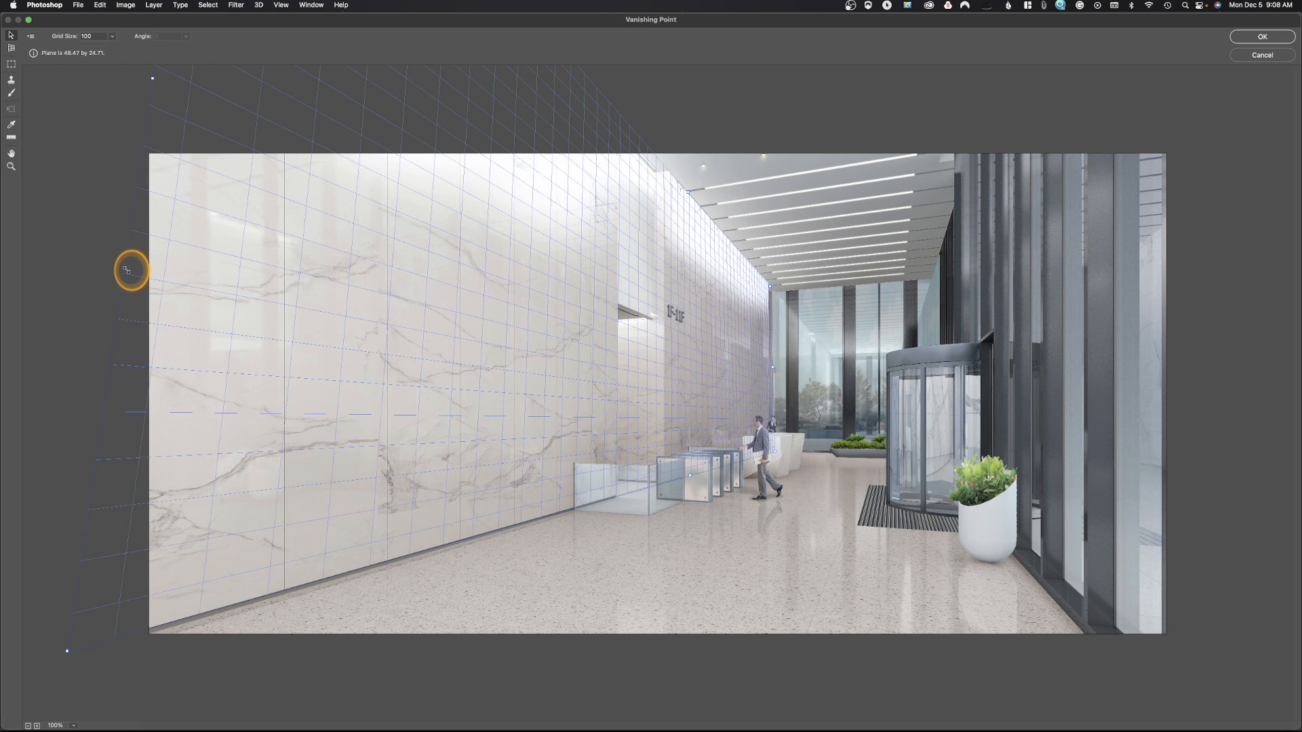
mouse_move(308, 299)
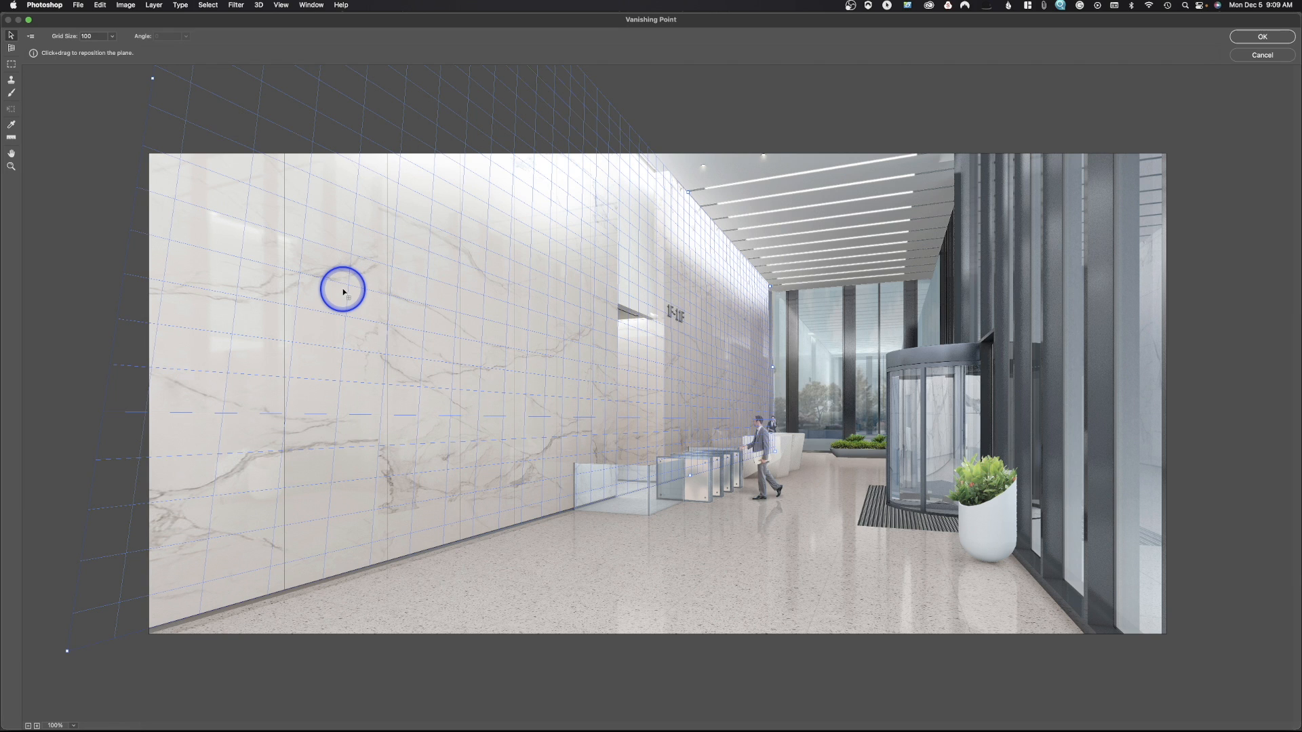
key("cmd+v")
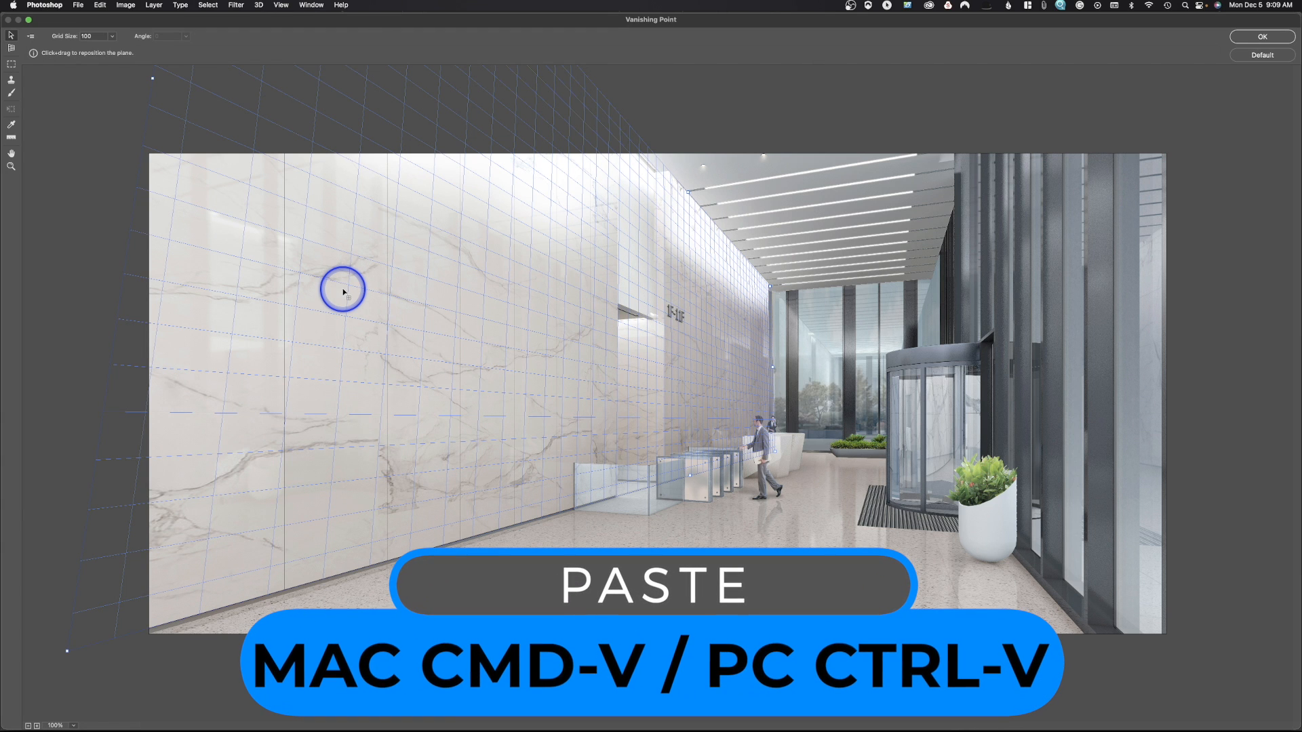
Slide the pasted YouTube logo along the marble wall plane until it sits near the wall's edge
key("cmd+v")
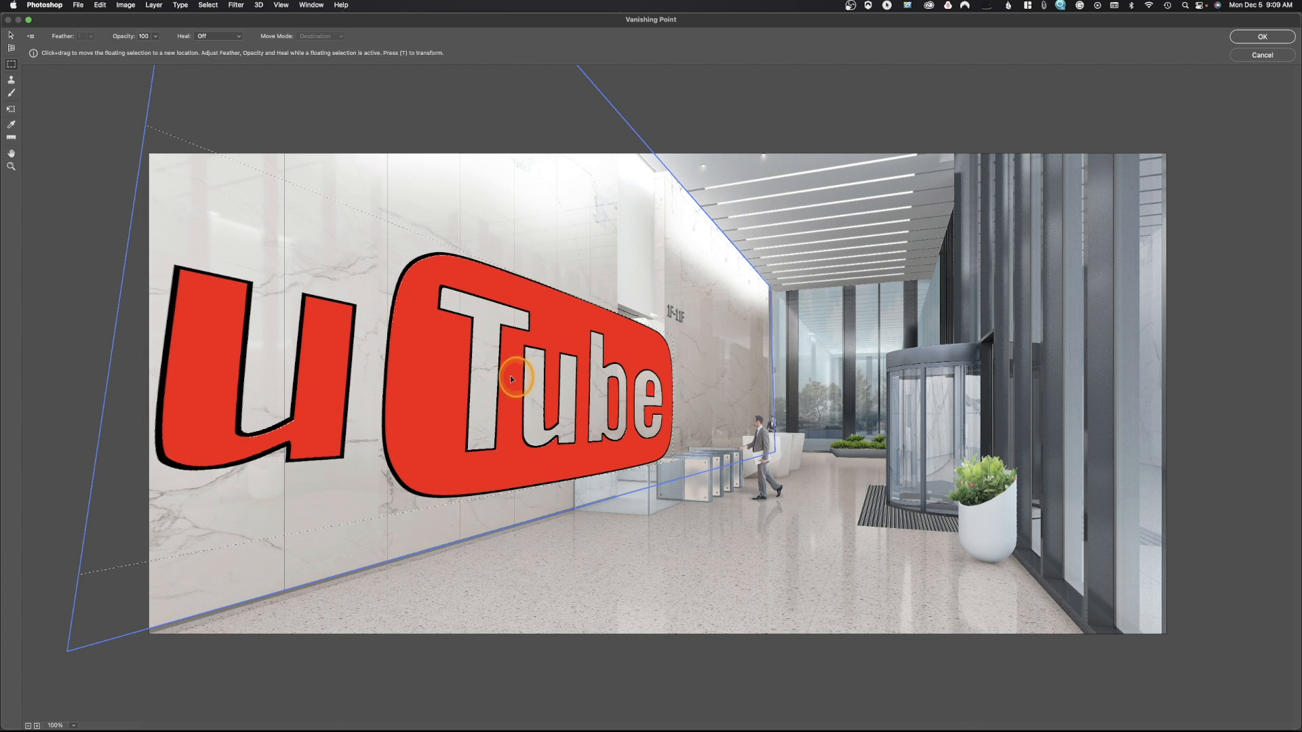
left_click_drag(511, 378, 640, 345)
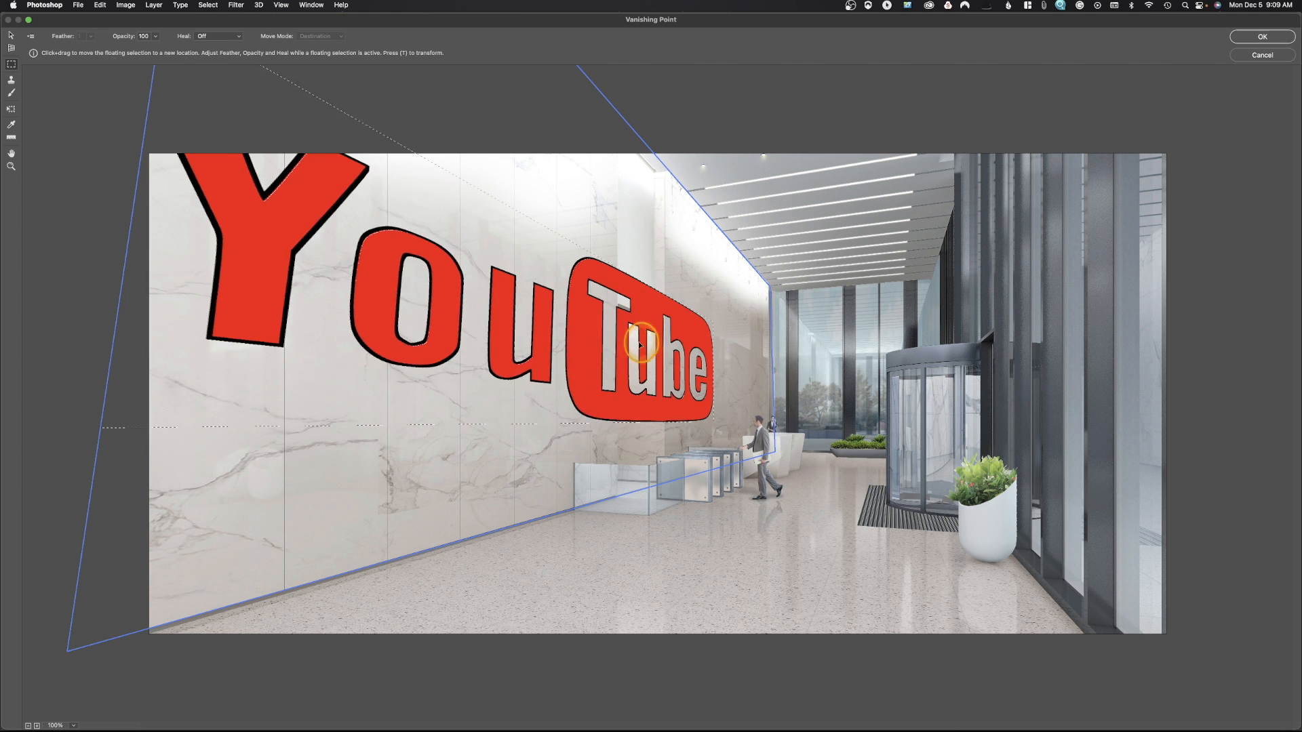
left_click_drag(640, 345, 673, 357)
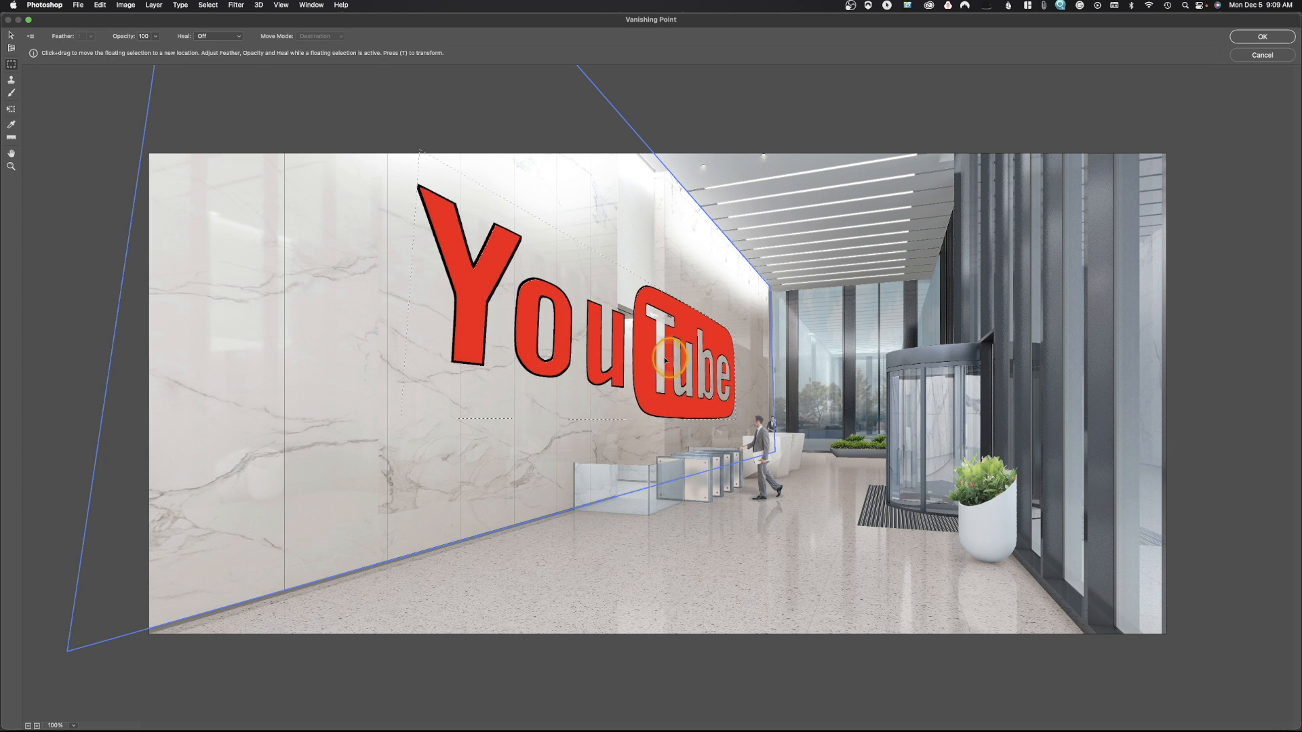
left_click_drag(664, 361, 660, 361)
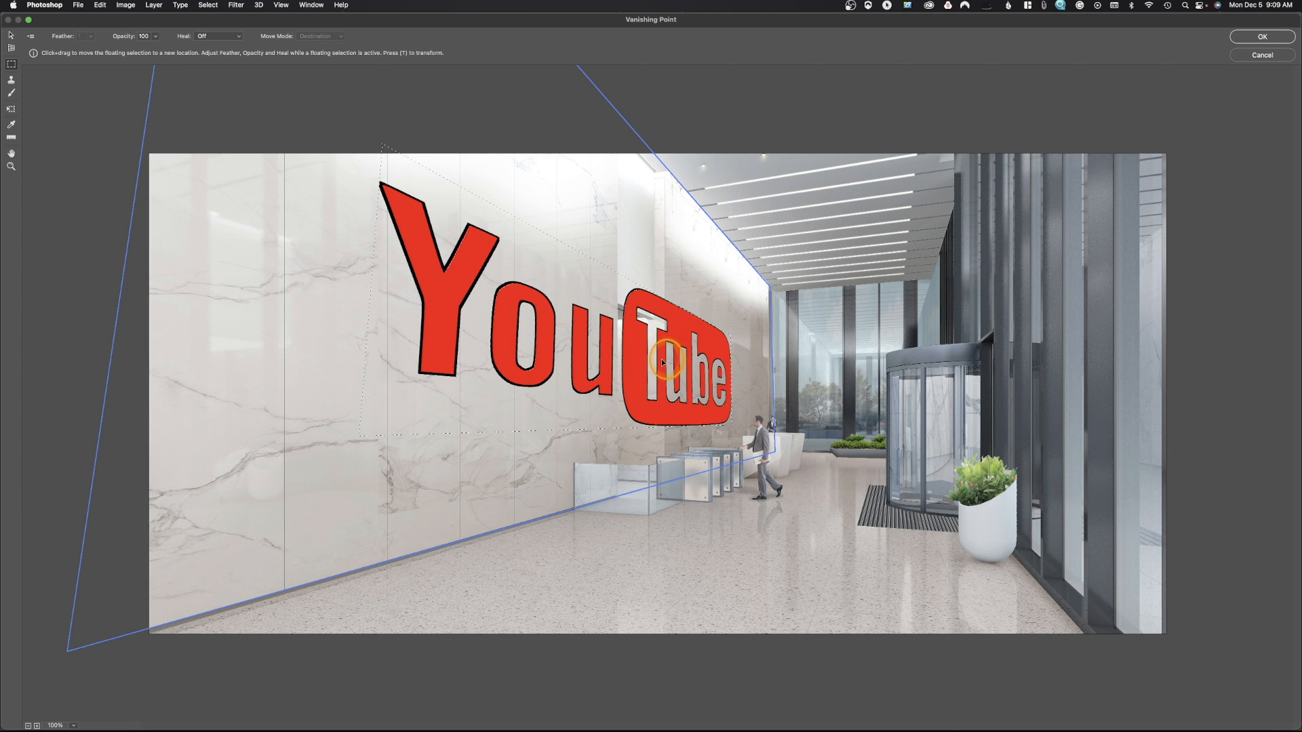
left_click_drag(660, 361, 519, 332)
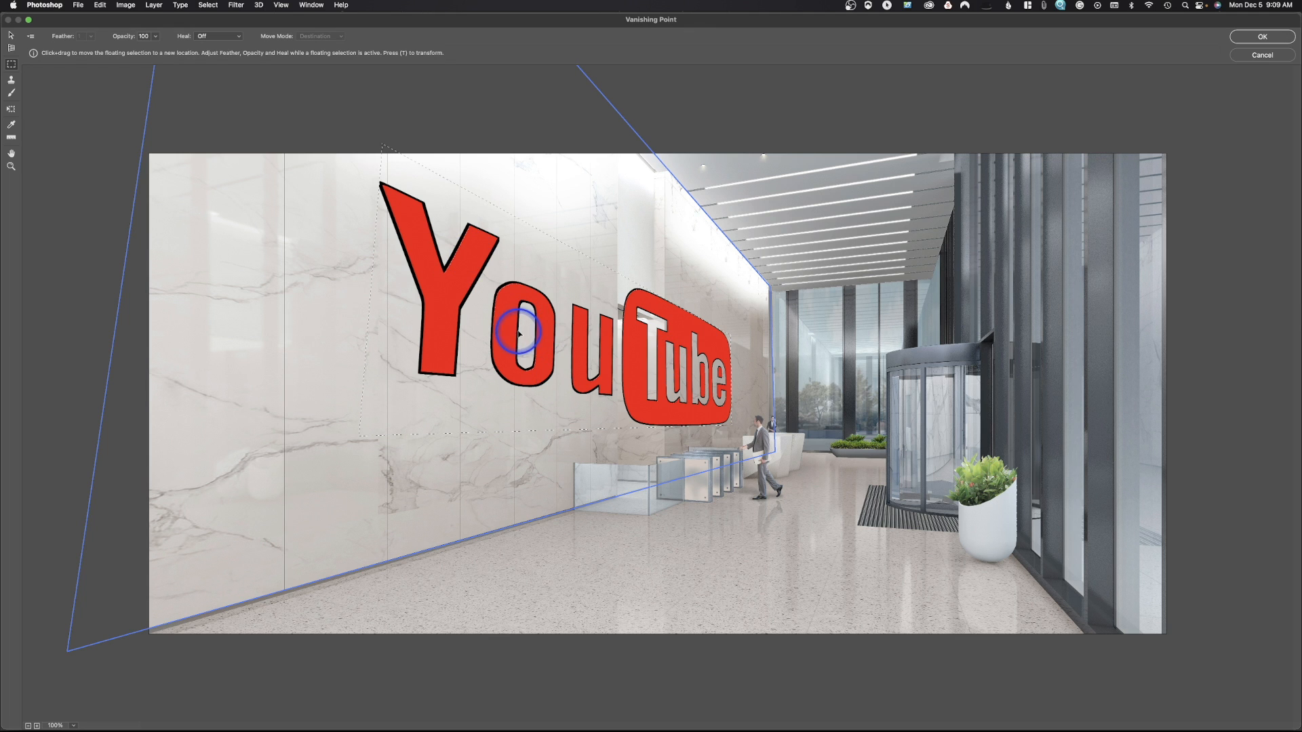
left_click_drag(519, 332, 391, 332)
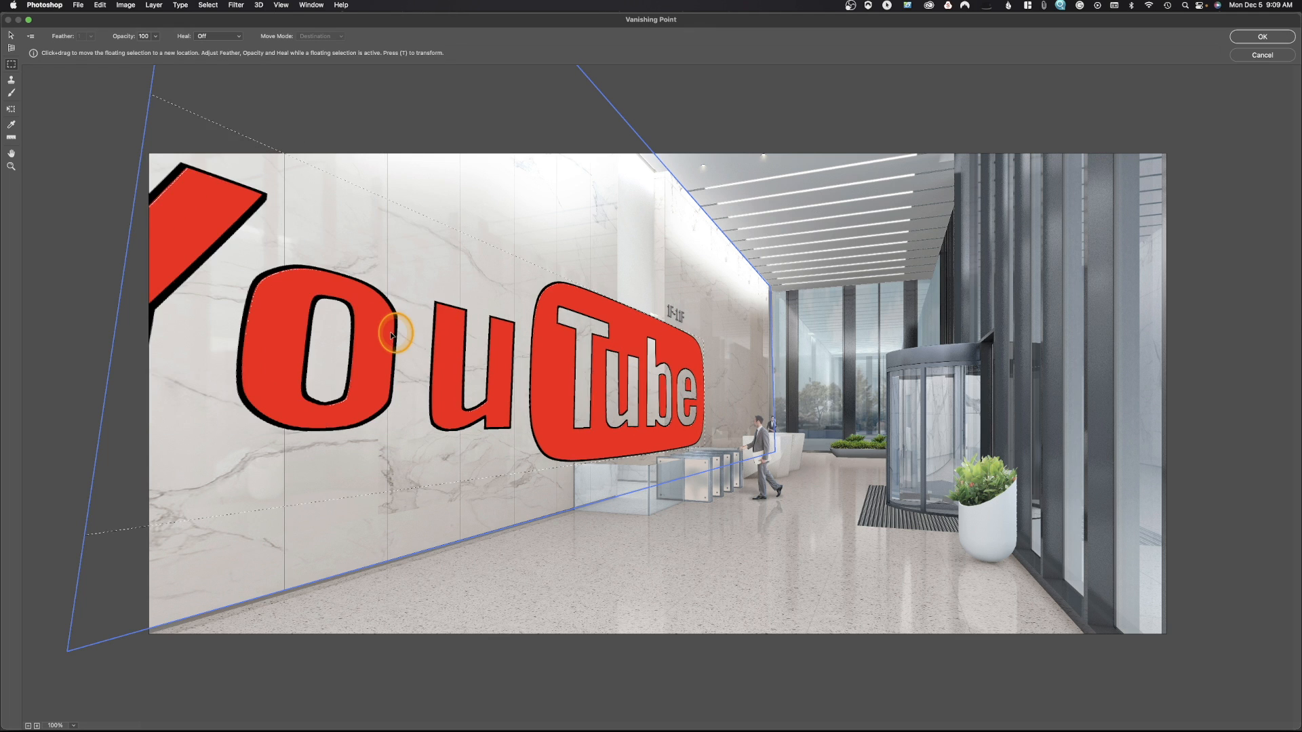
left_click_drag(391, 332, 414, 303)
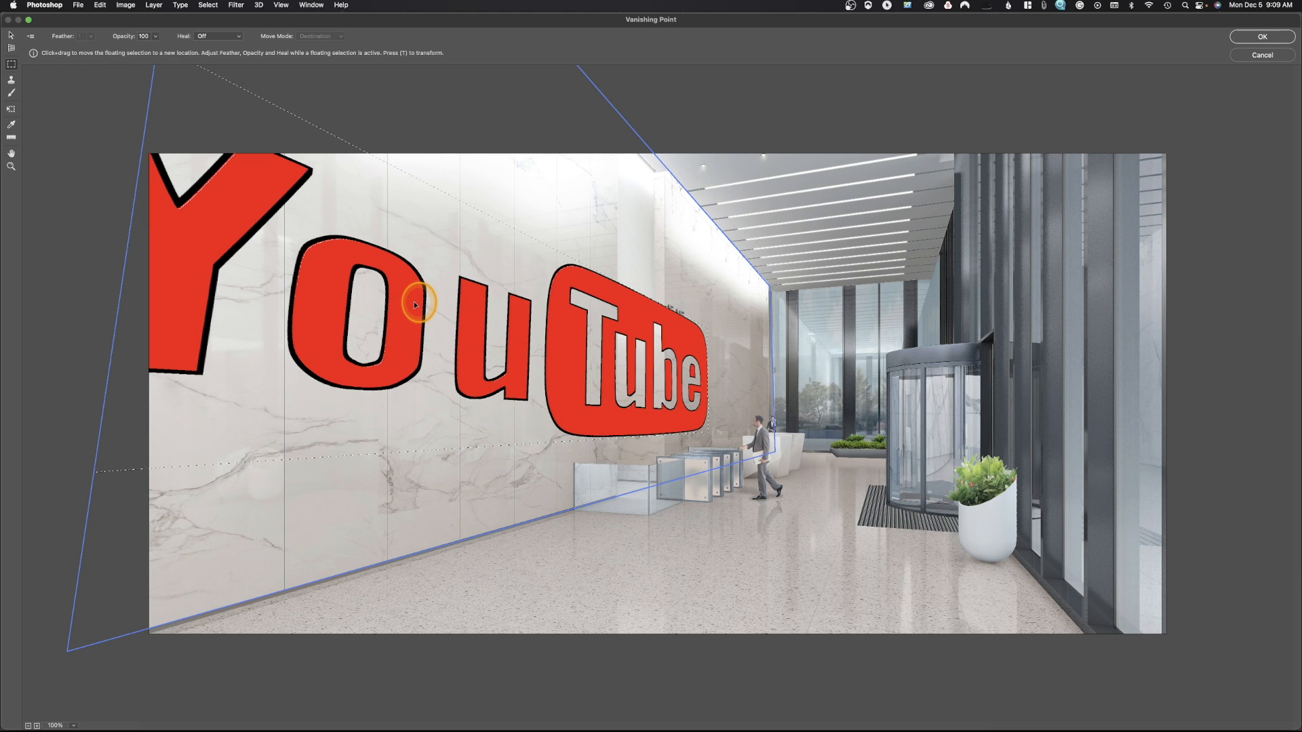
left_click(12, 109)
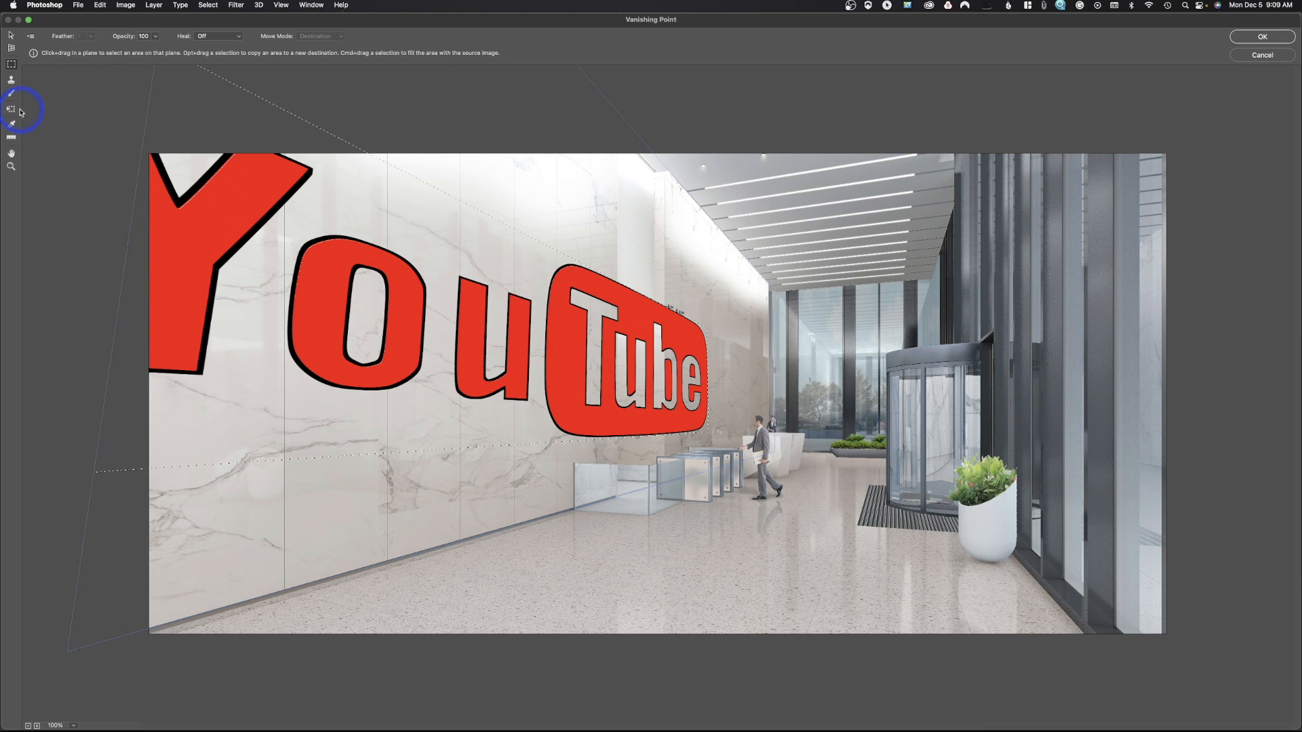
mouse_move(11, 108)
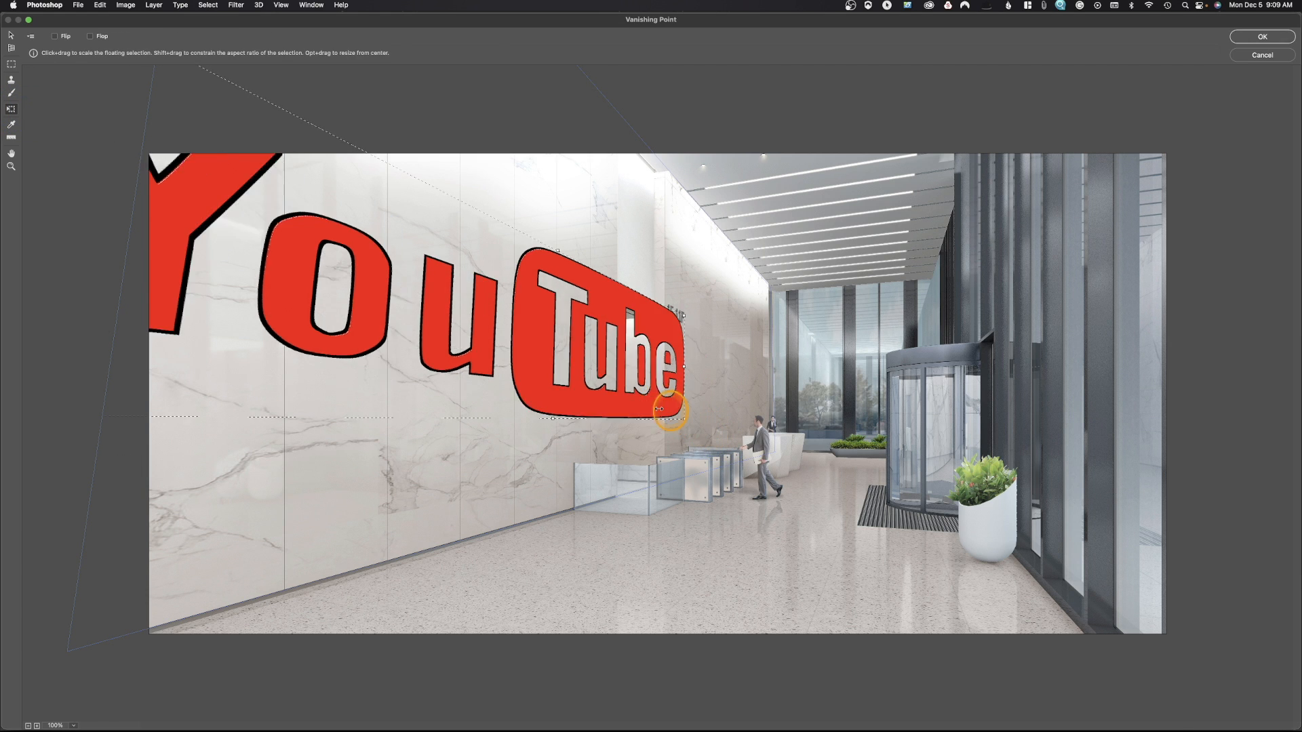
Scale the logo down, settle it on the left marble wall and commit the Vanishing Point result
left_click_drag(669, 408, 461, 334)
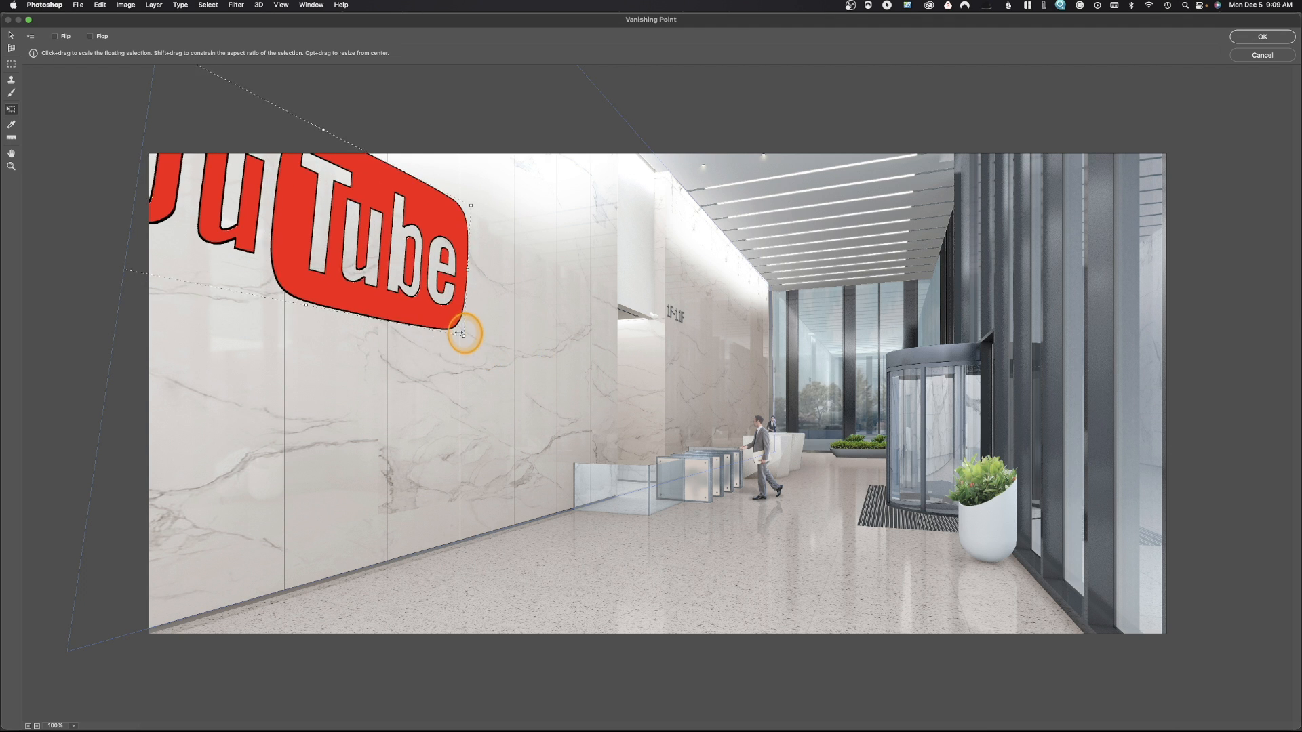
left_click_drag(462, 334, 386, 322)
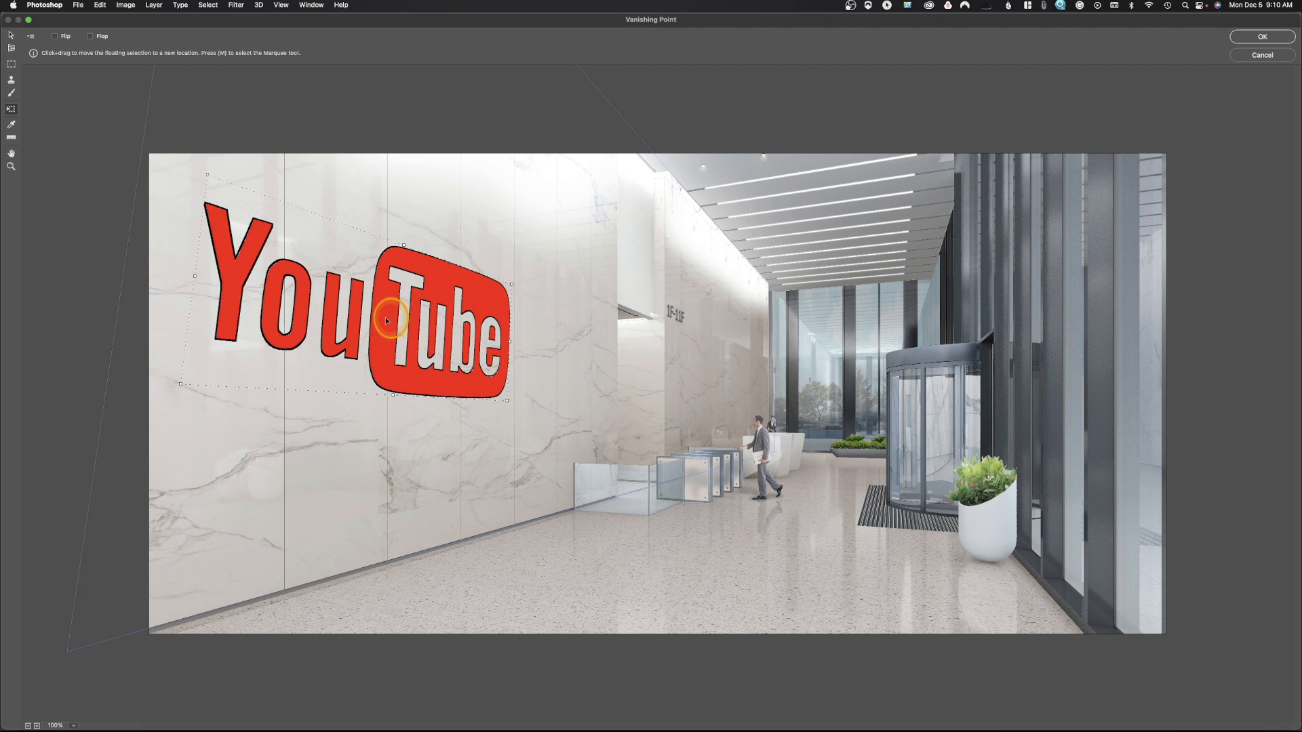
left_click_drag(386, 322, 462, 339)
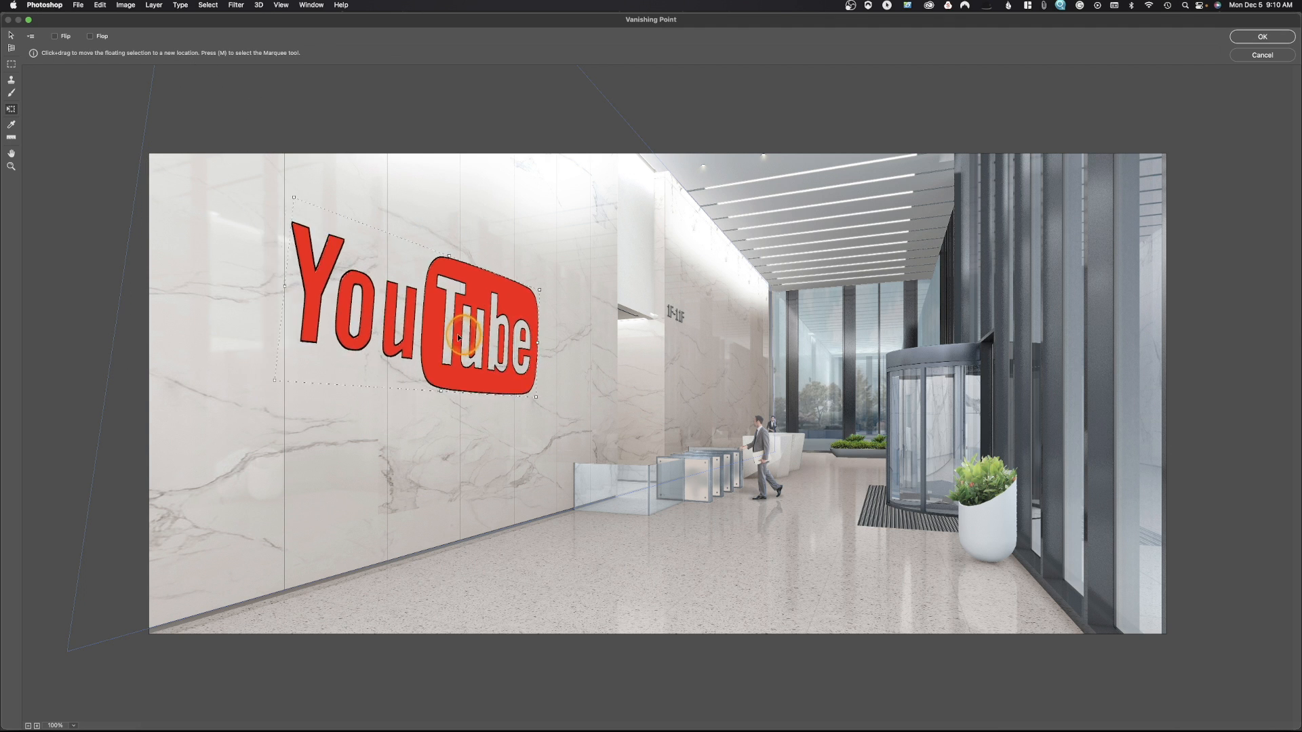
left_click_drag(461, 336, 498, 344)
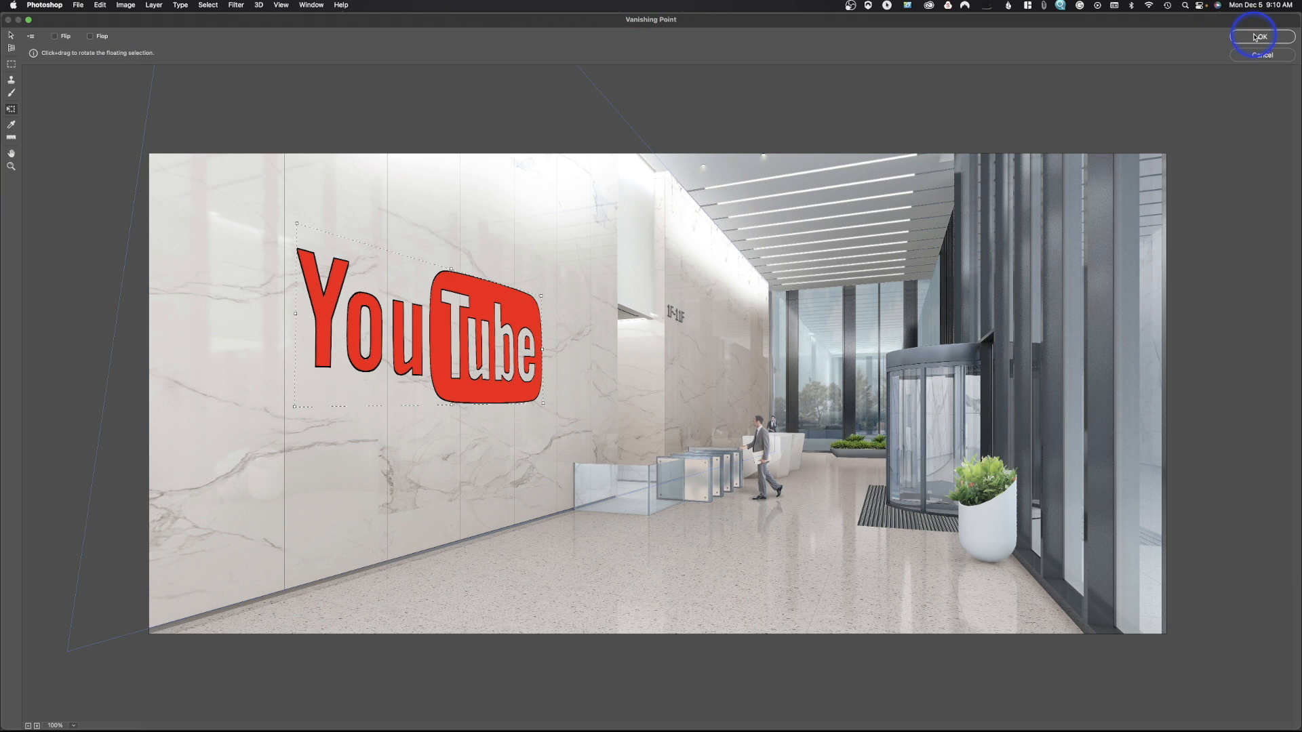
left_click(1260, 37)
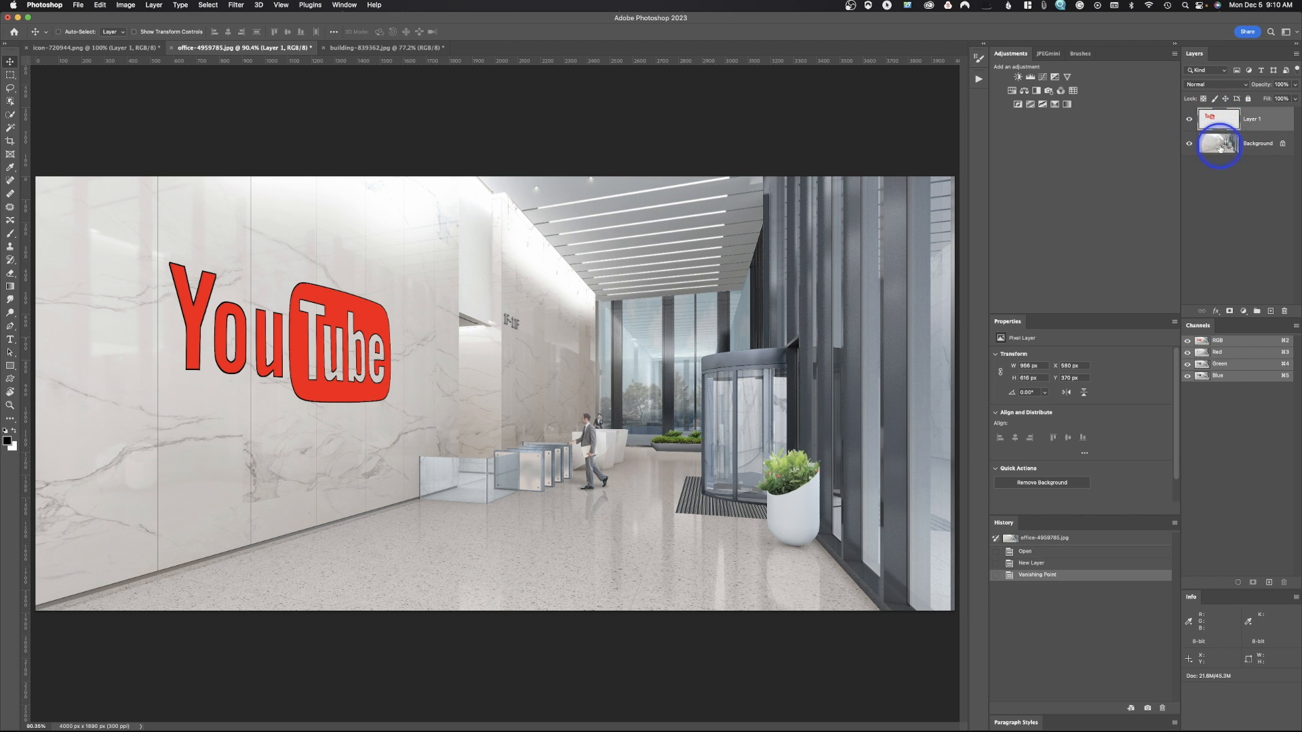
mouse_move(1219, 143)
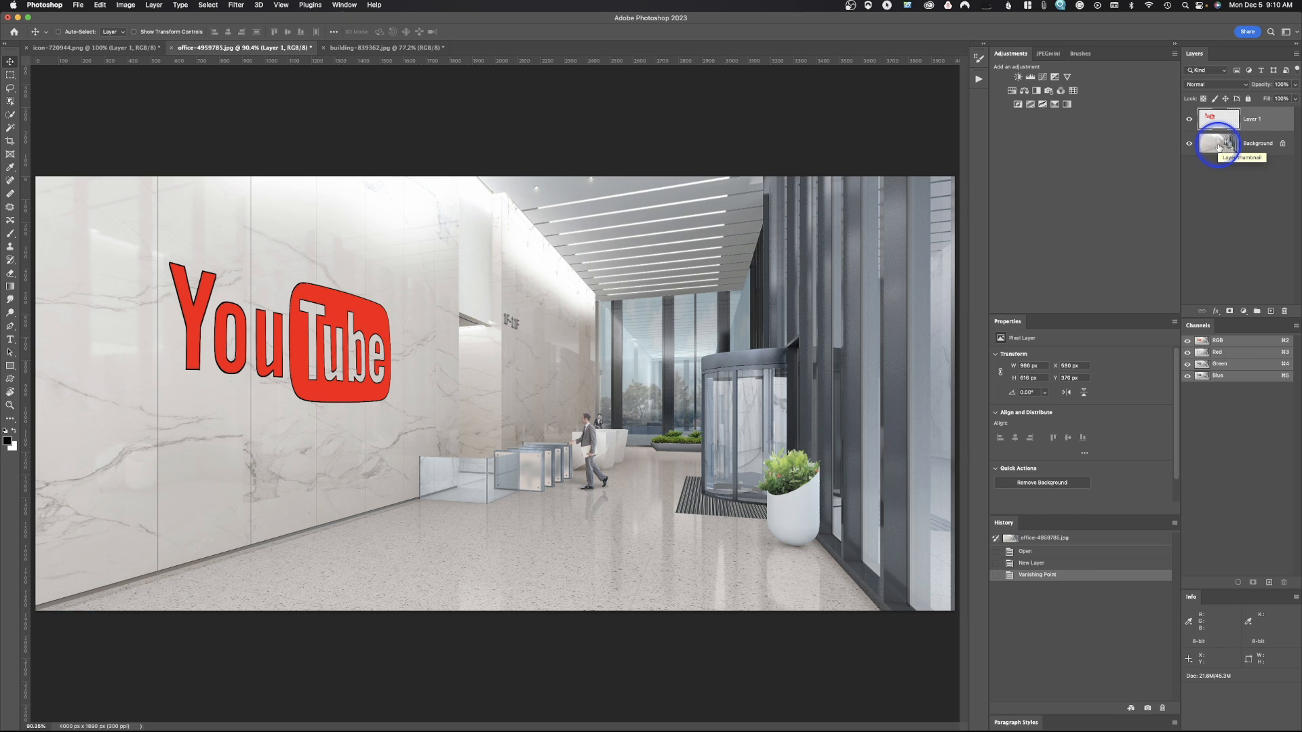
Toggle Layer 1's visibility to compare the wall with and without the logo, leaving it hidden
left_click(1243, 119)
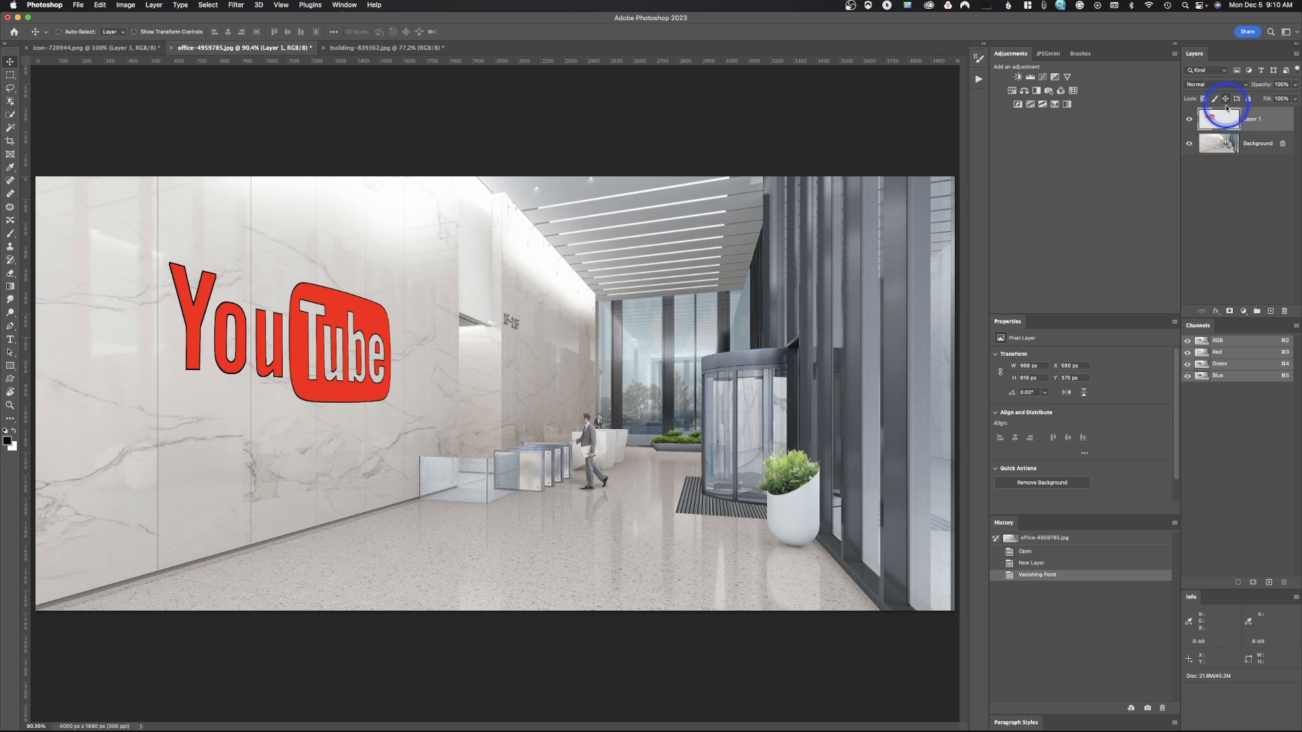
left_click(1188, 118)
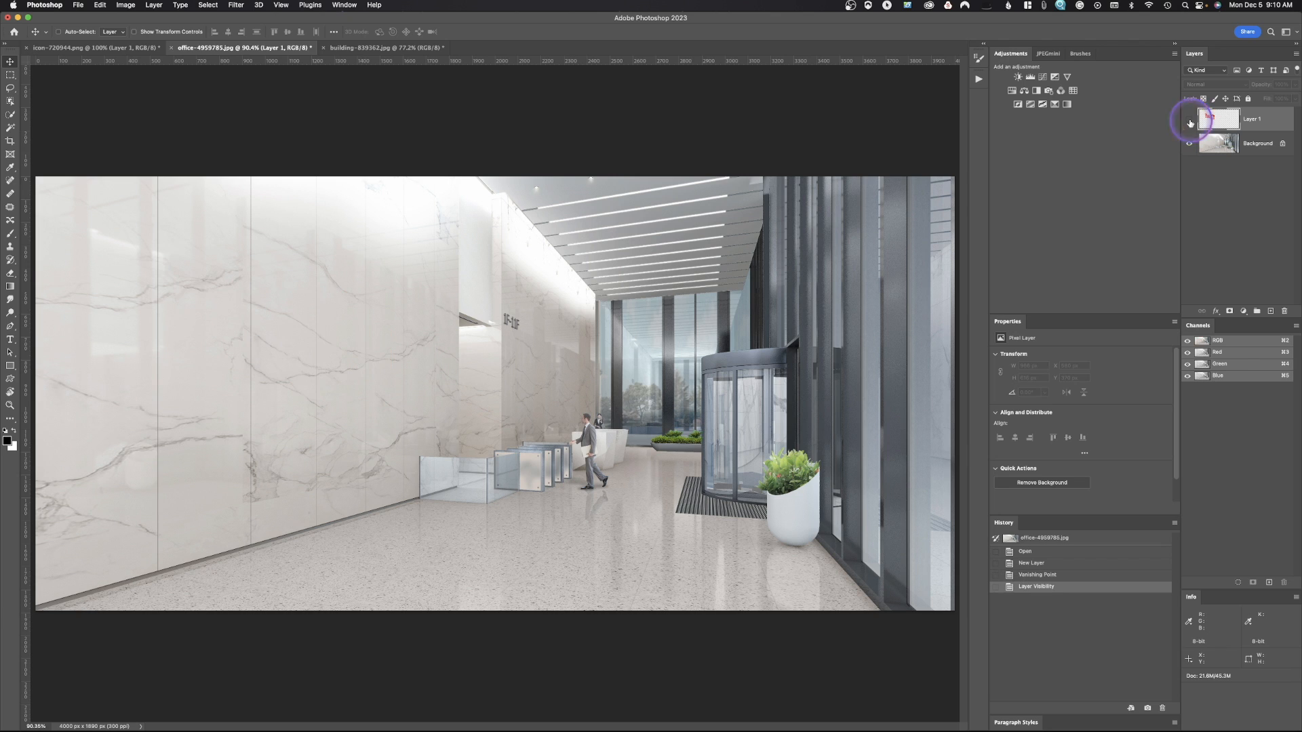
left_click(1187, 119)
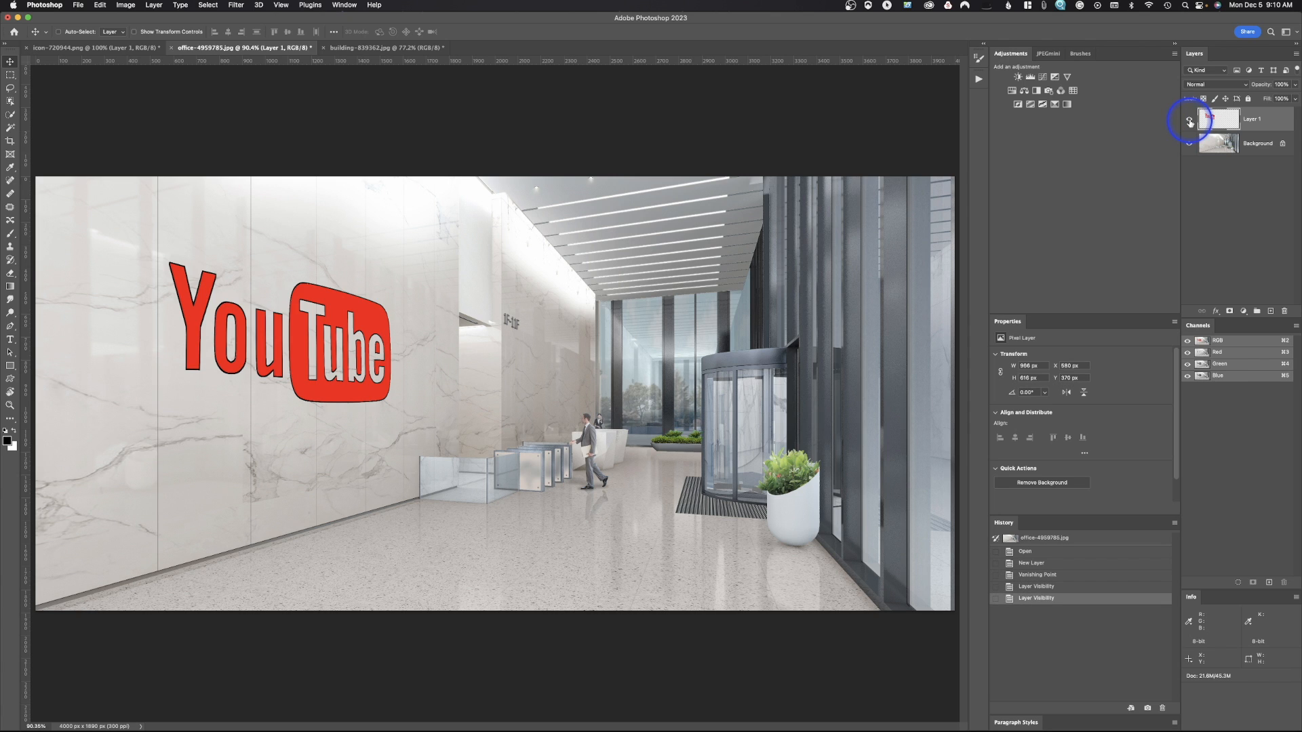
mouse_move(1189, 121)
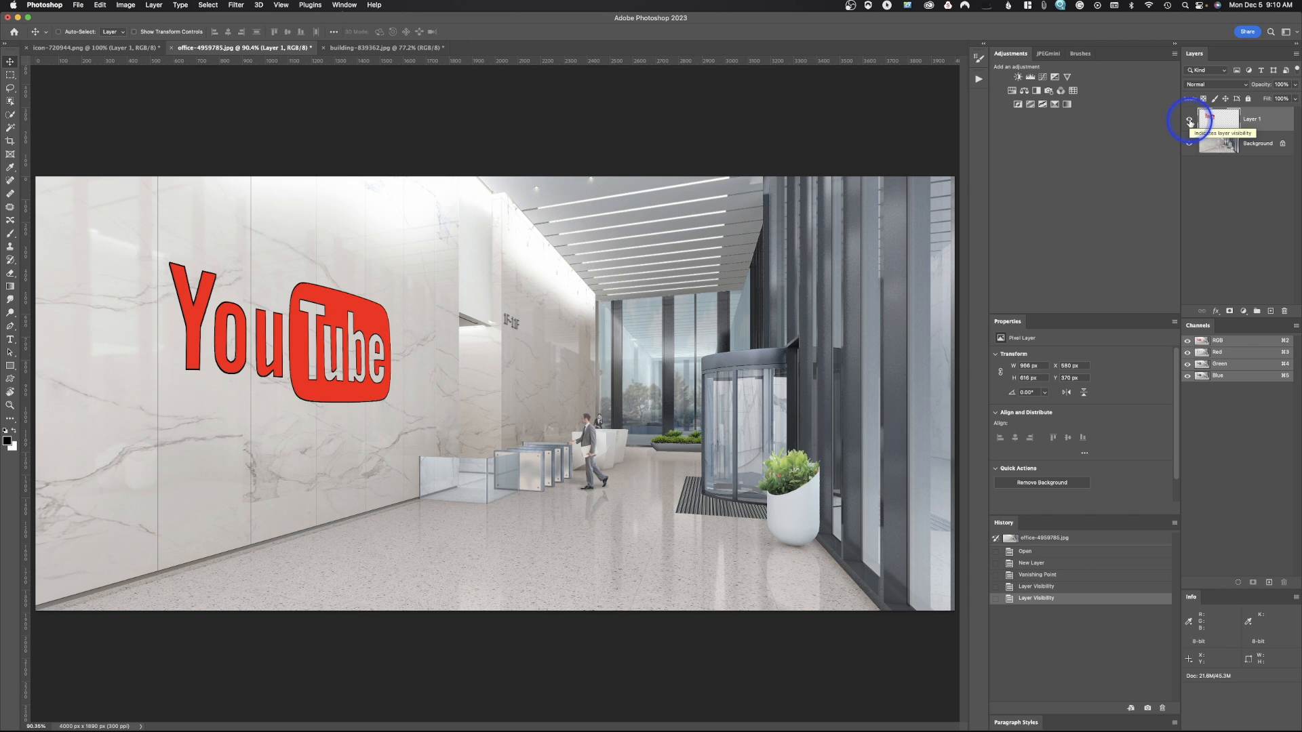
left_click(1188, 120)
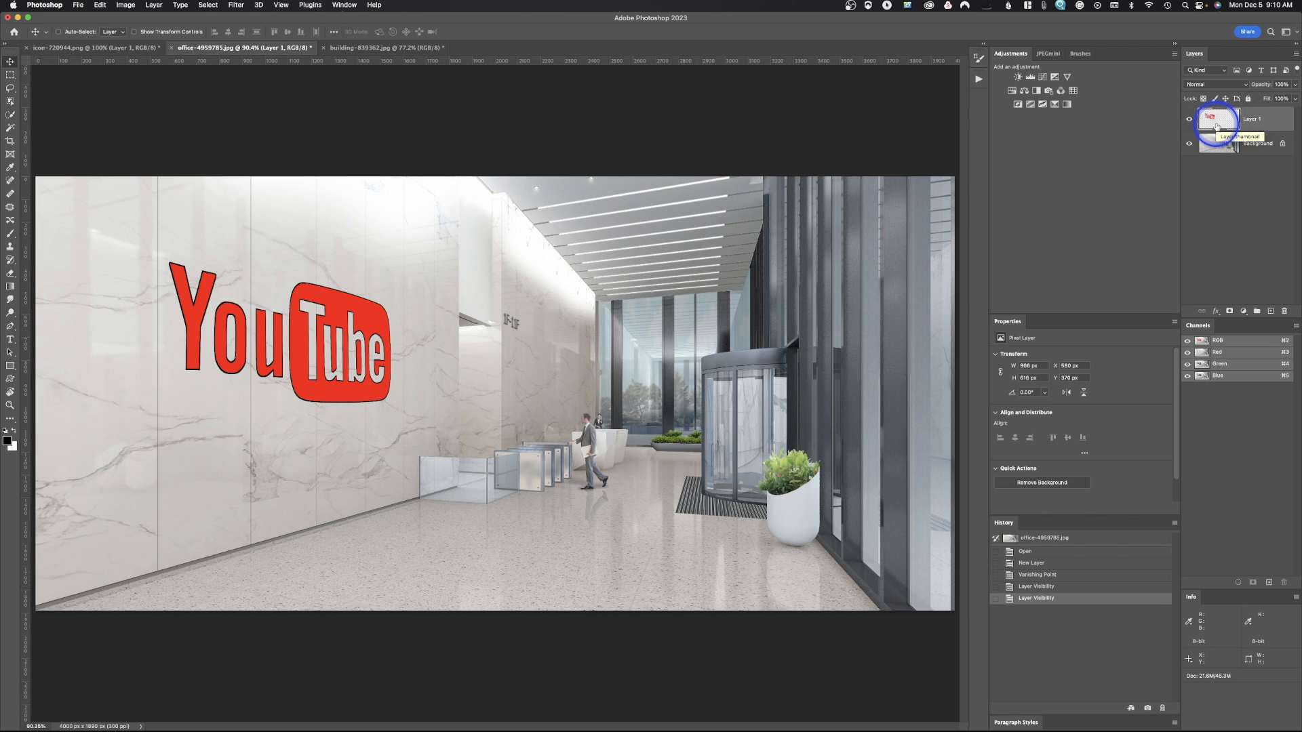
left_click(1188, 119)
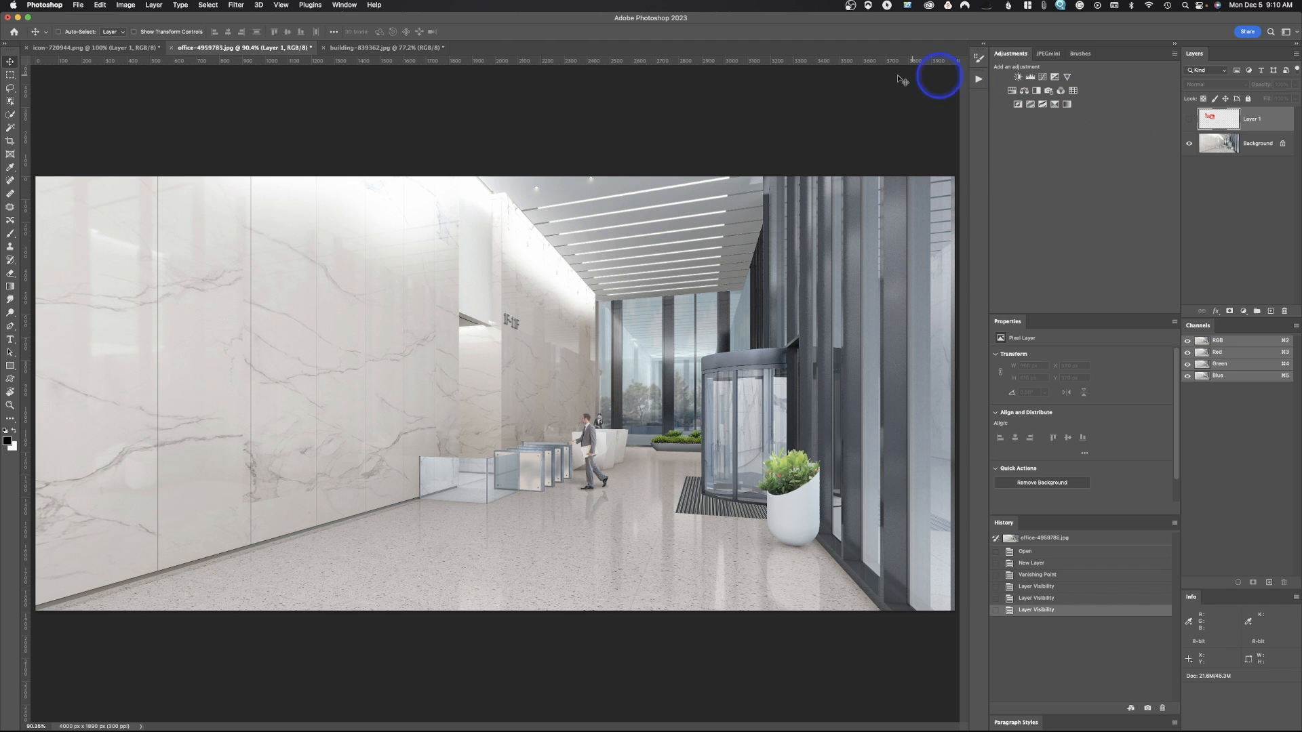
Bring up the building-839362.jpg photo and choose the Clone Stamp tool
left_click(374, 48)
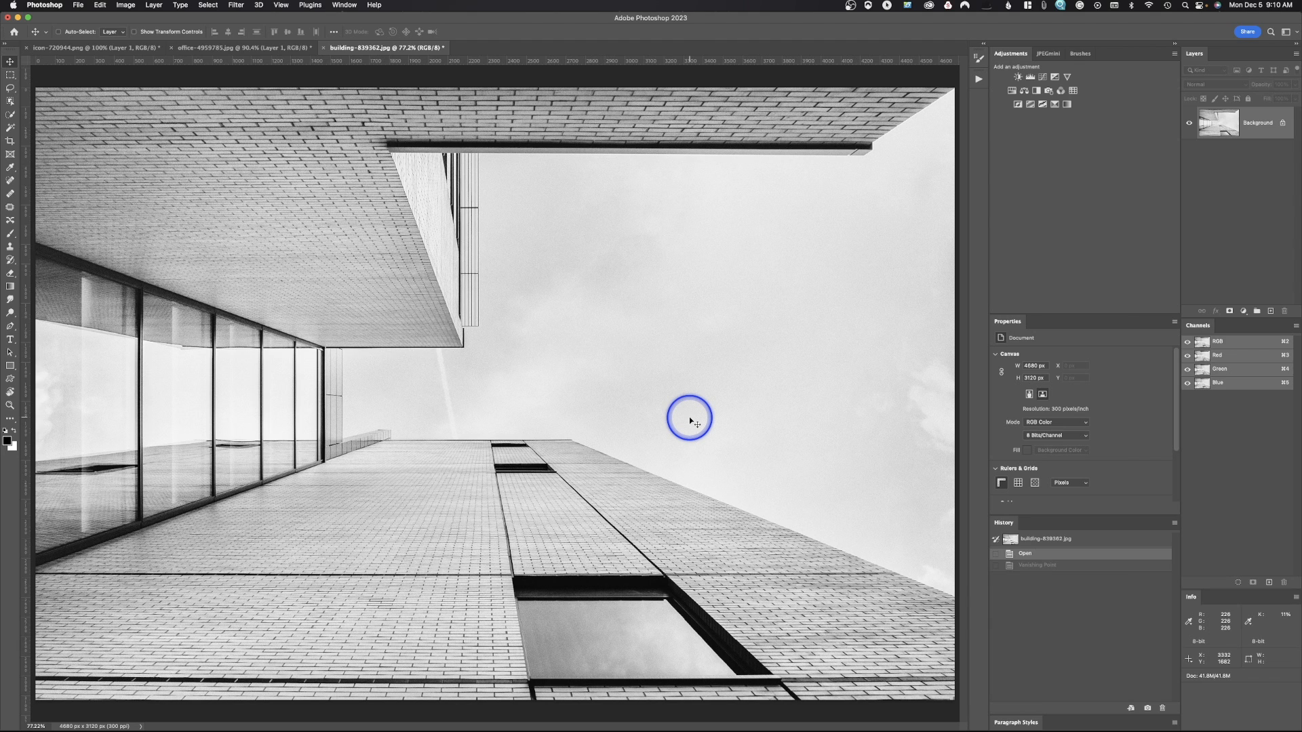
mouse_move(499, 465)
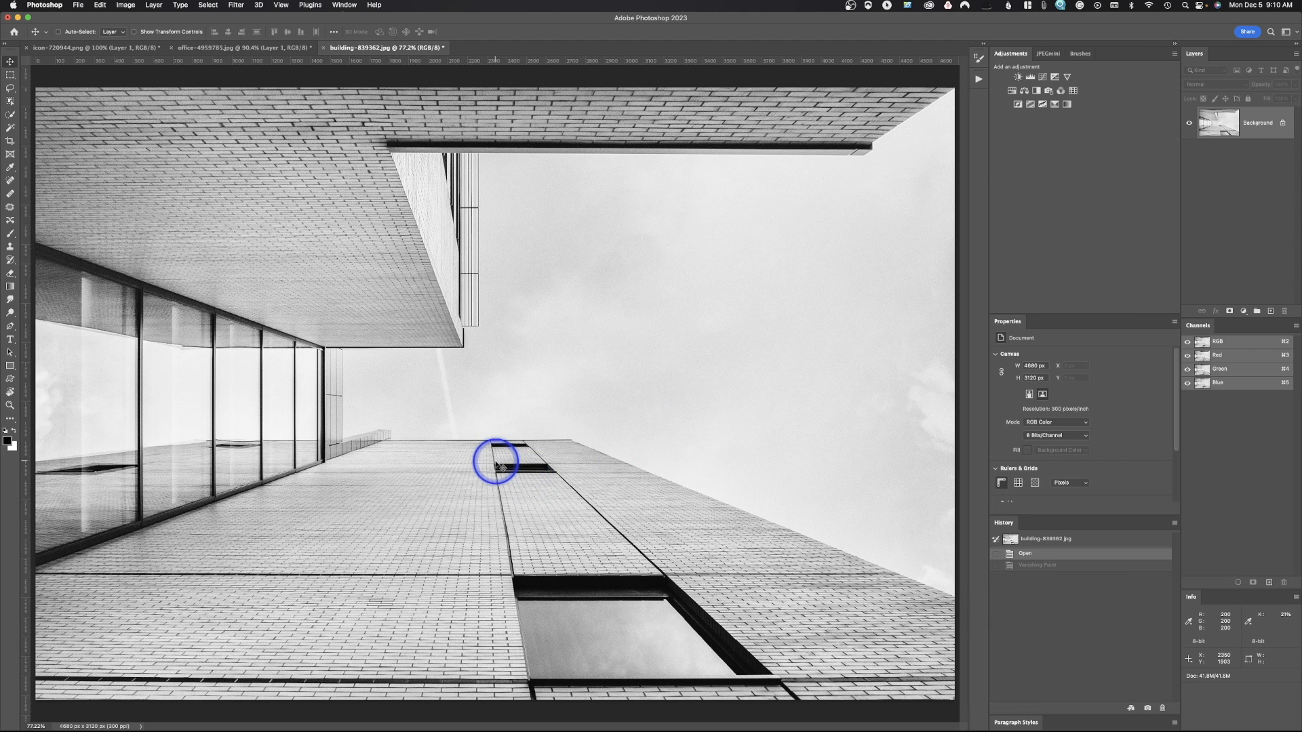
mouse_move(552, 464)
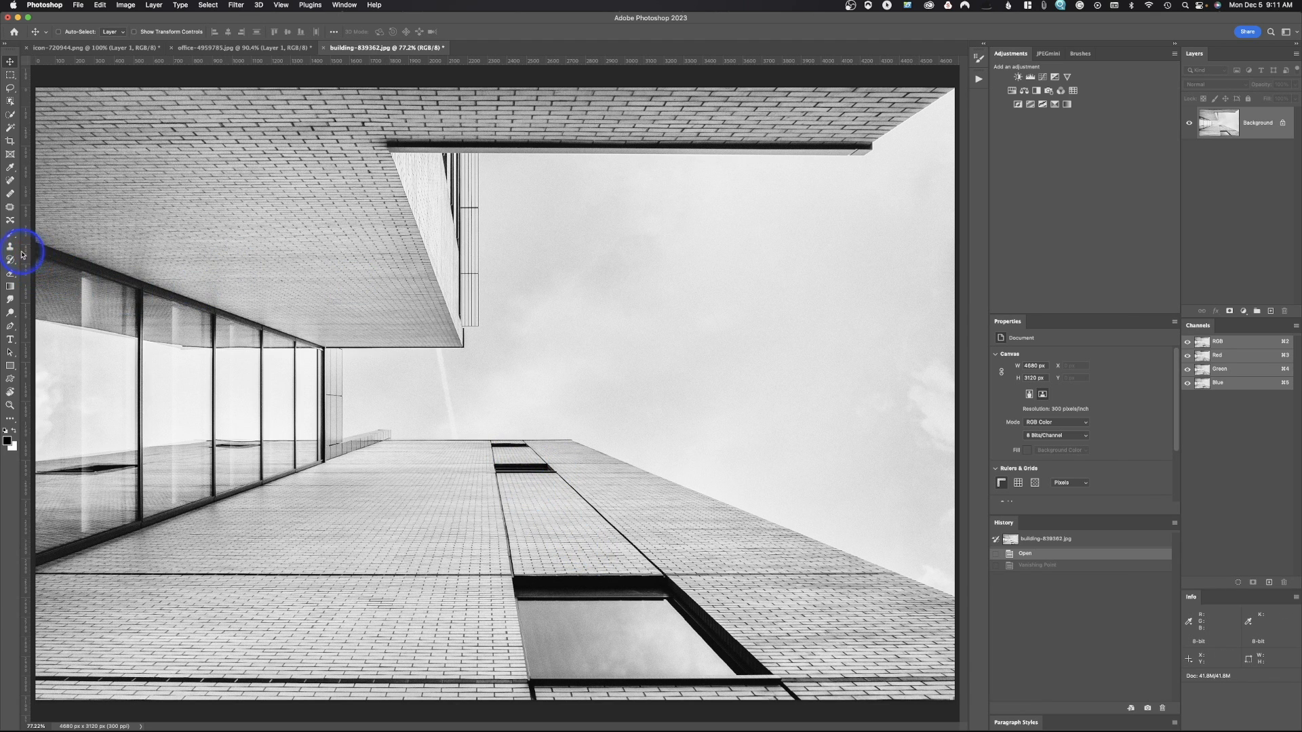
left_click(11, 245)
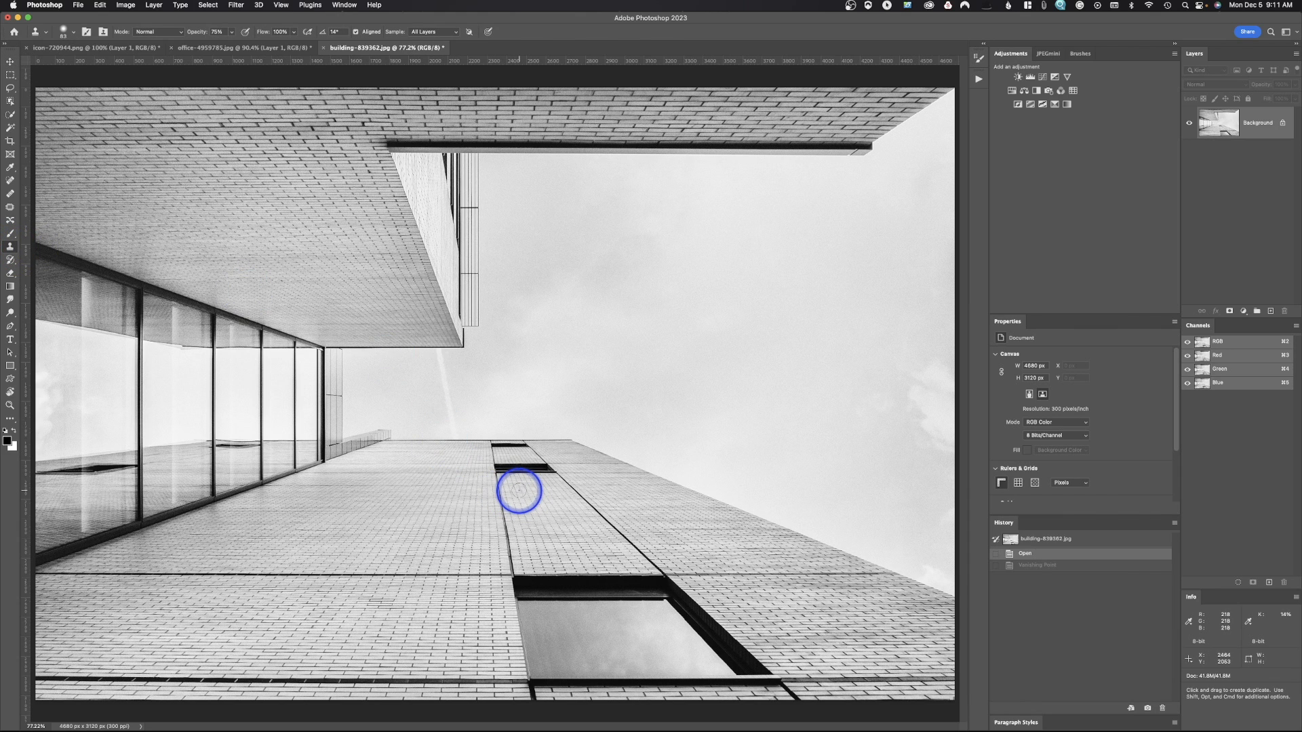
mouse_move(318, 108)
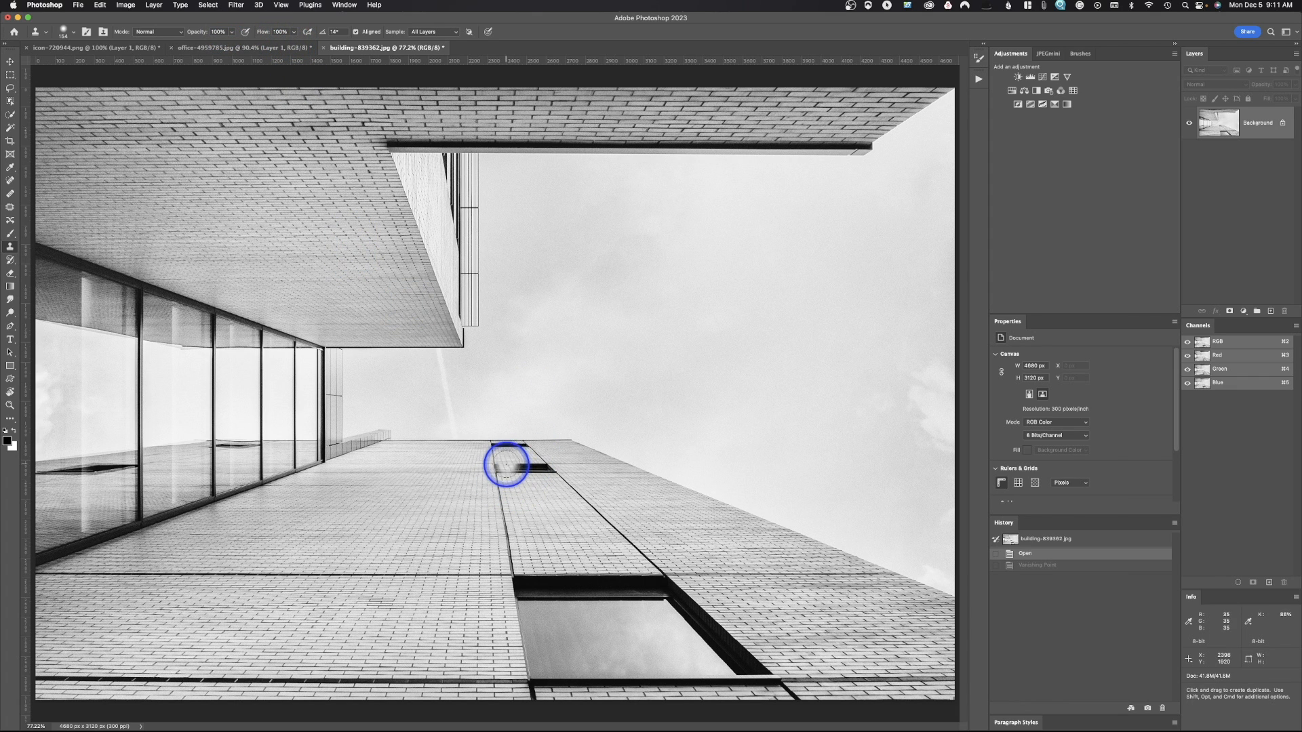
mouse_move(504, 466)
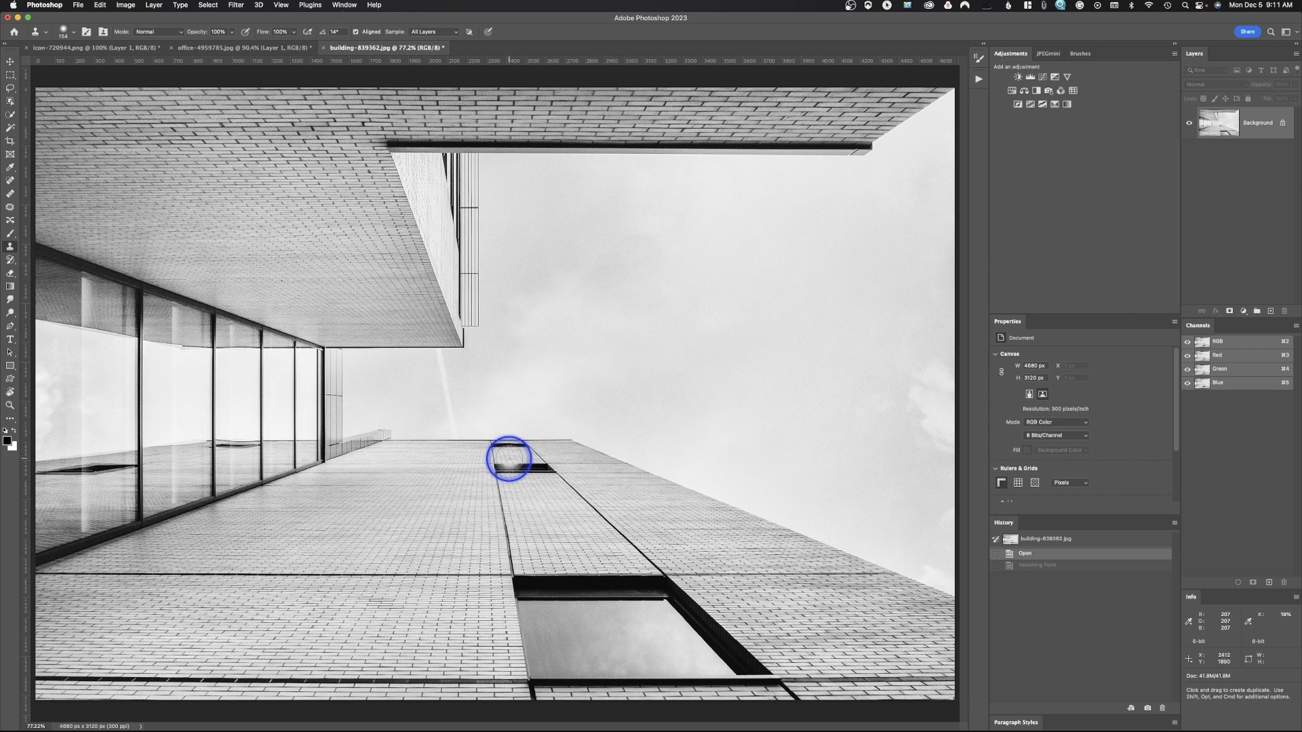
mouse_move(518, 472)
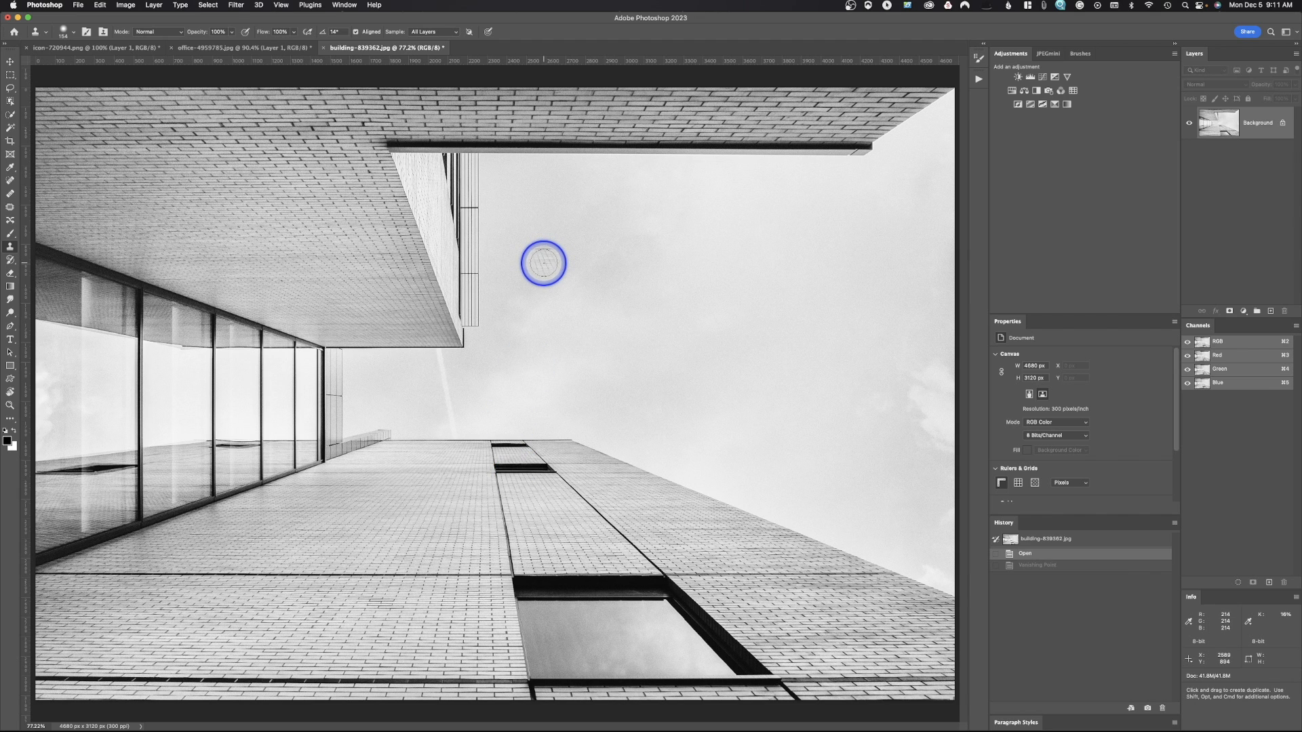
left_click(78, 5)
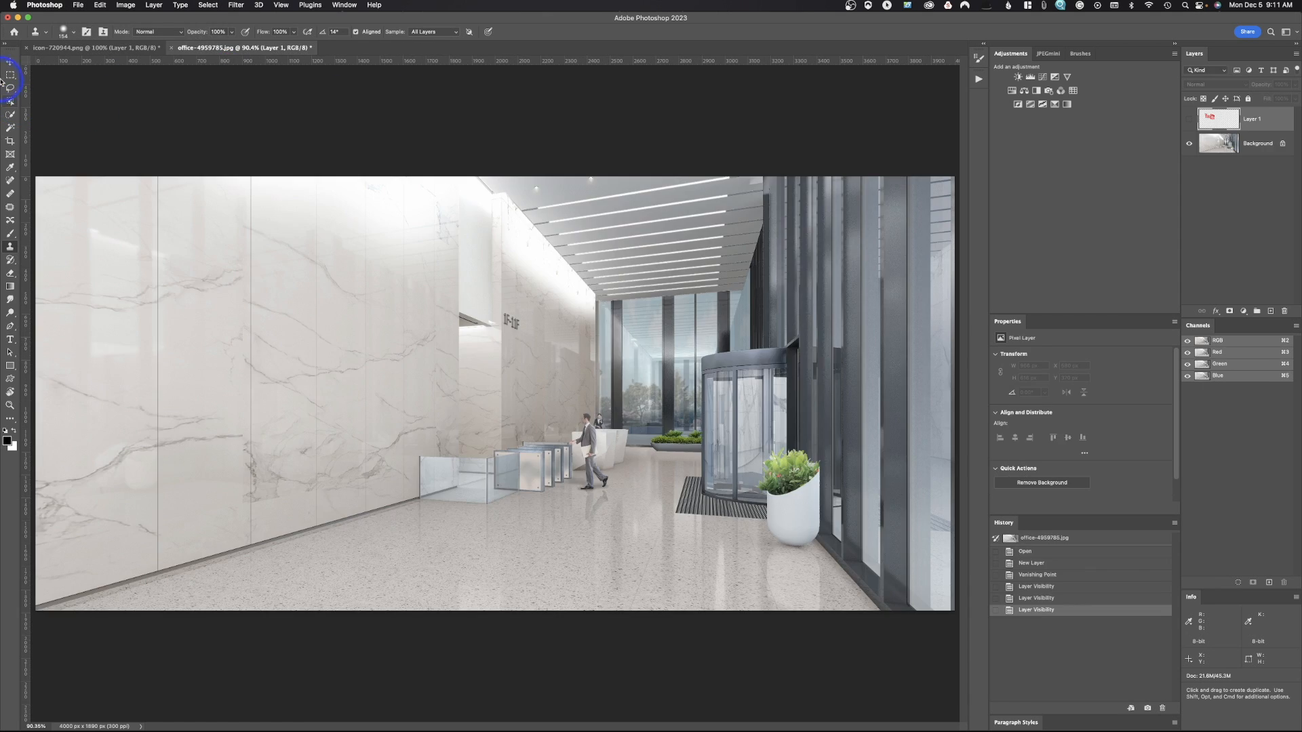
Add a new empty layer to the building photo and launch Vanishing Point on it
left_click(378, 48)
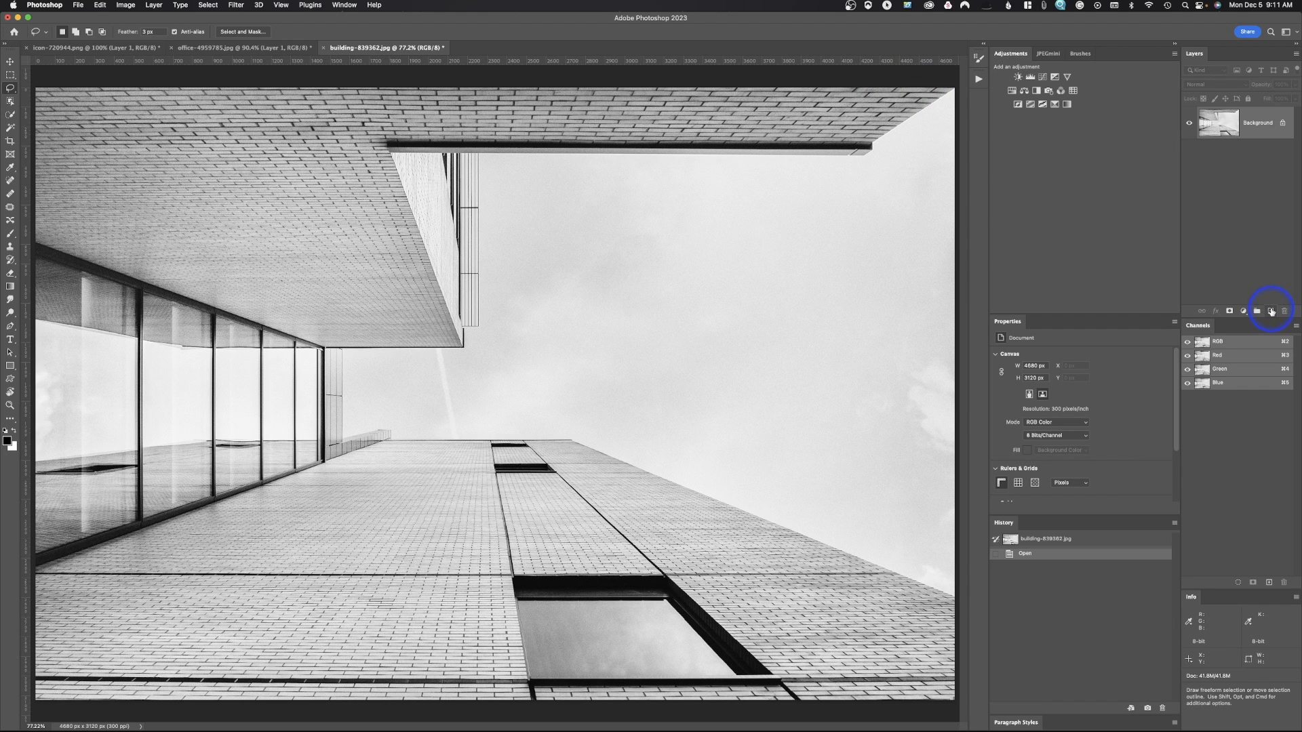
left_click(1270, 311)
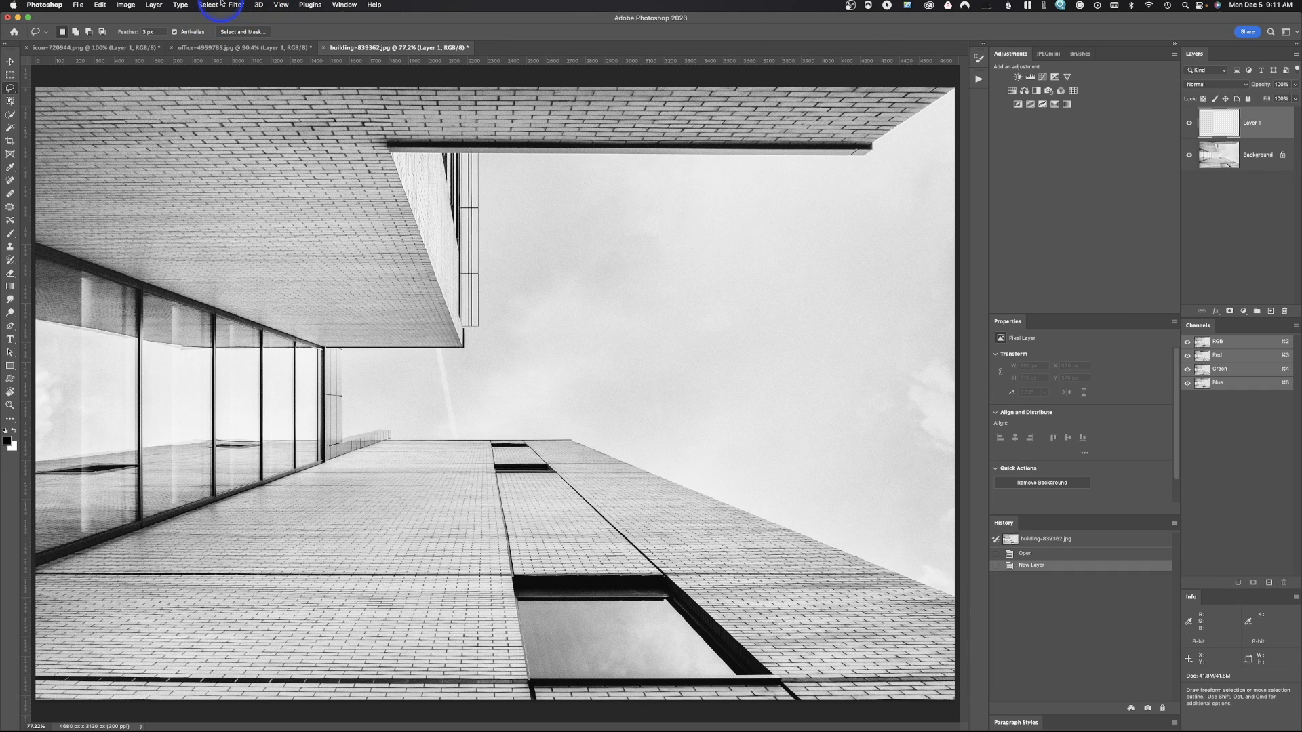
left_click(236, 5)
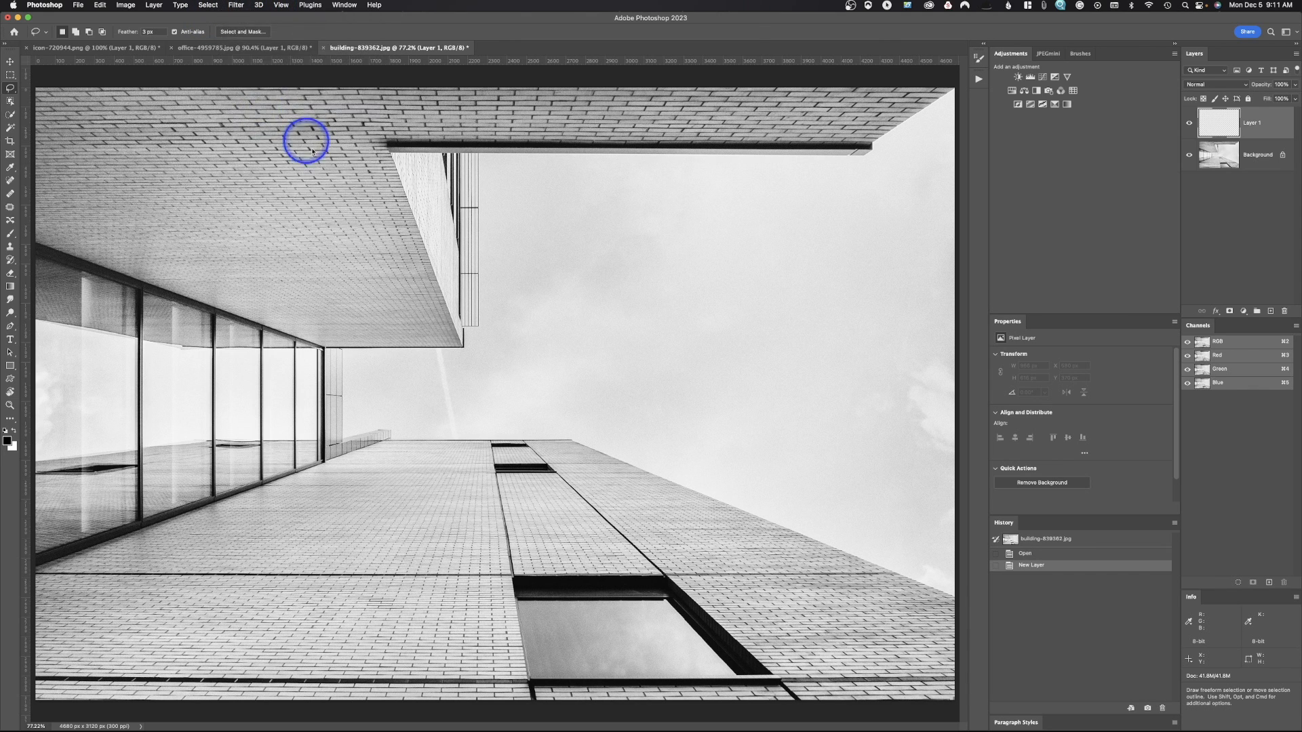
left_click(236, 5)
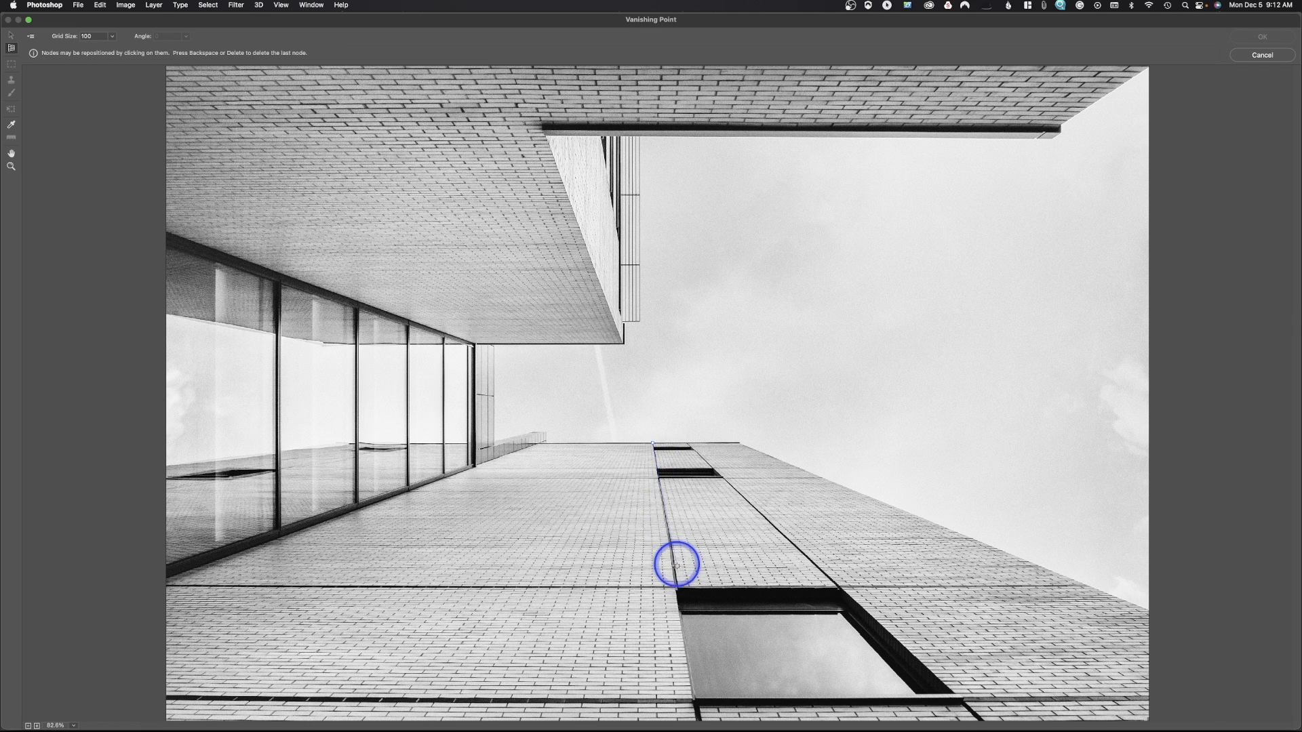
Place four corner nodes forming a perspective plane around the black grate strip
left_click_drag(677, 565, 843, 594)
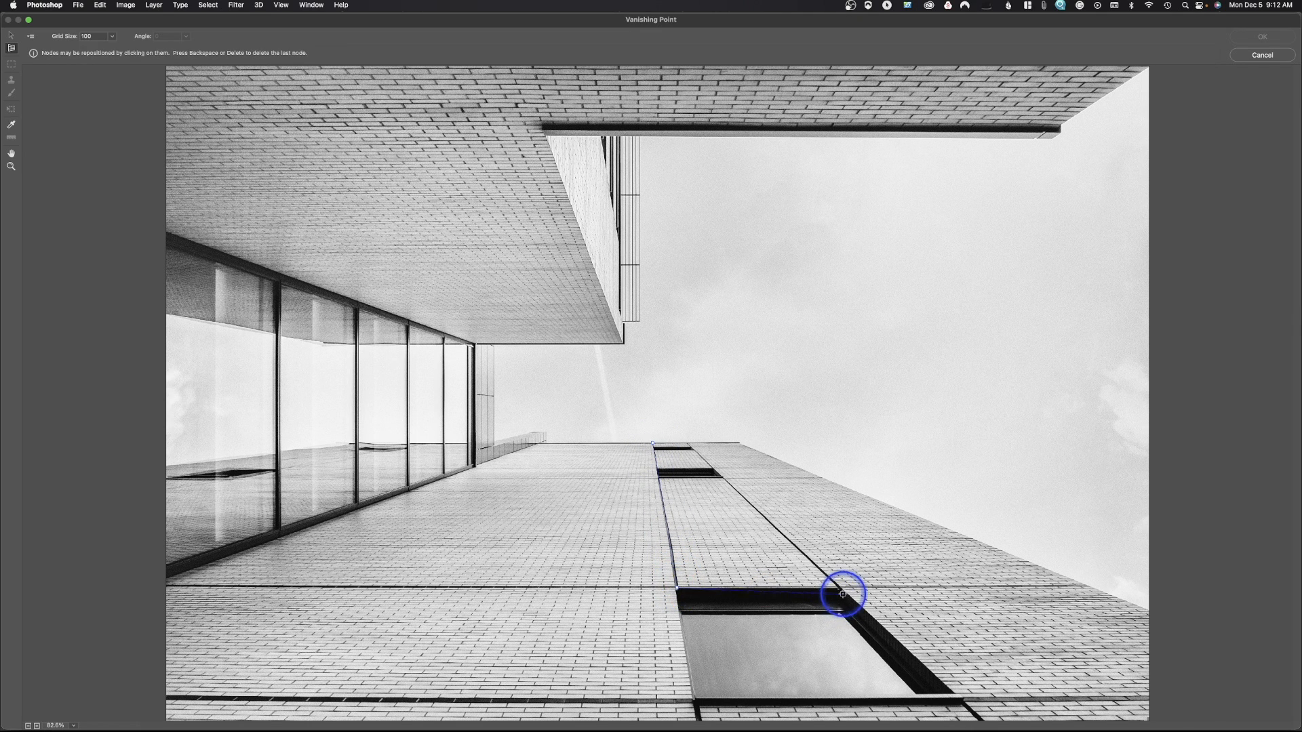
left_click_drag(844, 594, 681, 429)
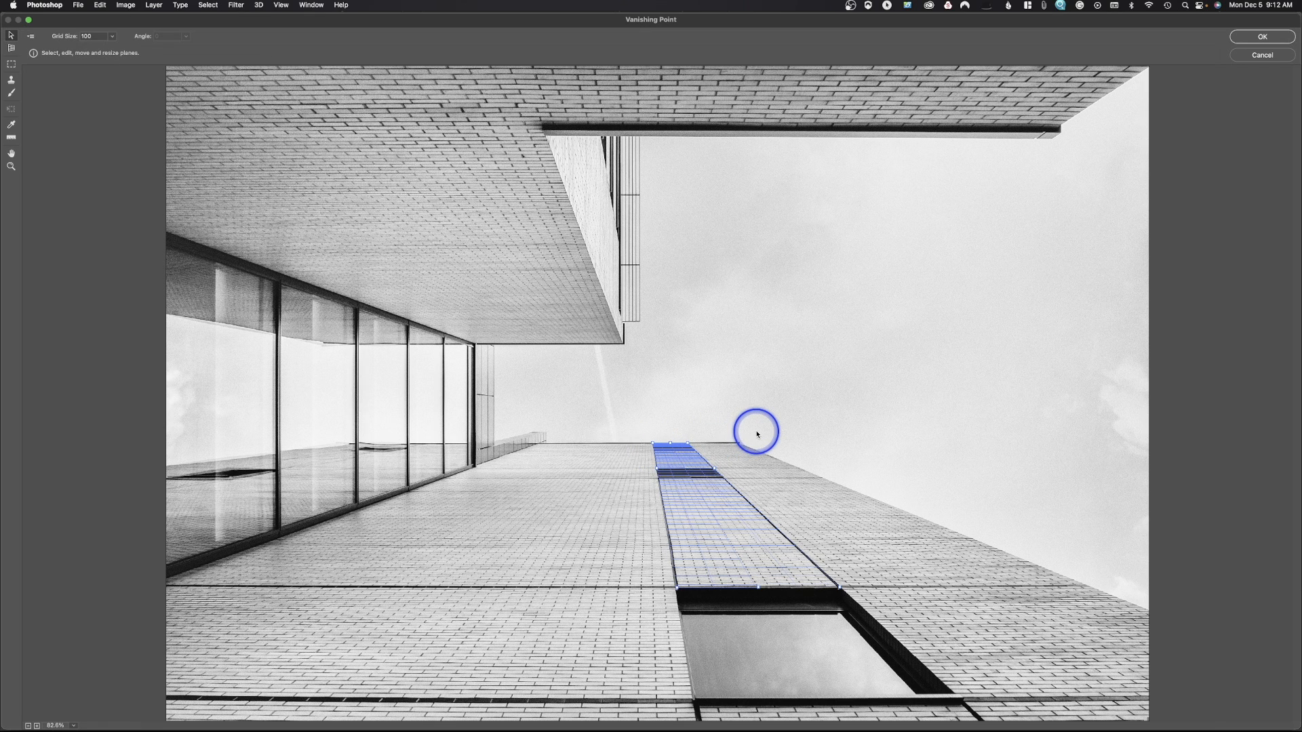
mouse_move(472, 229)
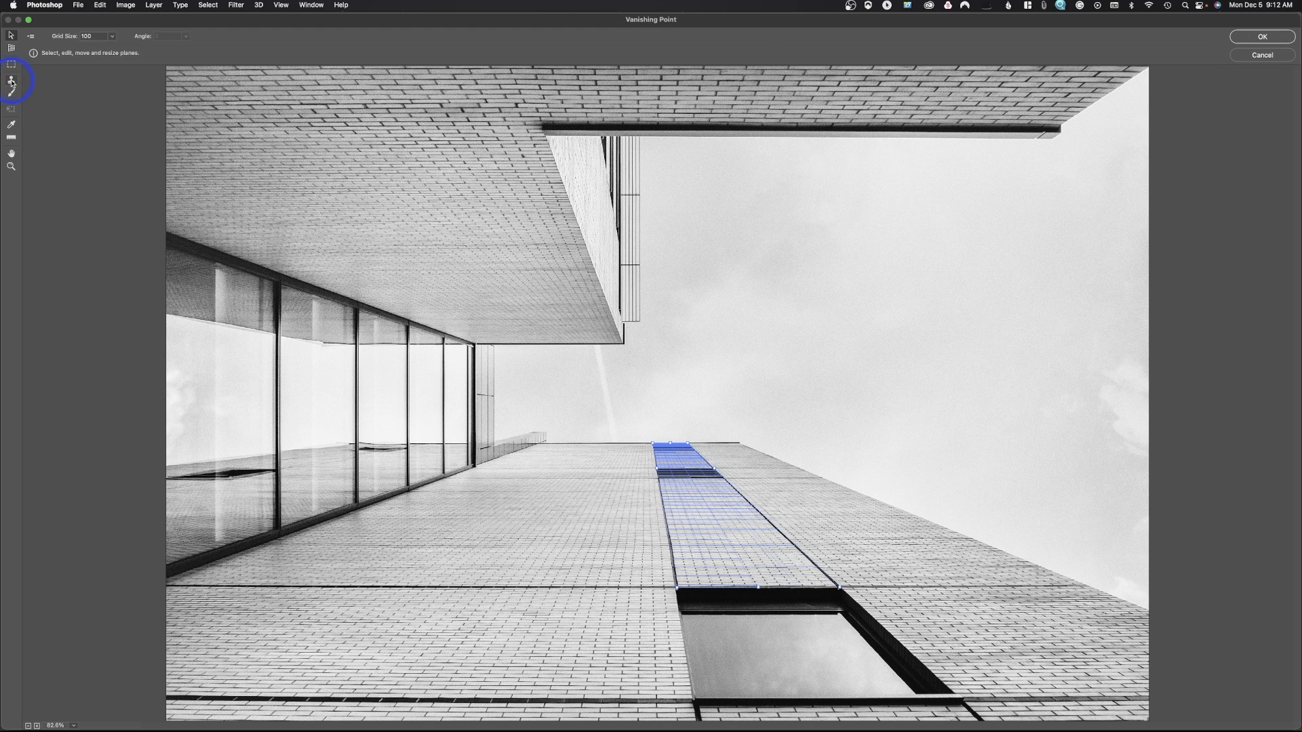
mouse_move(11, 80)
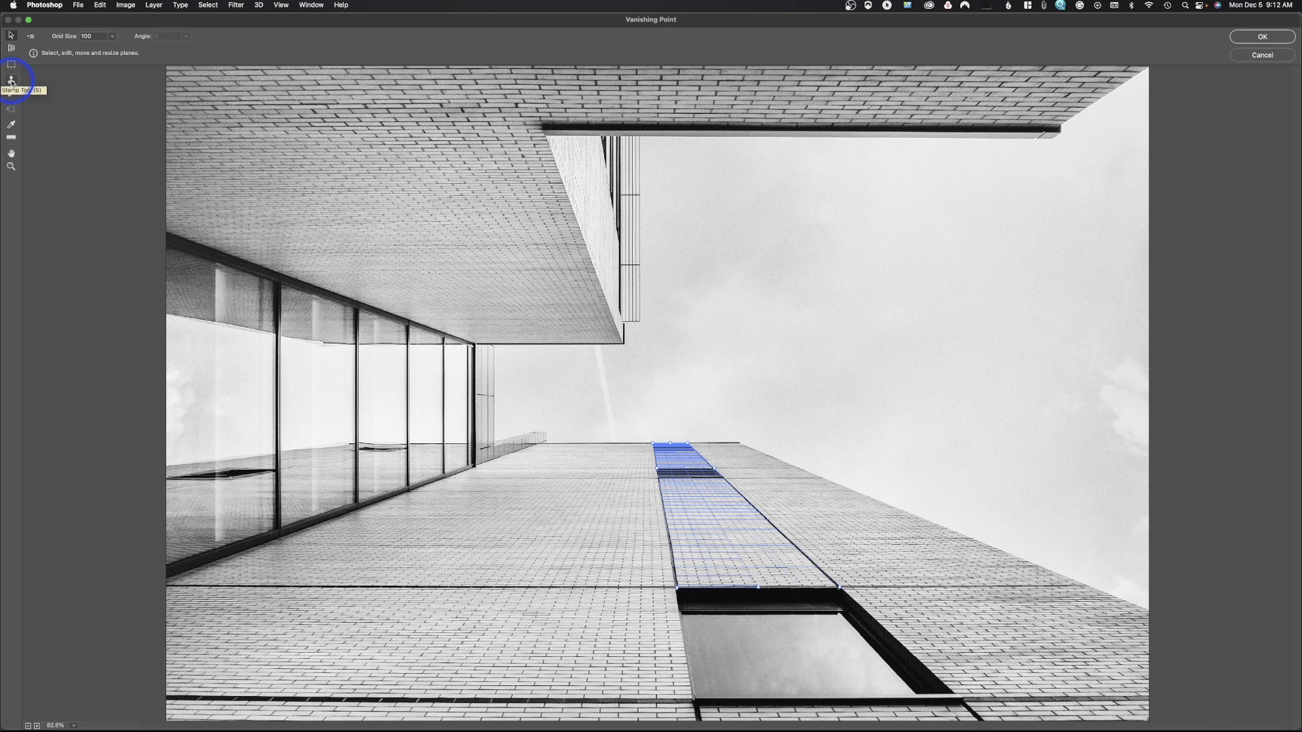
mouse_move(11, 81)
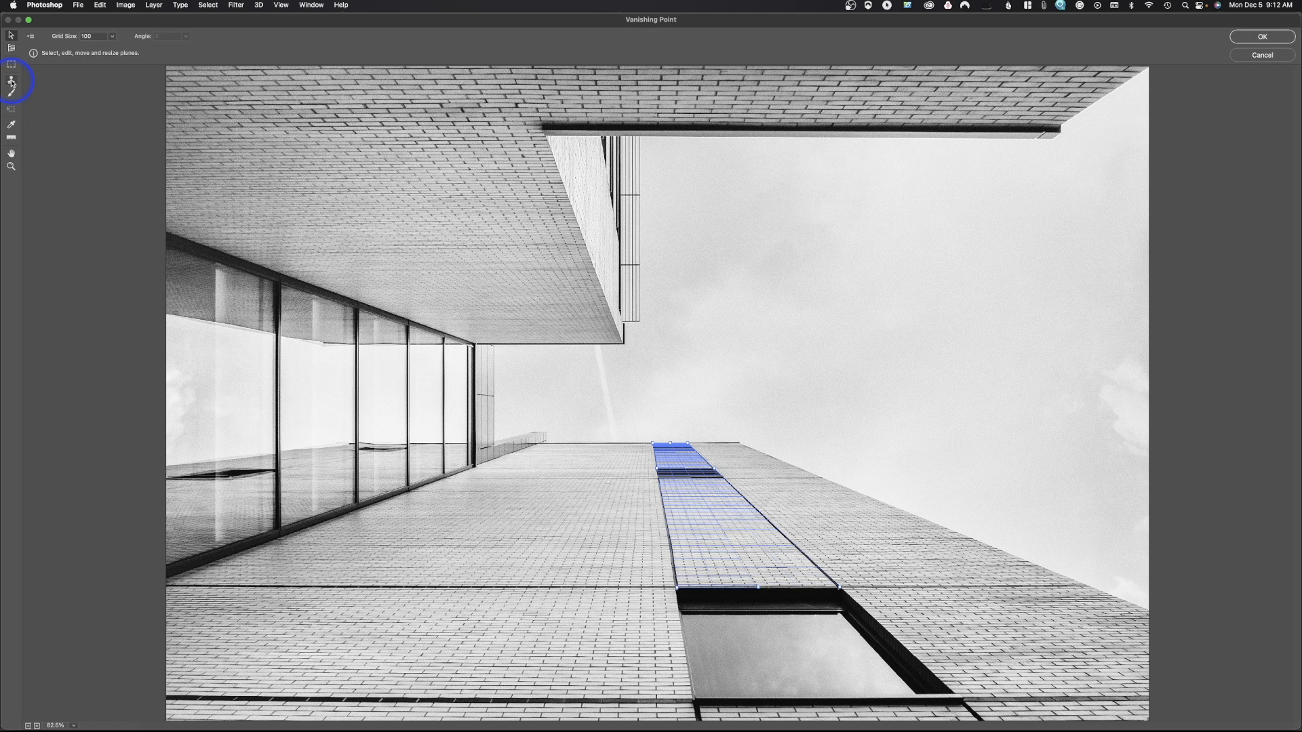
Clone brickwork over the grate with the perspective Stamp tool and apply it to the layer
left_click(11, 93)
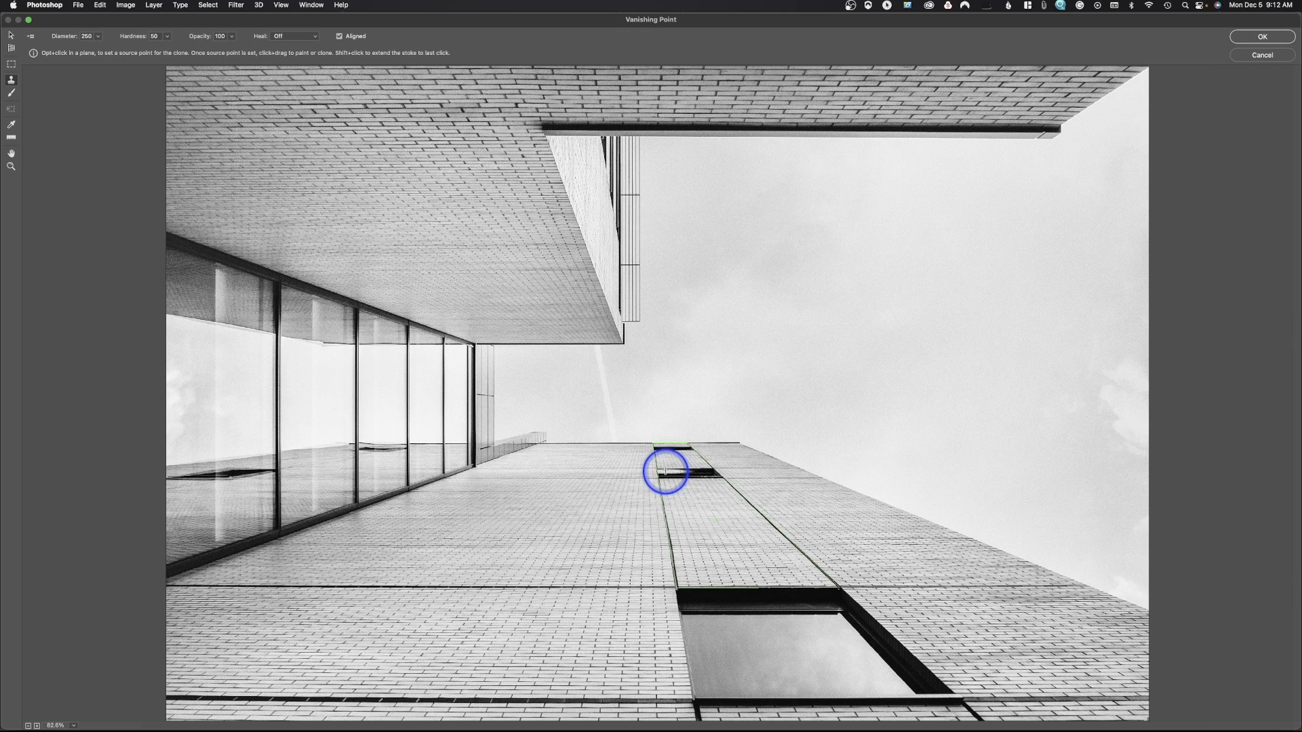
left_click_drag(665, 472, 712, 552)
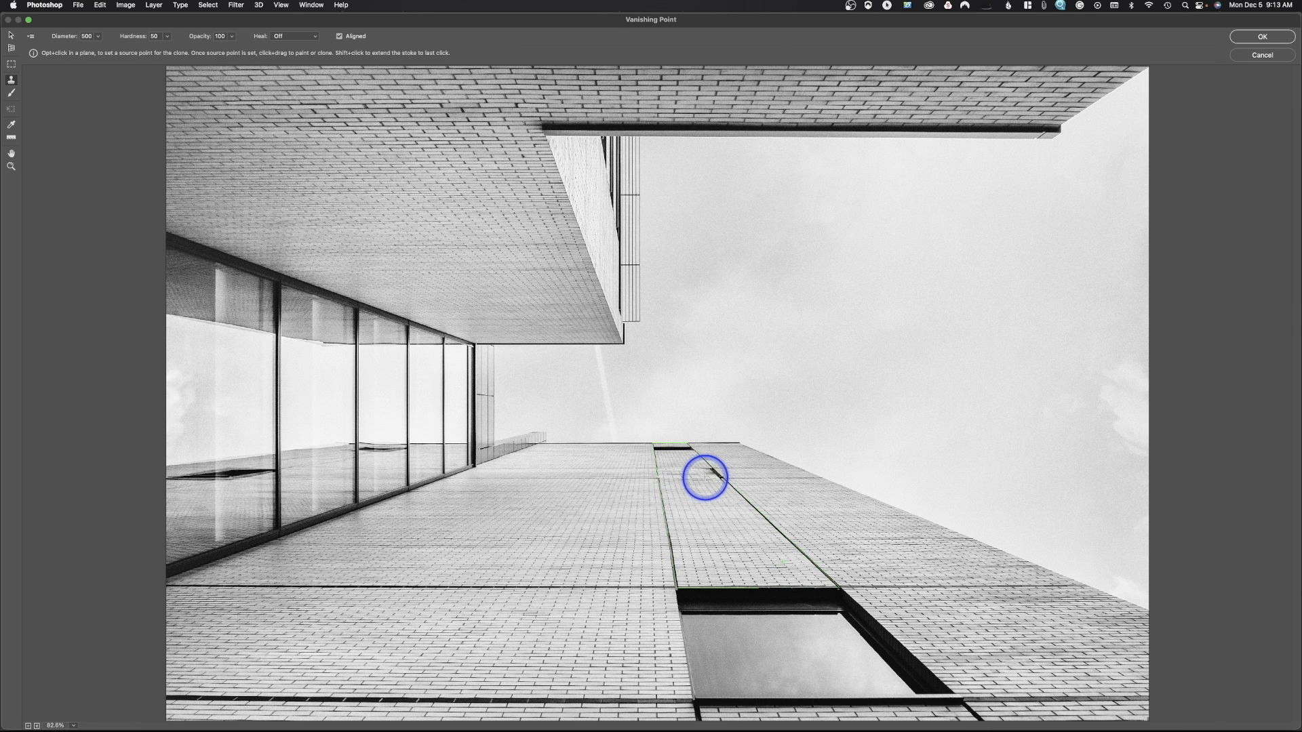
left_click_drag(706, 476, 721, 506)
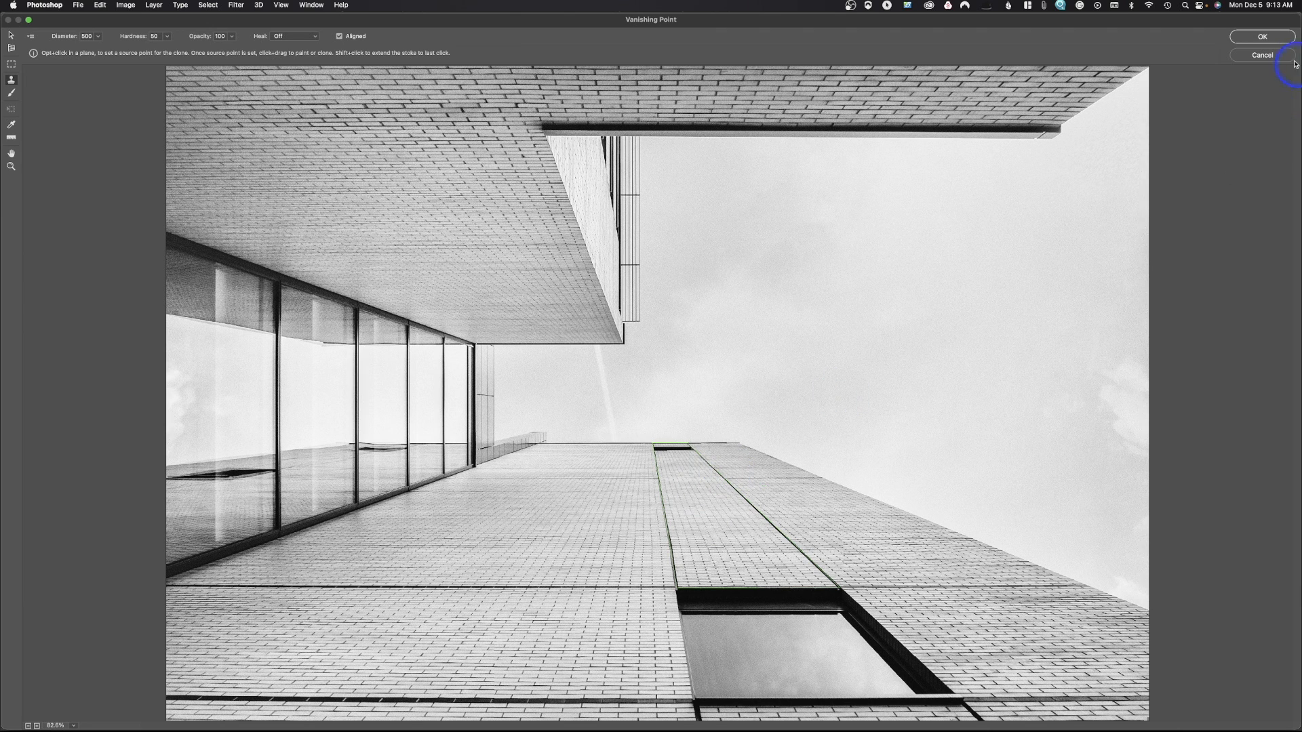
left_click(1262, 36)
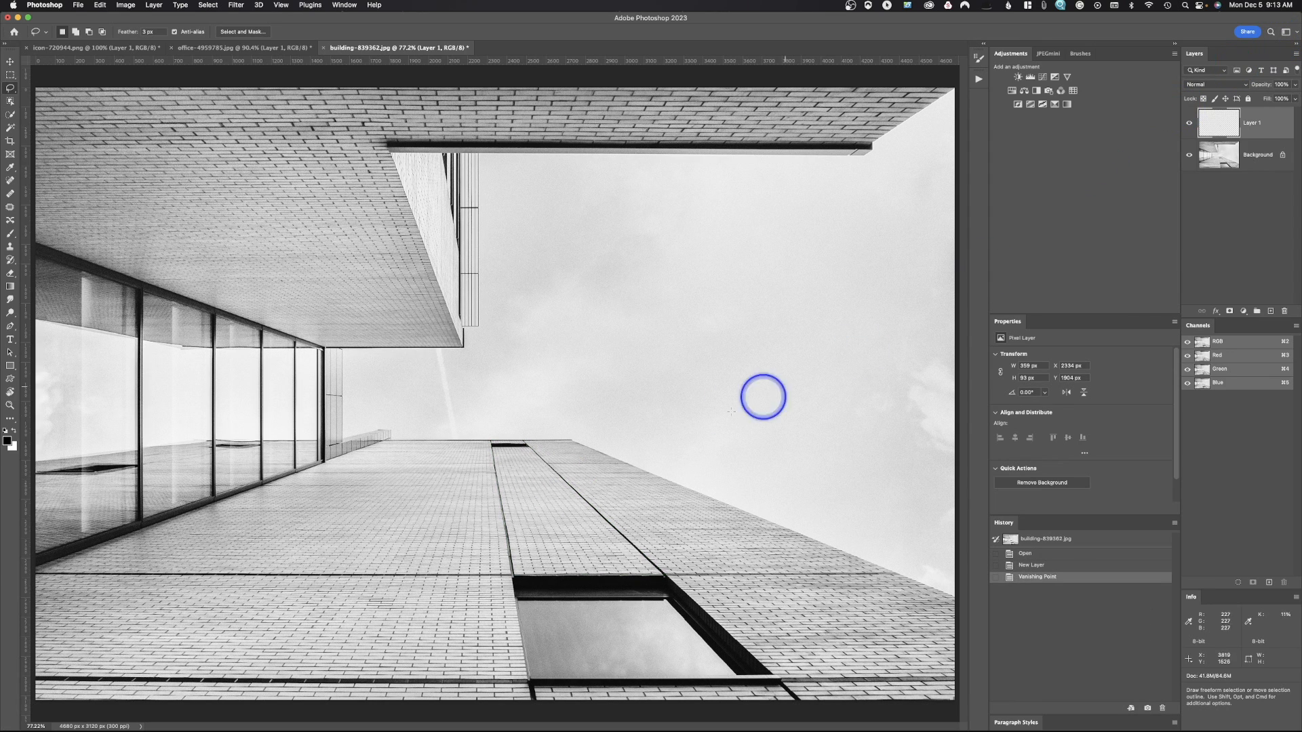
mouse_move(833, 522)
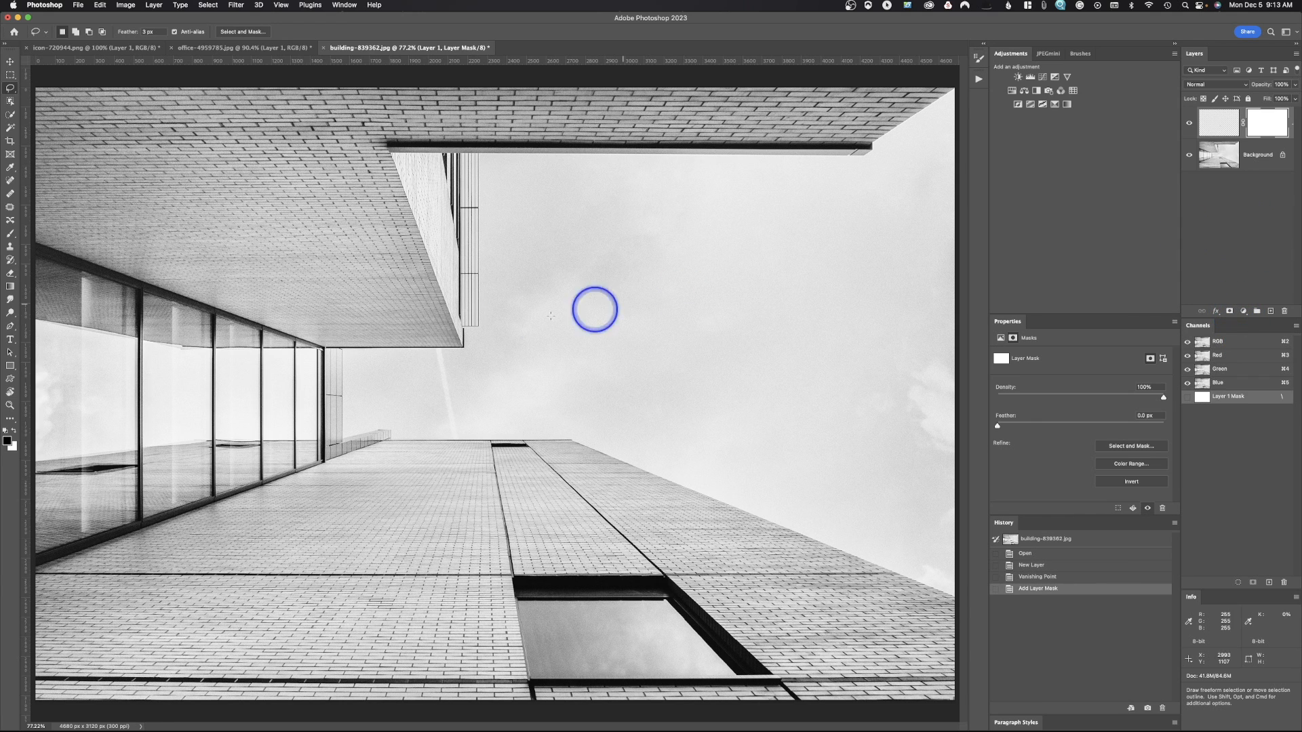
mouse_move(11, 252)
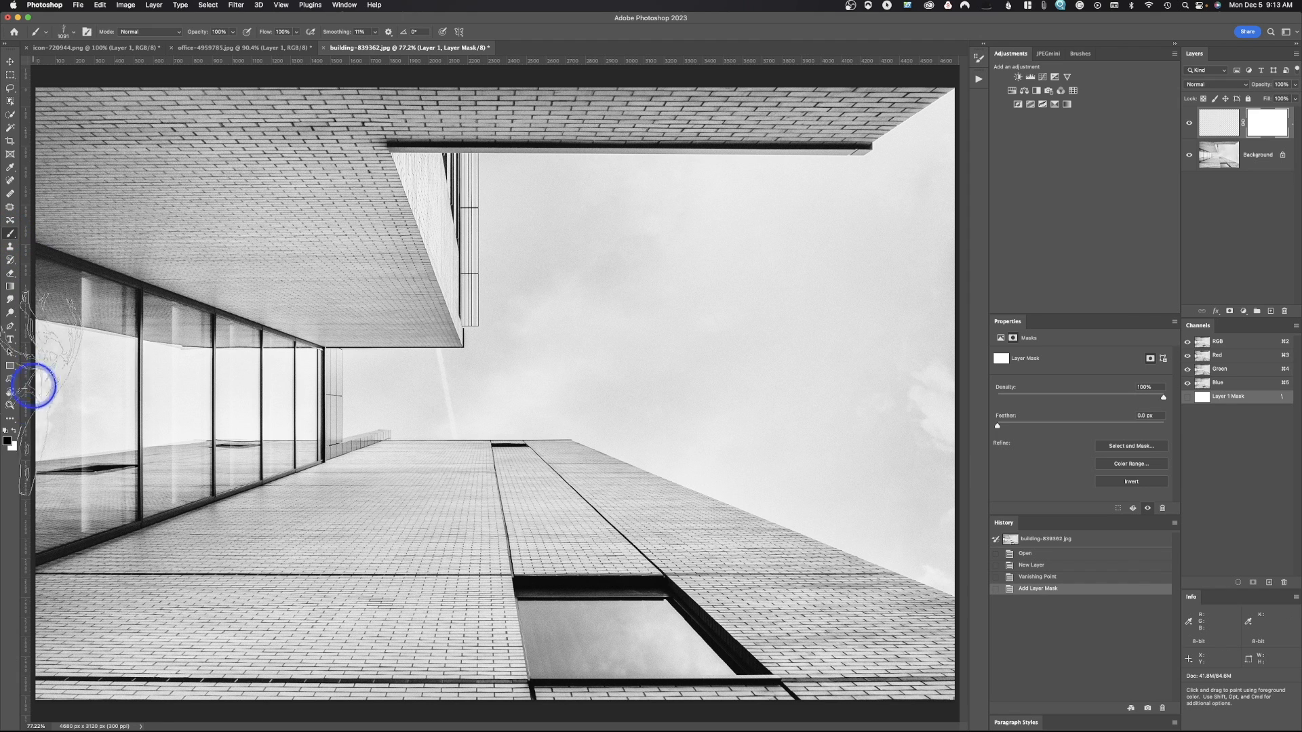
mouse_move(60, 100)
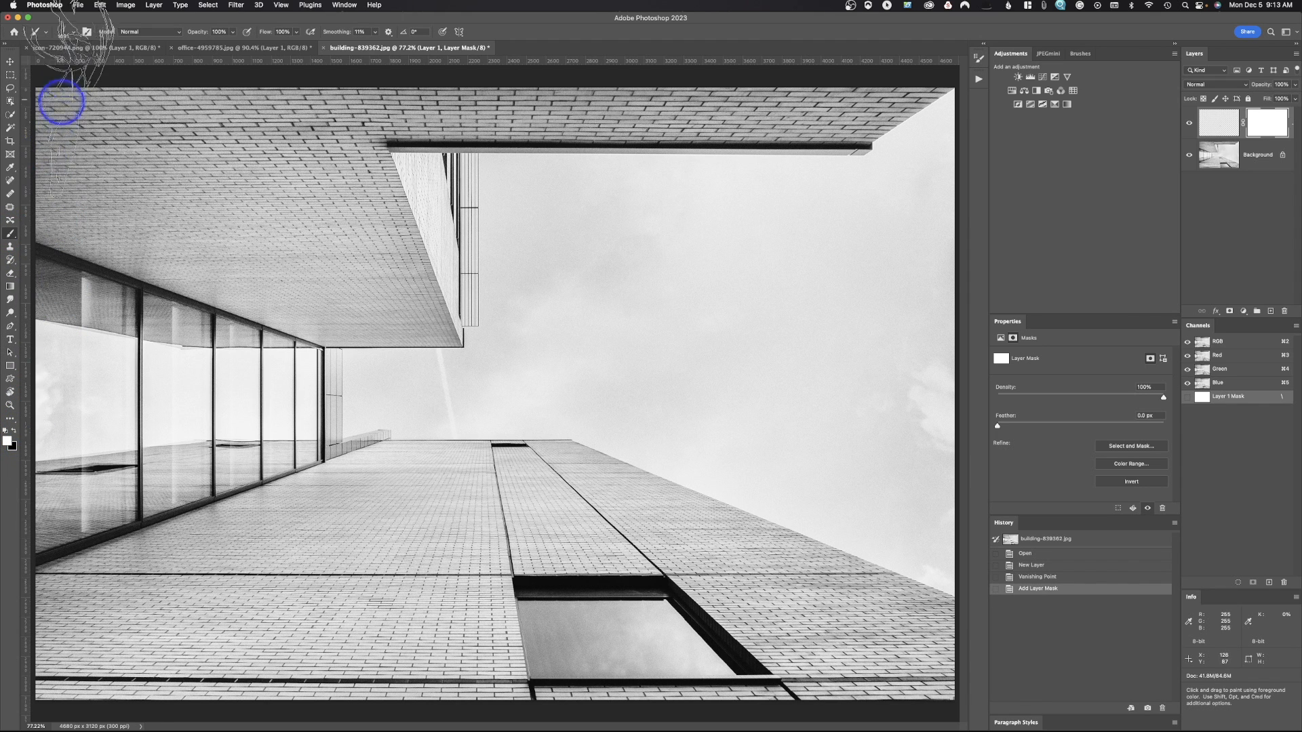
Bring up the brush preset picker for painting on the new layer mask
left_click(62, 32)
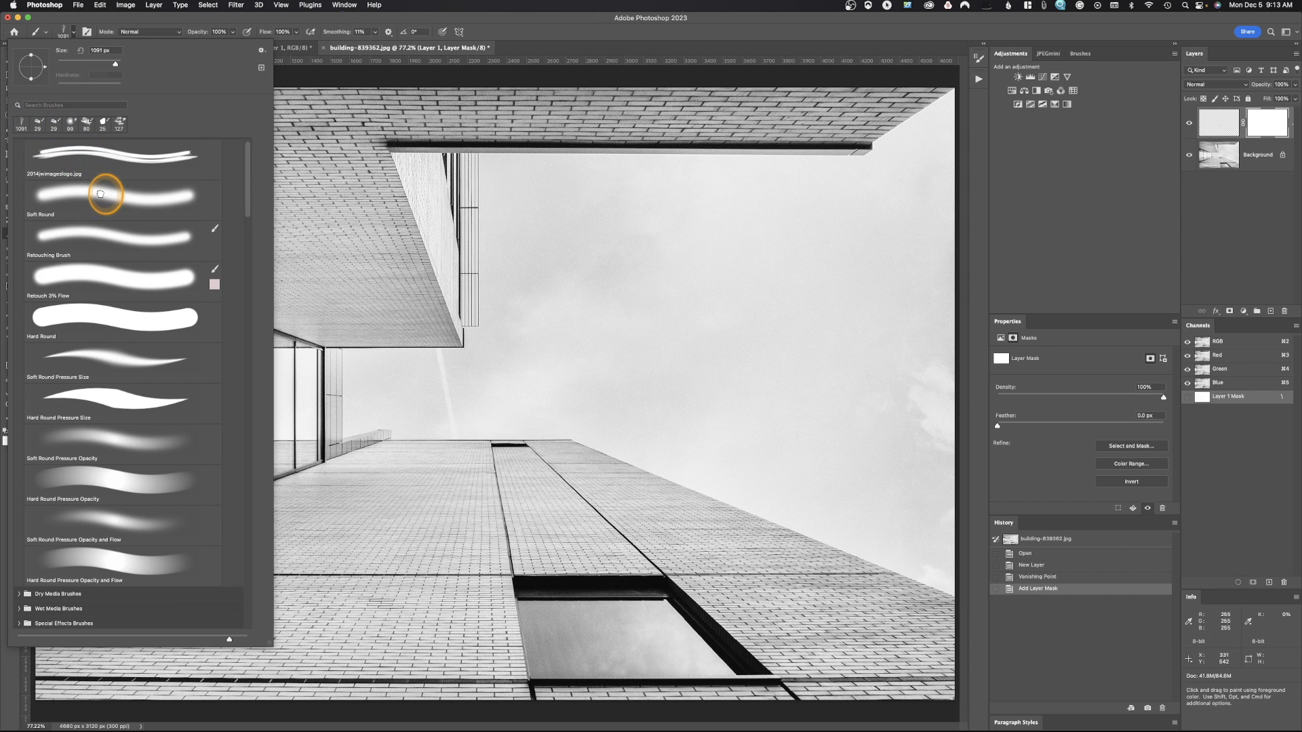
With a Soft Round brush, paint the mask along the cloned strip's edges, top grate and sky line
left_click(695, 357)
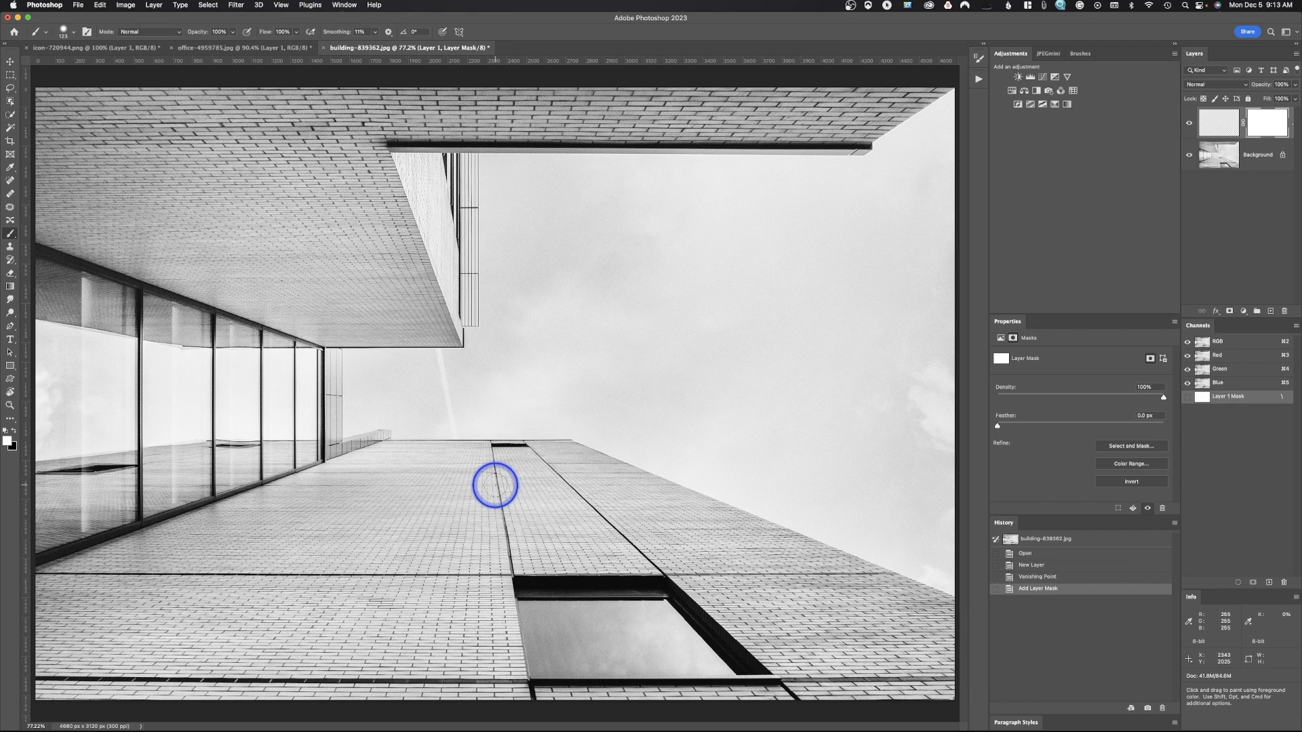
left_click_drag(495, 486, 559, 484)
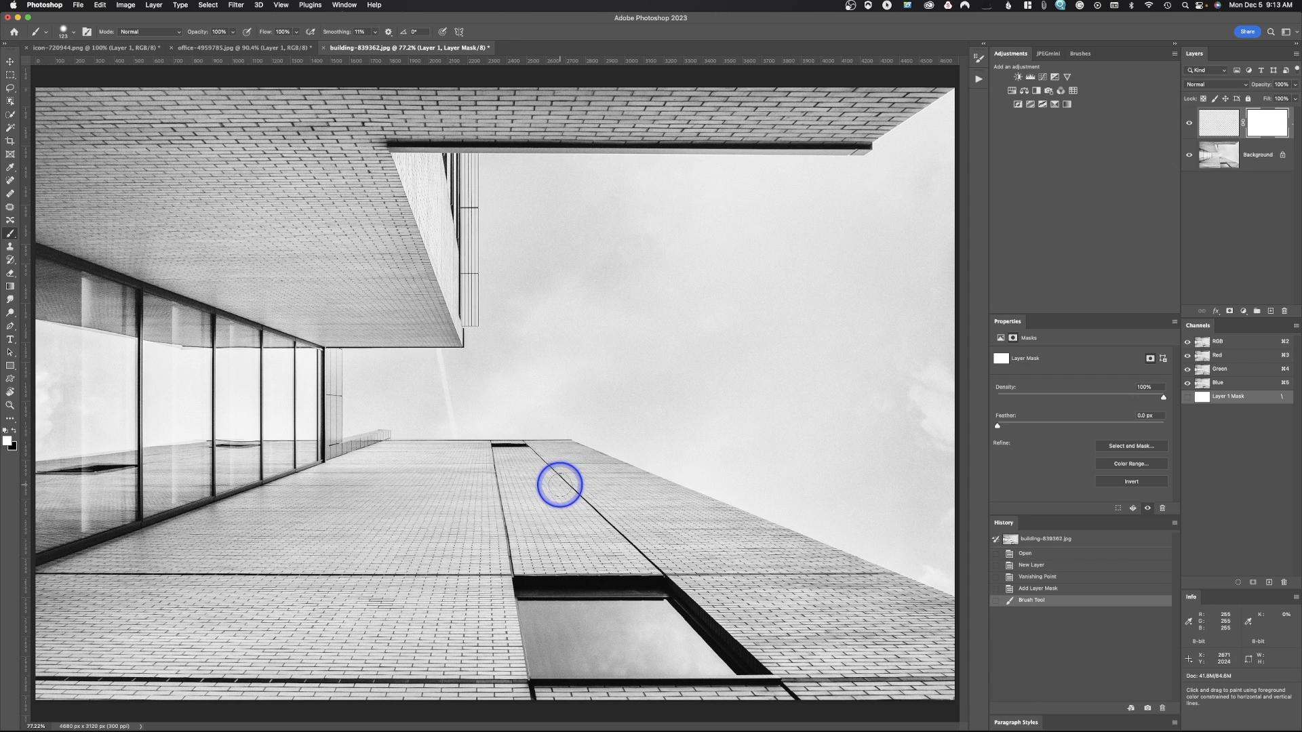
left_click_drag(560, 485, 490, 453)
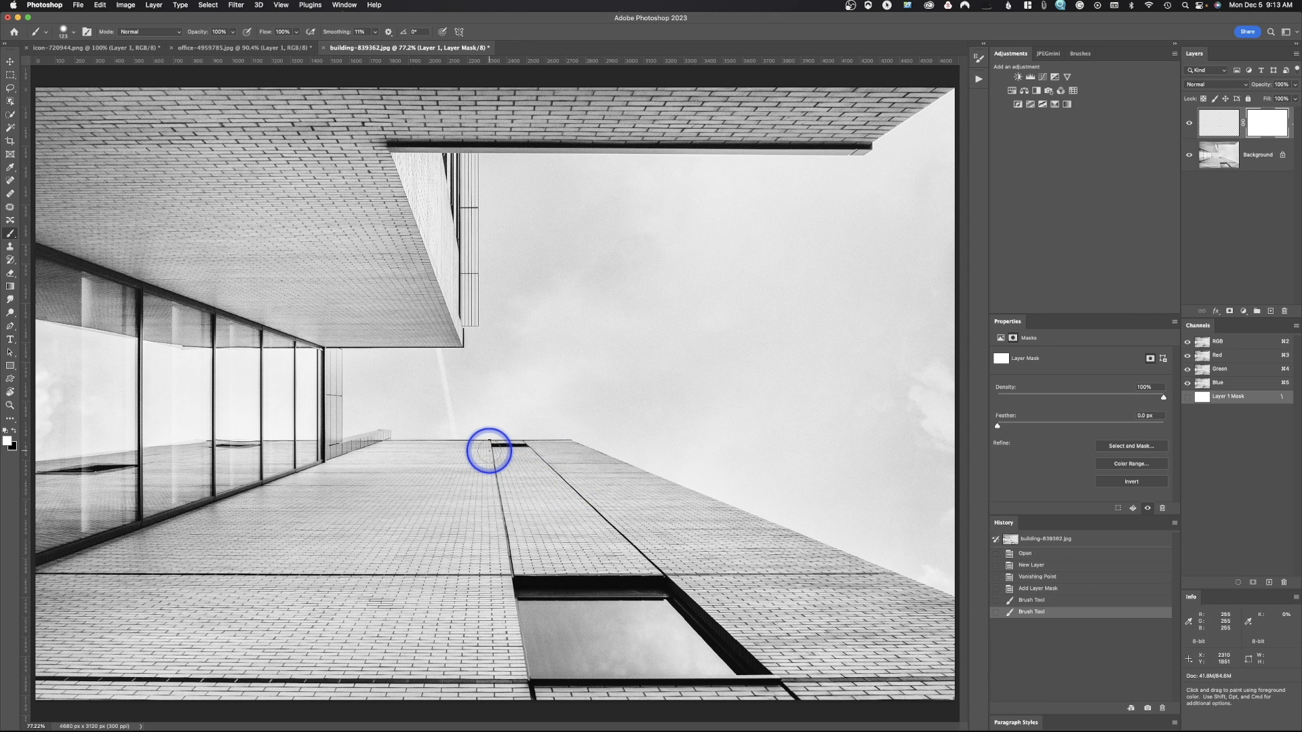
left_click_drag(490, 451, 550, 451)
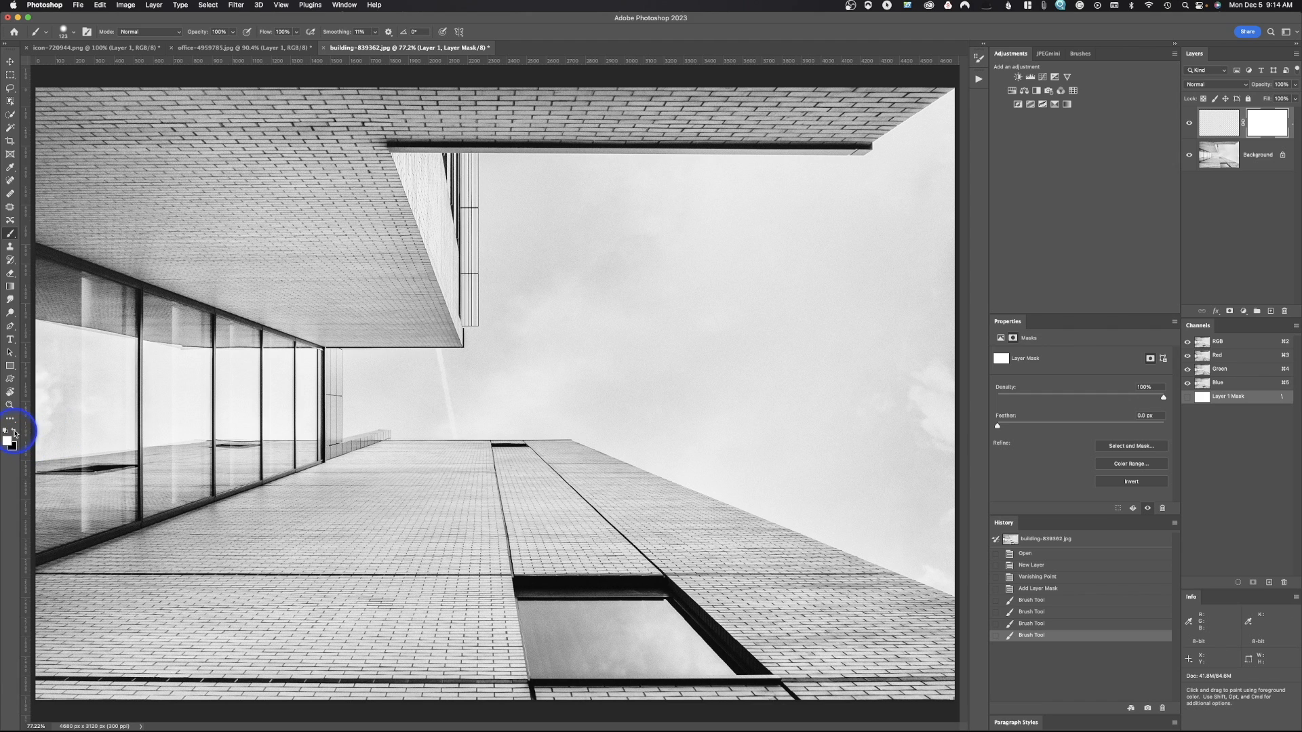
mouse_move(486, 489)
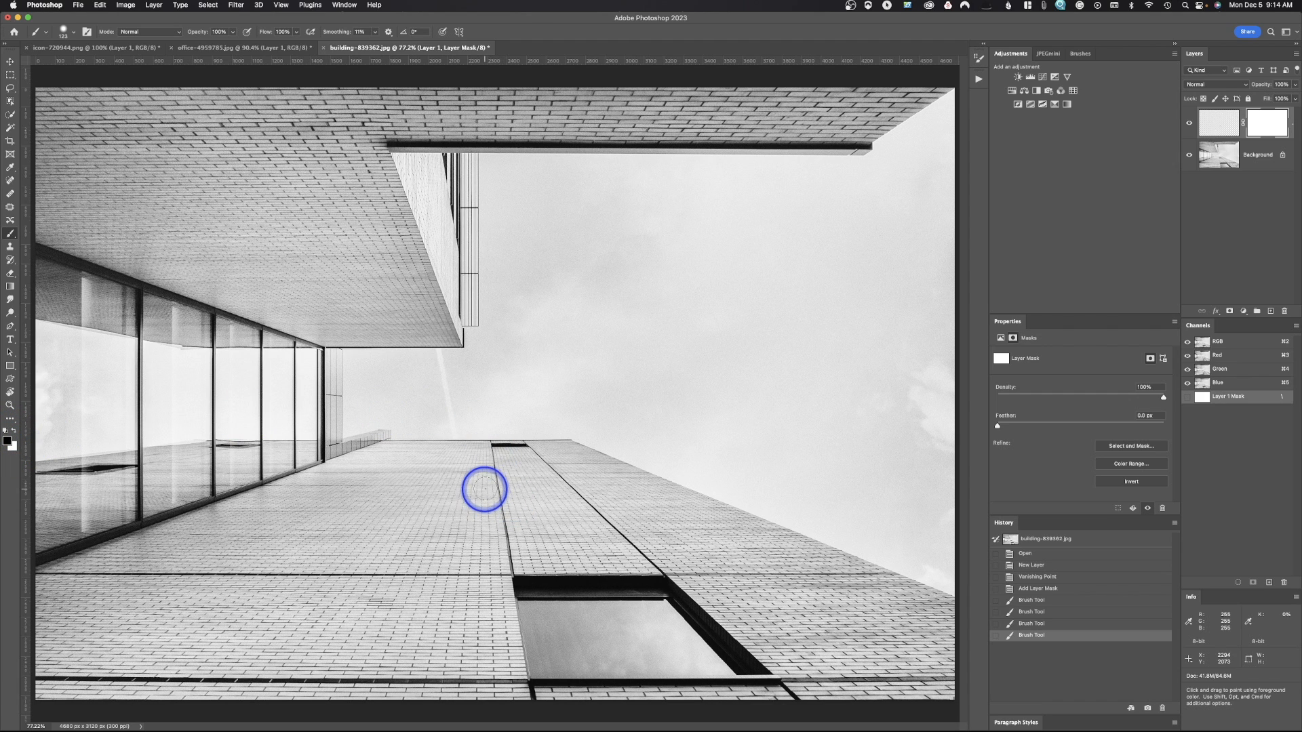
left_click_drag(484, 489, 529, 484)
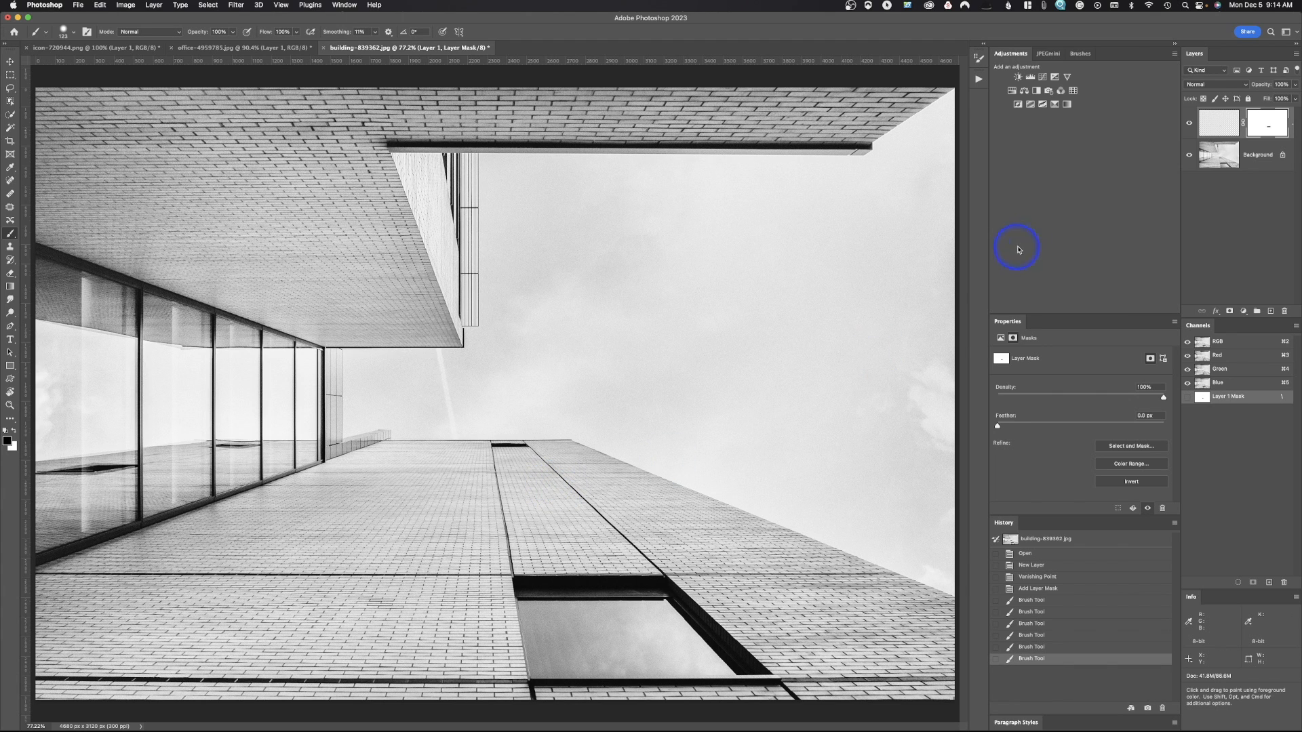
mouse_move(662, 425)
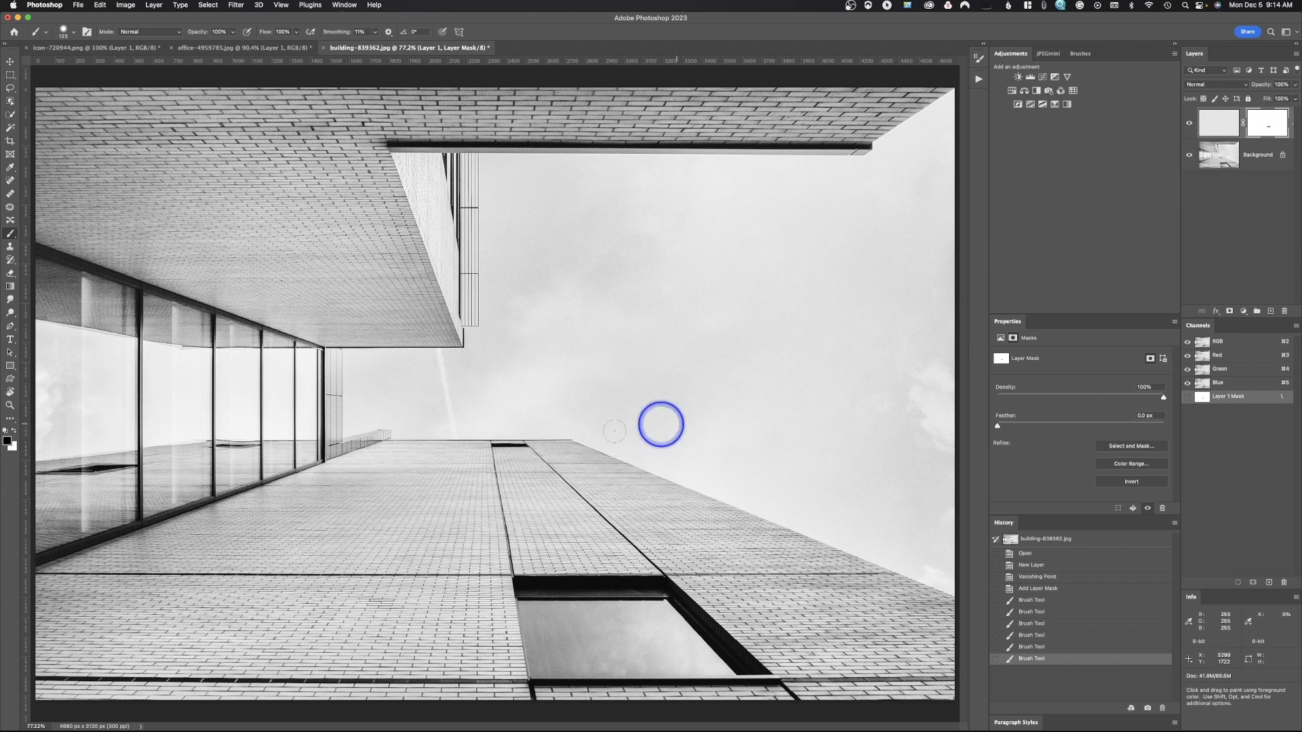
mouse_move(767, 444)
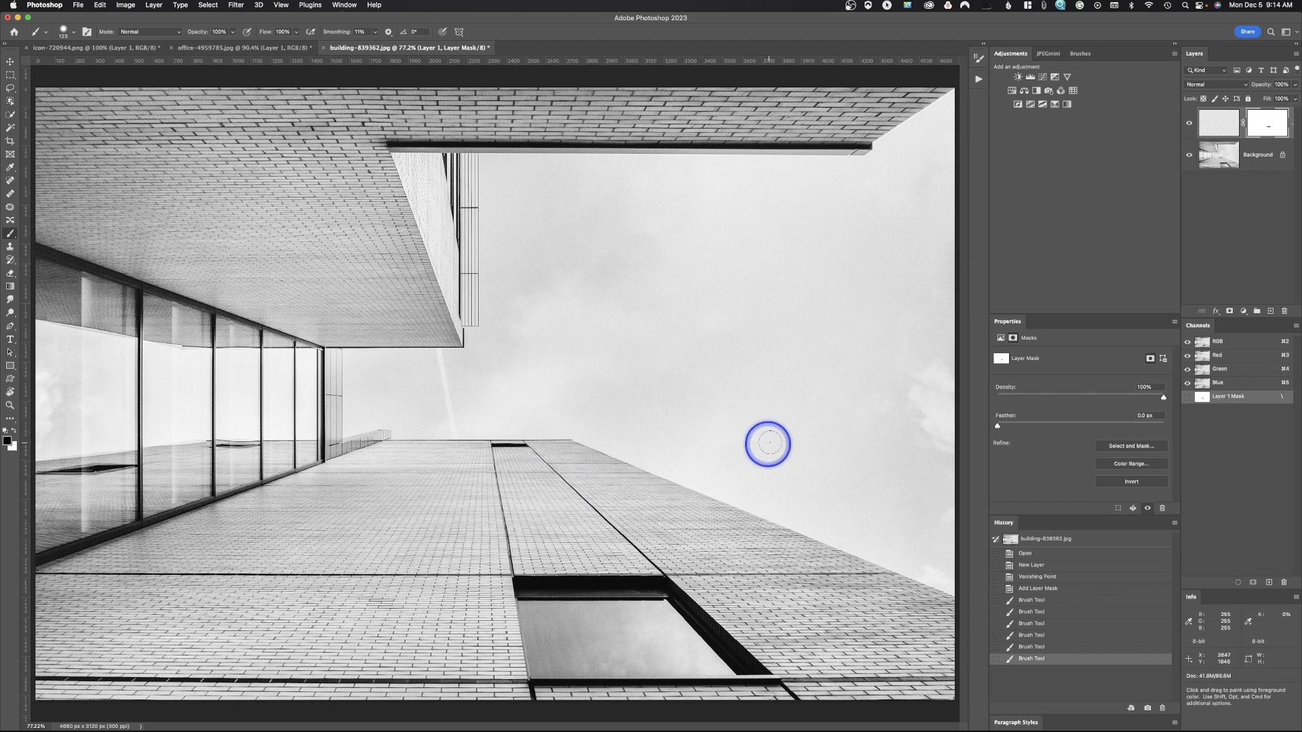
left_click_drag(768, 444, 472, 488)
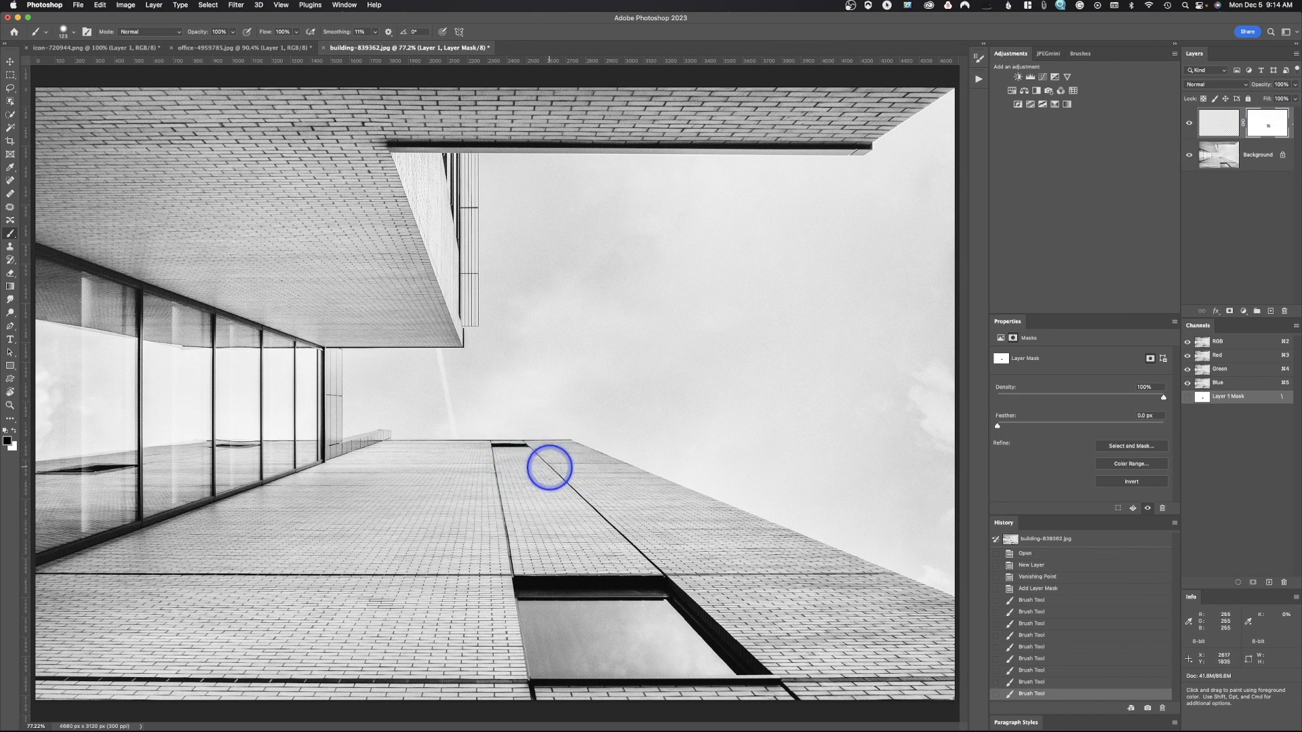
mouse_move(963, 410)
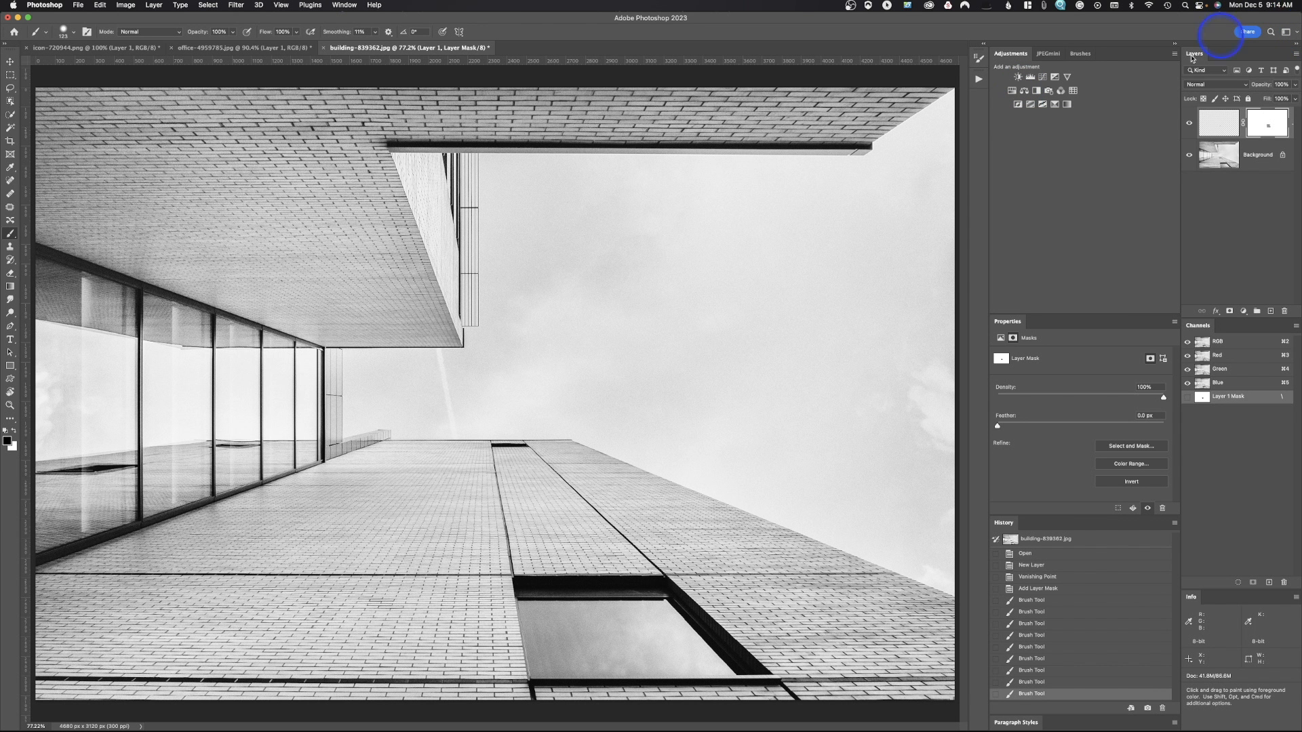
left_click(1188, 123)
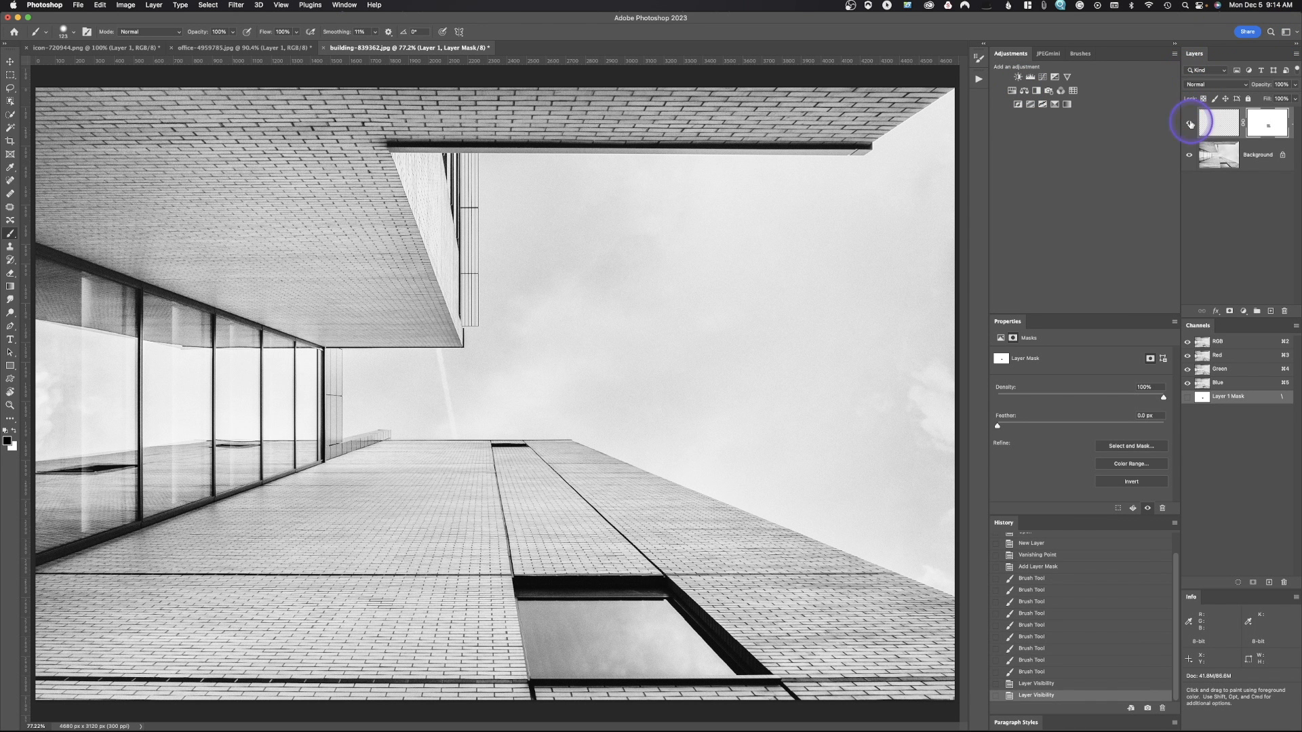
mouse_move(1189, 124)
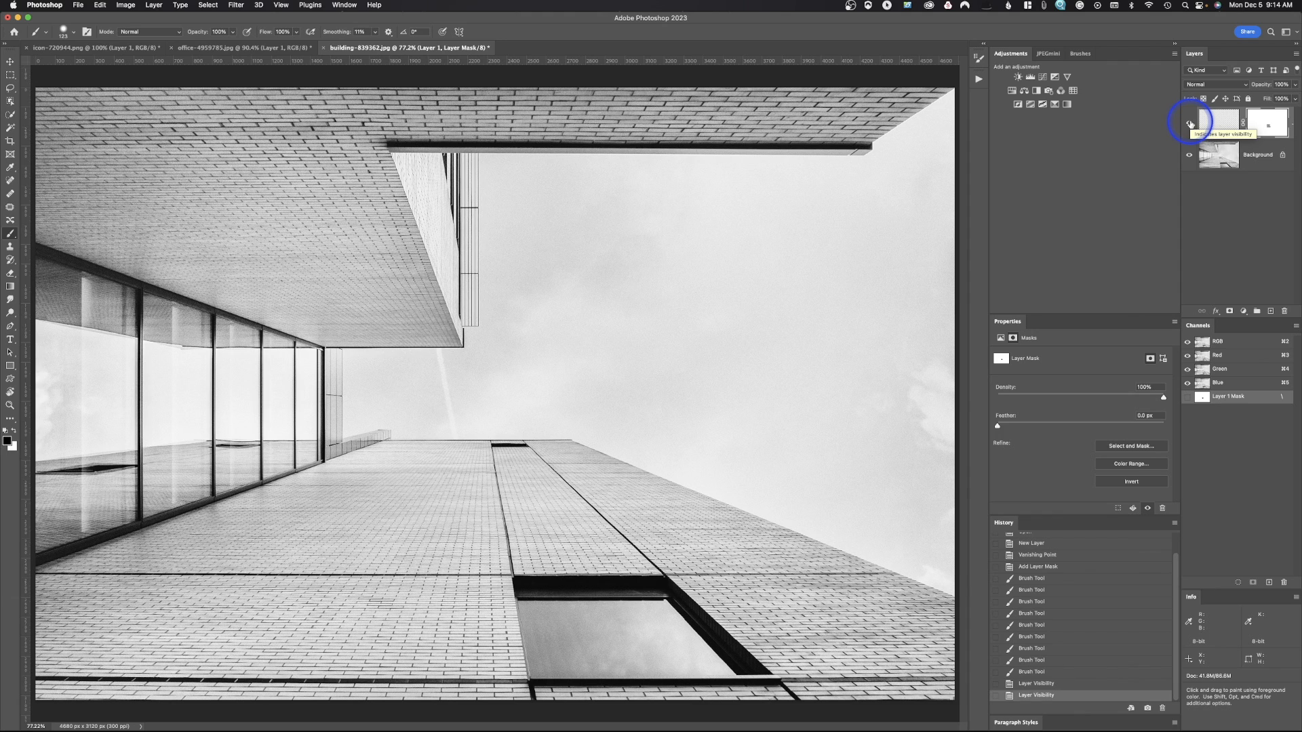